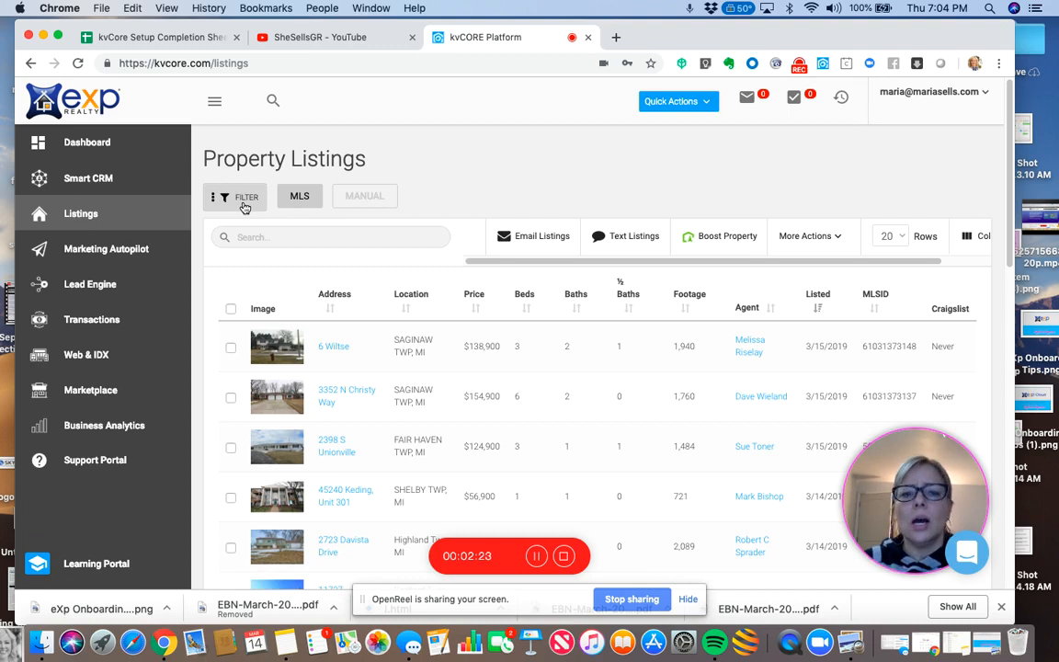
# Search the MLS listings for 'plymouth' and sort the results by the Price column.
pyautogui.click(235, 197)
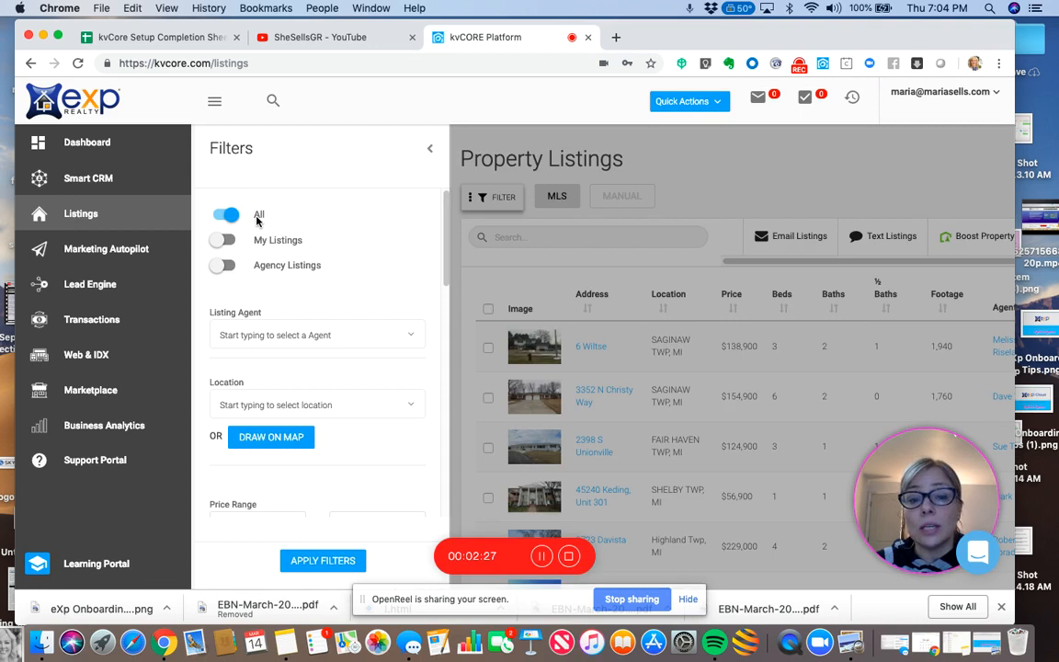
pyautogui.moveTo(258, 264)
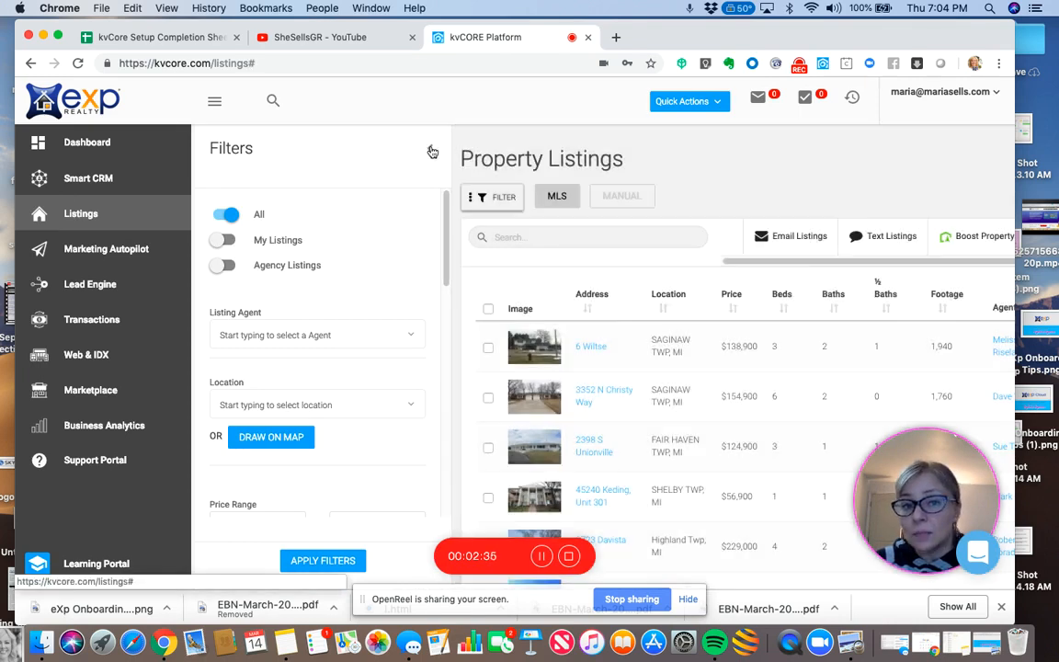
pyautogui.click(432, 150)
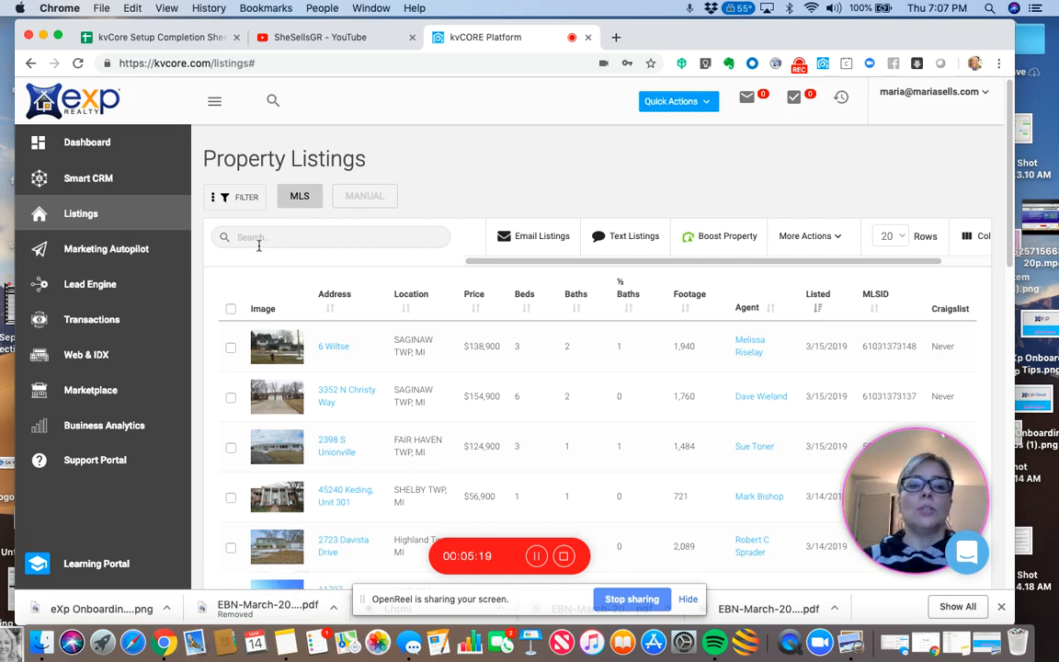
pyautogui.write('plymouth')
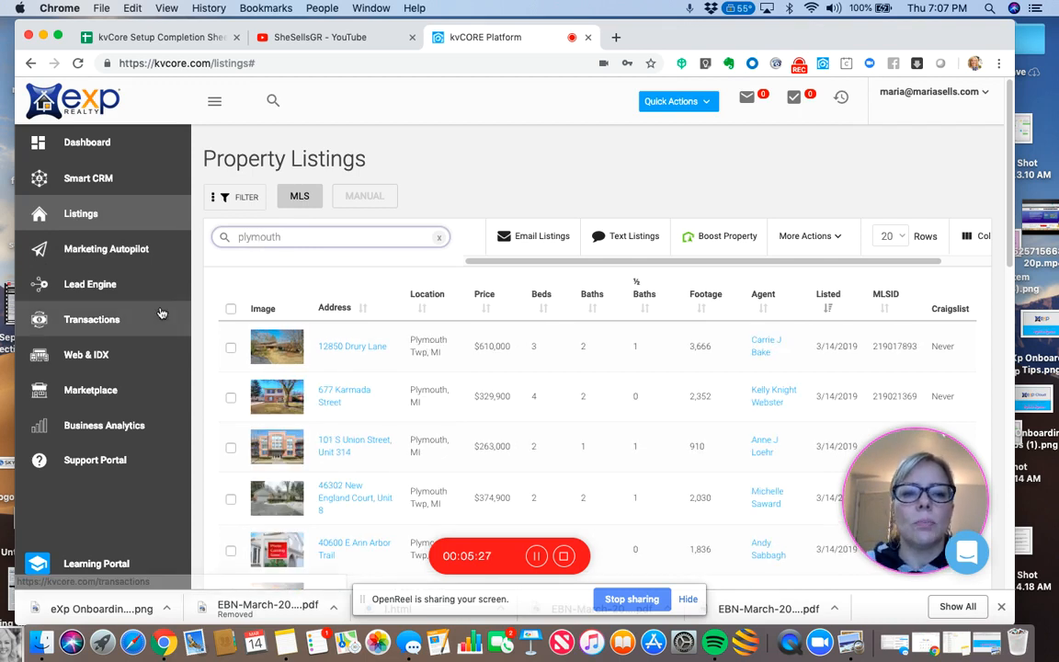
pyautogui.moveTo(357, 274)
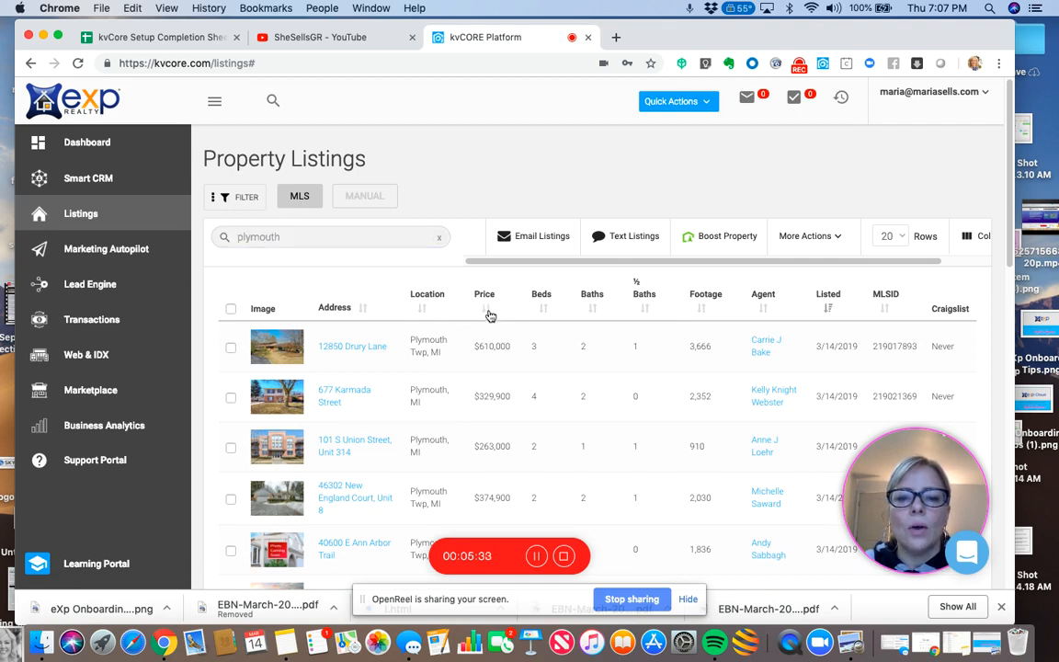
pyautogui.click(484, 309)
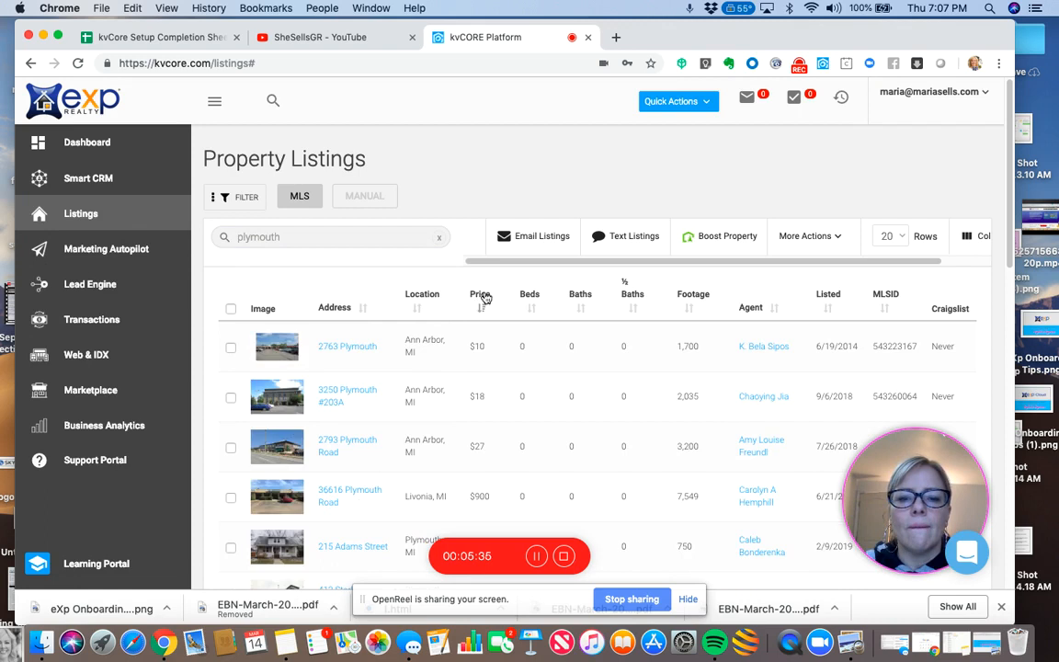
pyautogui.moveTo(497, 329)
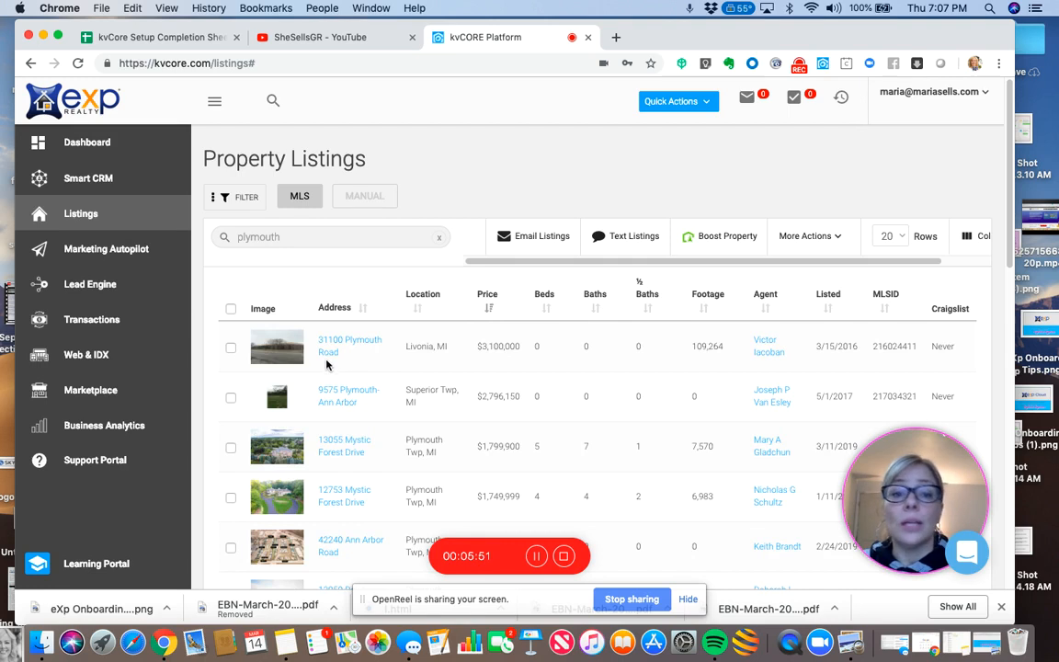
pyautogui.moveTo(323, 351)
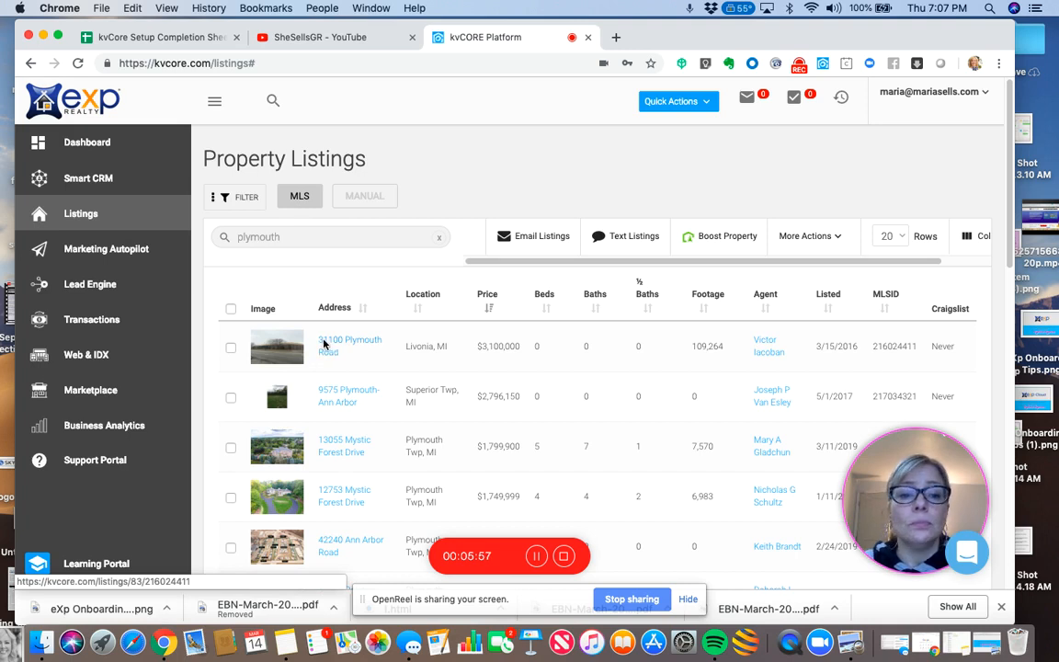
# View the 31100 Plymouth Road listing details, then go back to the property listings.
pyautogui.click(348, 345)
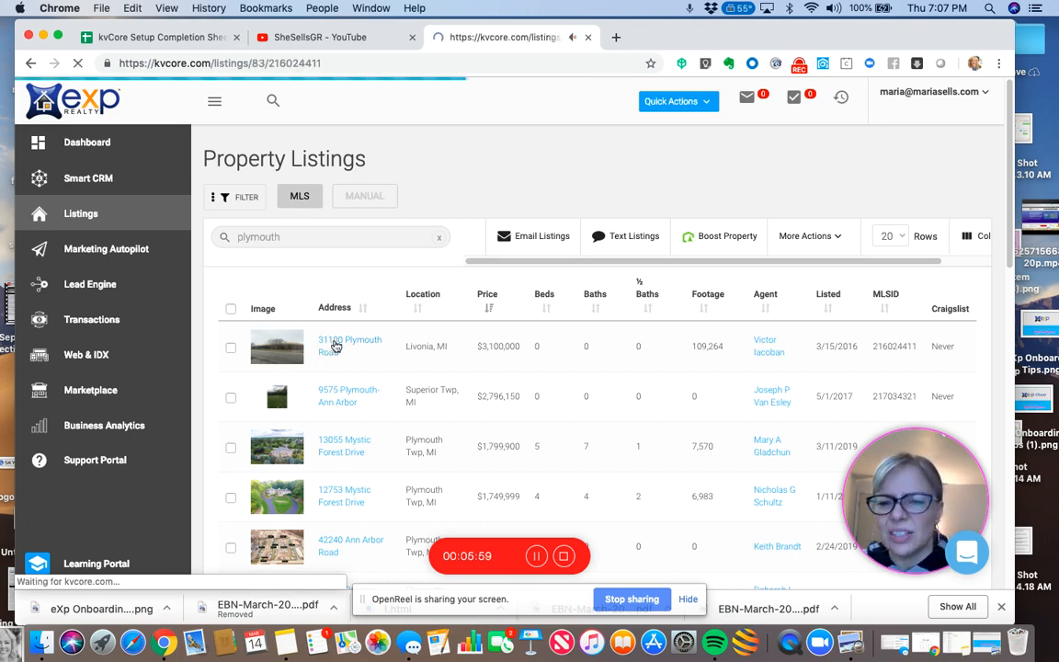
pyautogui.click(350, 339)
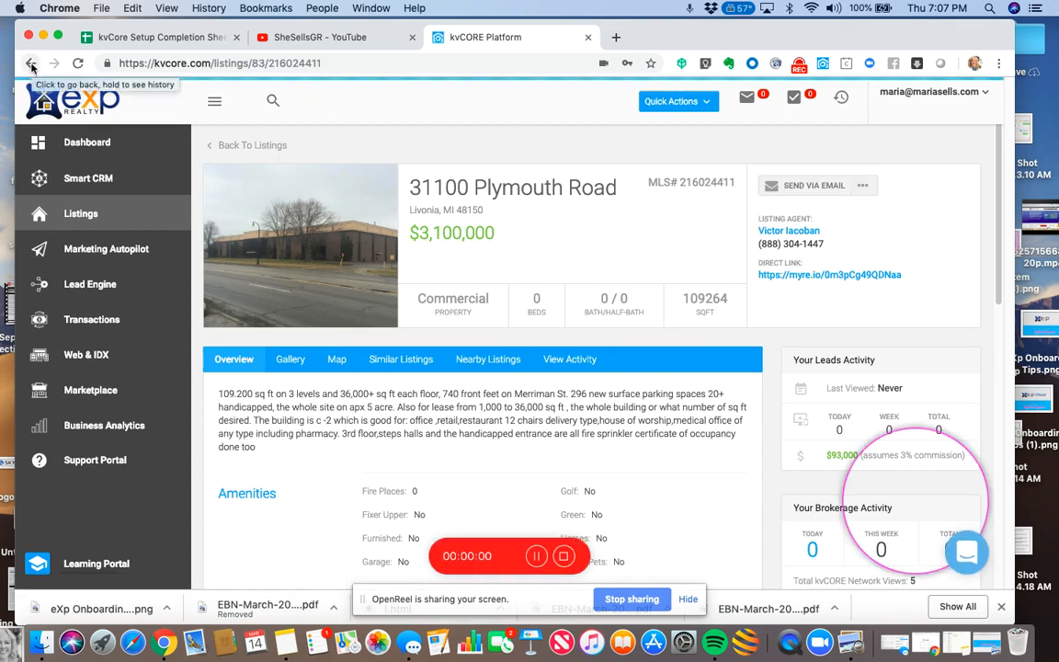
pyautogui.click(31, 63)
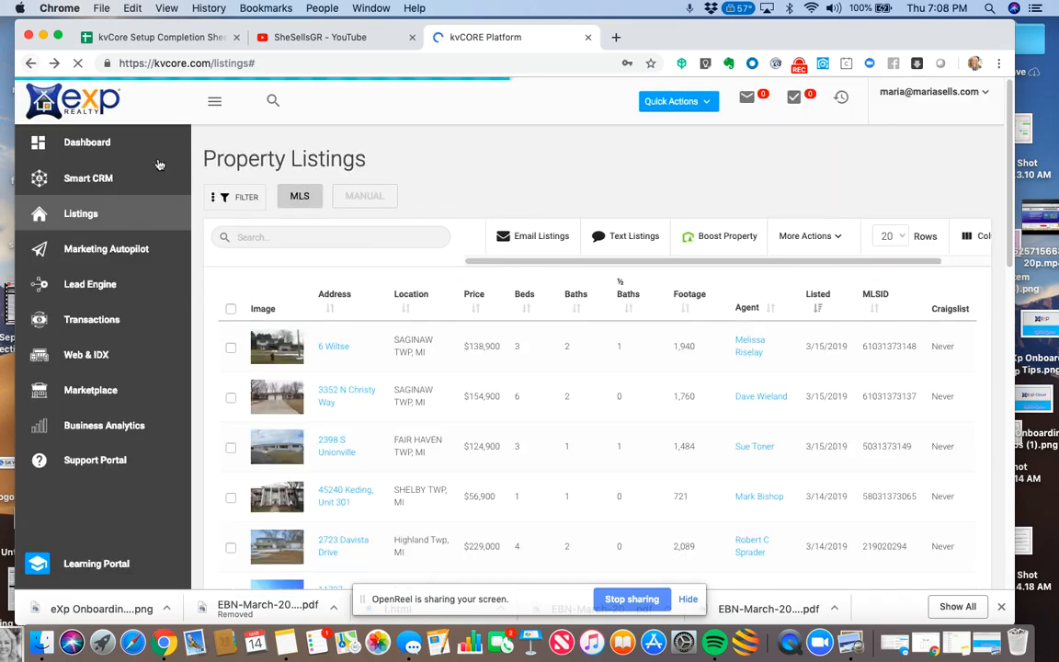
# Search the listings again for 'plymouth' and sort by Price, highest first.
pyautogui.click(332, 236)
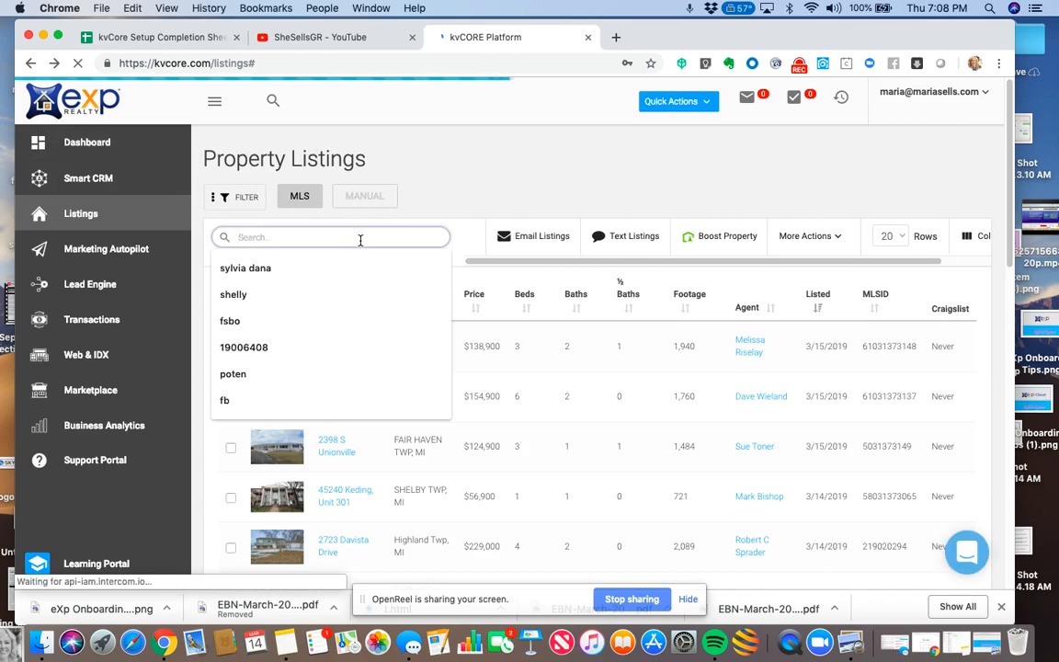
pyautogui.write('plymoth')
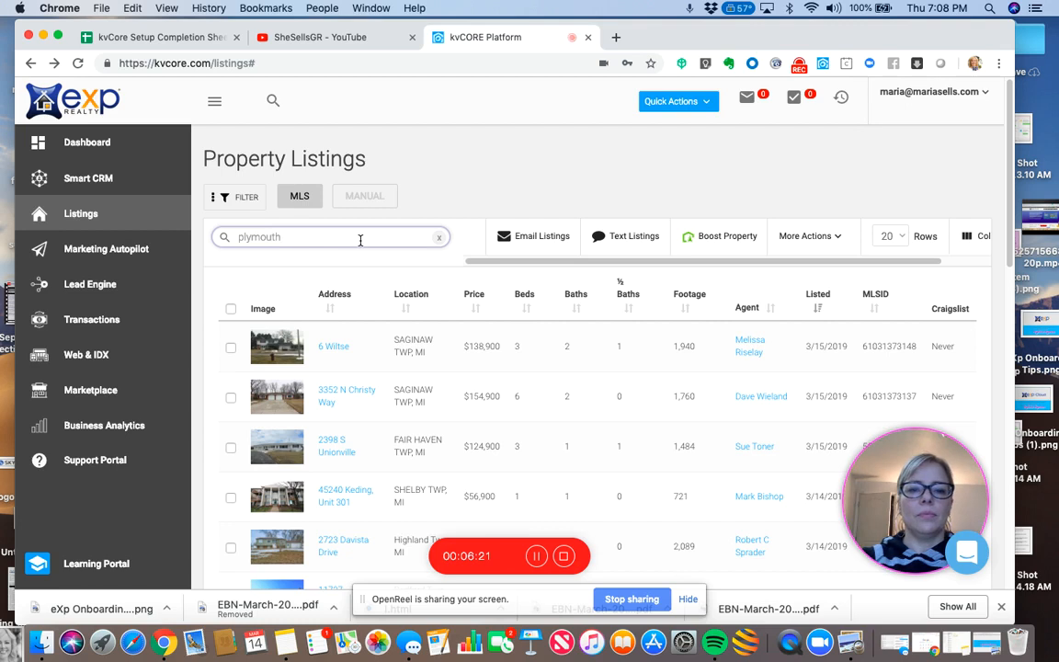
pyautogui.press('enter')
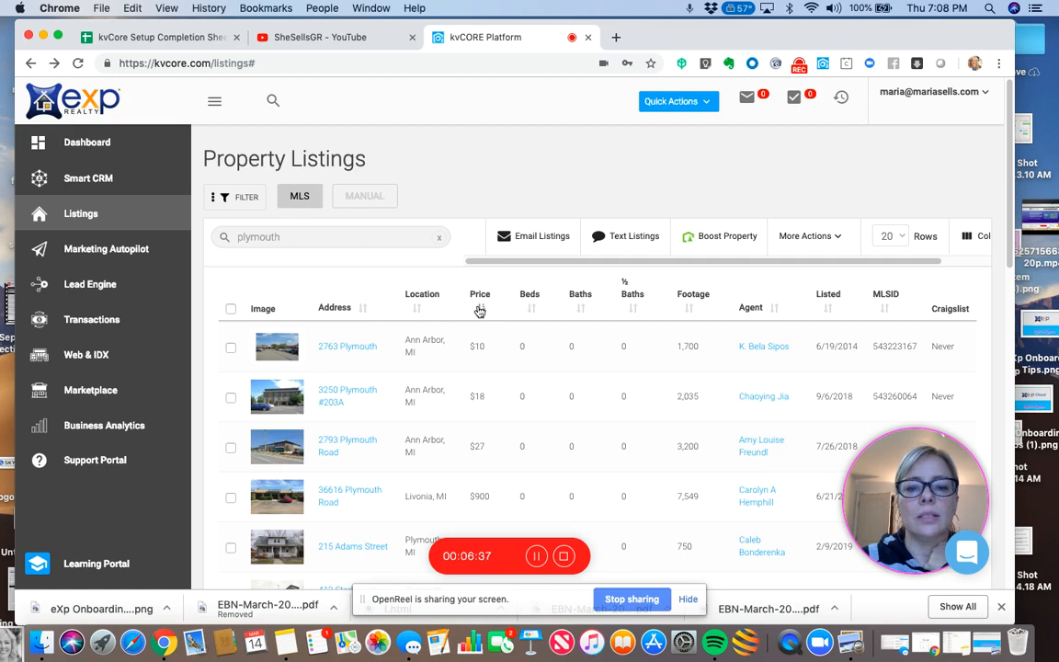
pyautogui.click(487, 308)
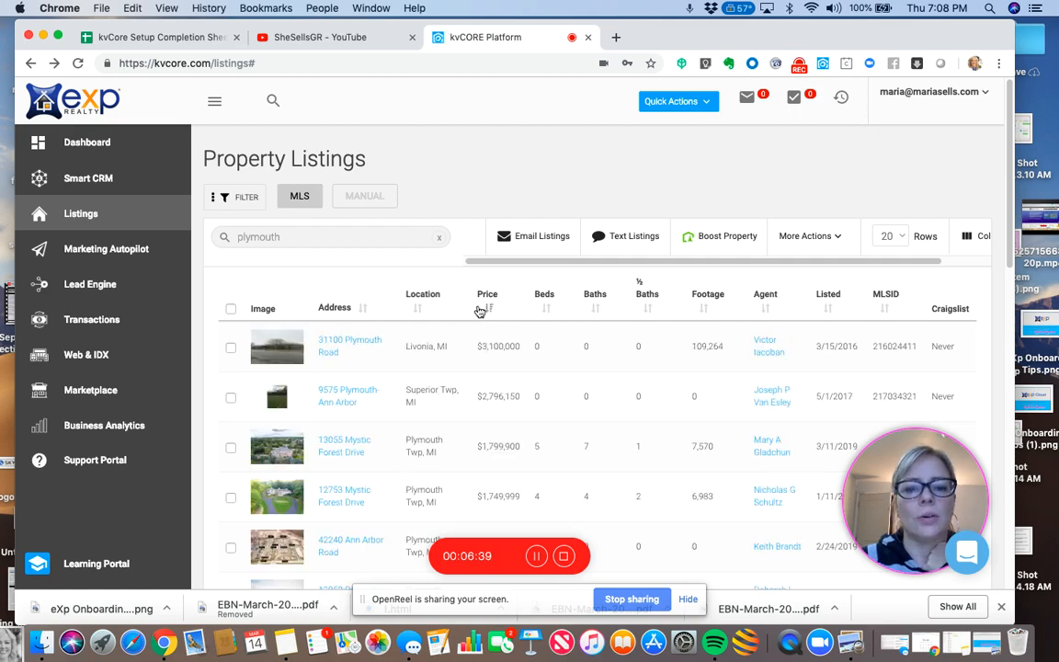
pyautogui.moveTo(364, 392)
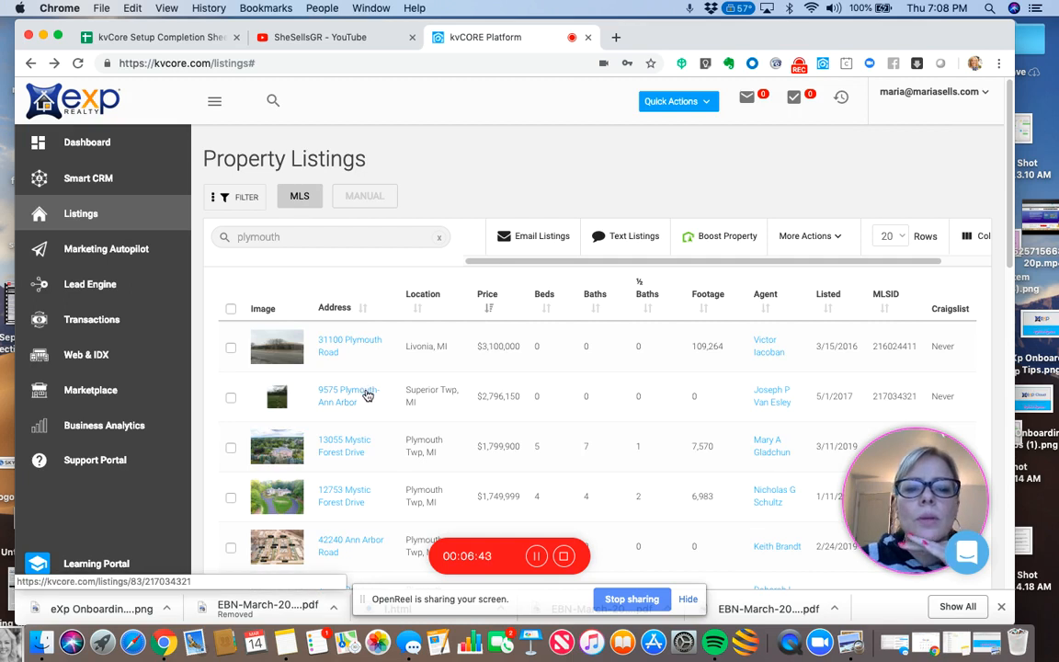
pyautogui.moveTo(372, 448)
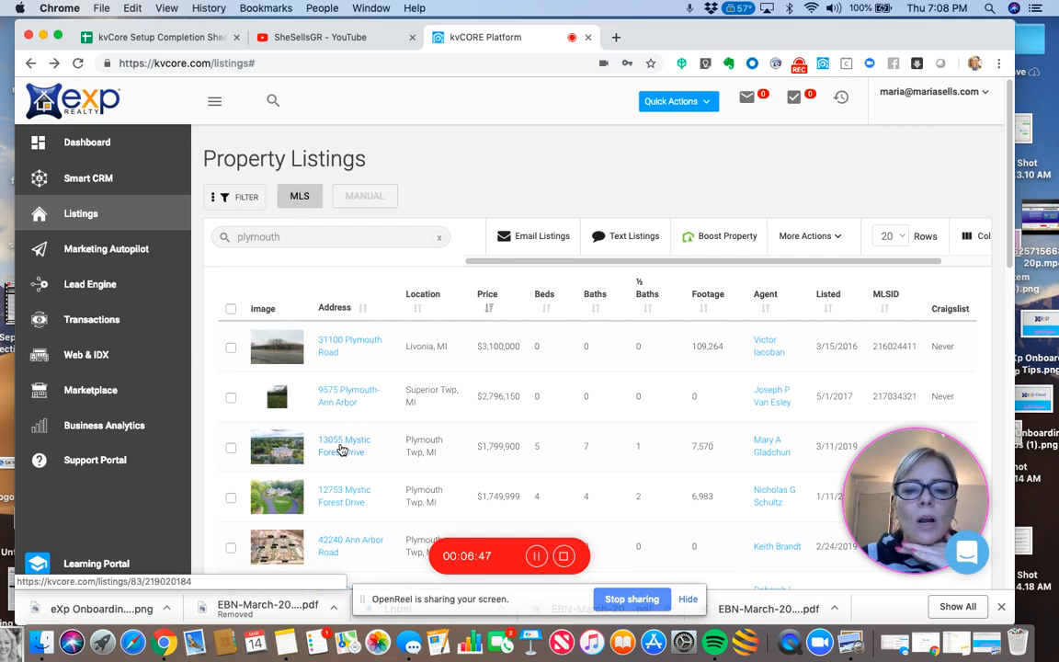
pyautogui.moveTo(346, 457)
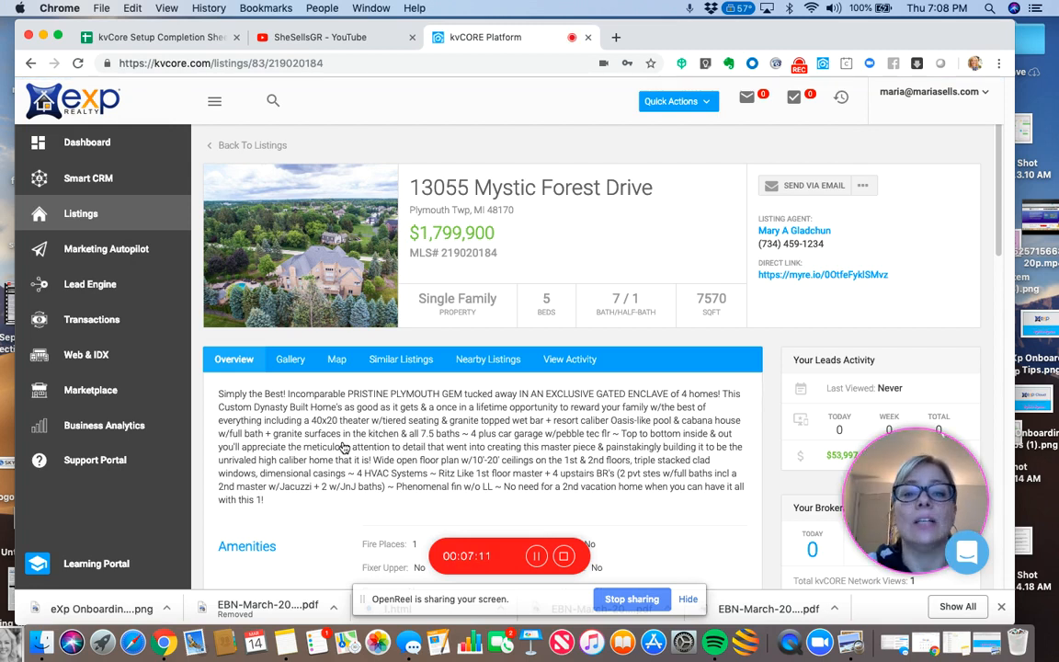
pyautogui.moveTo(342, 478)
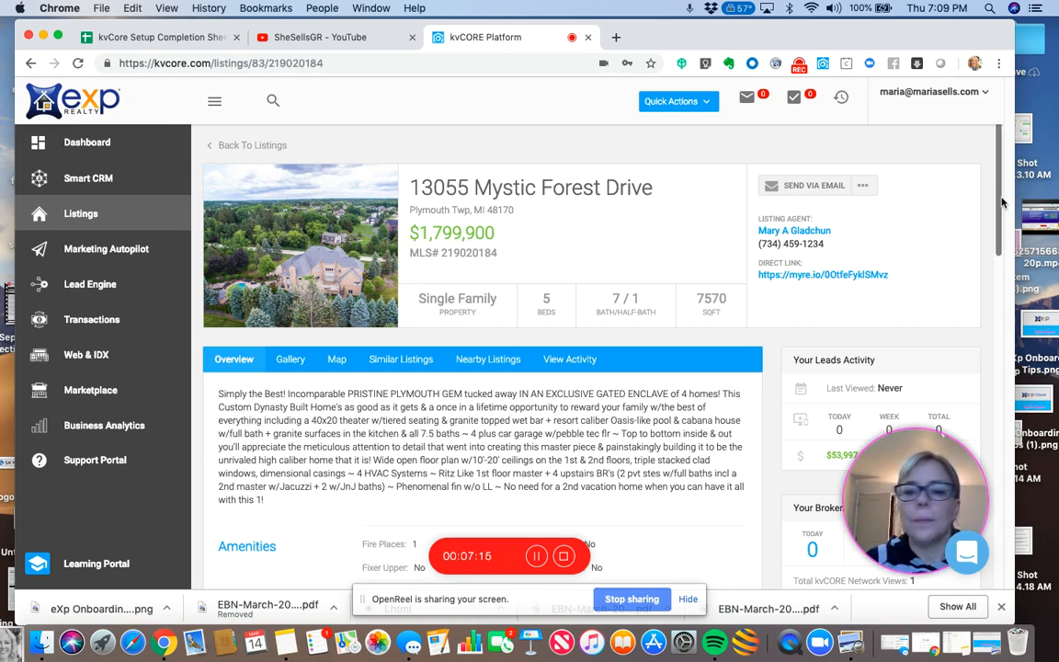
pyautogui.scroll(-3)
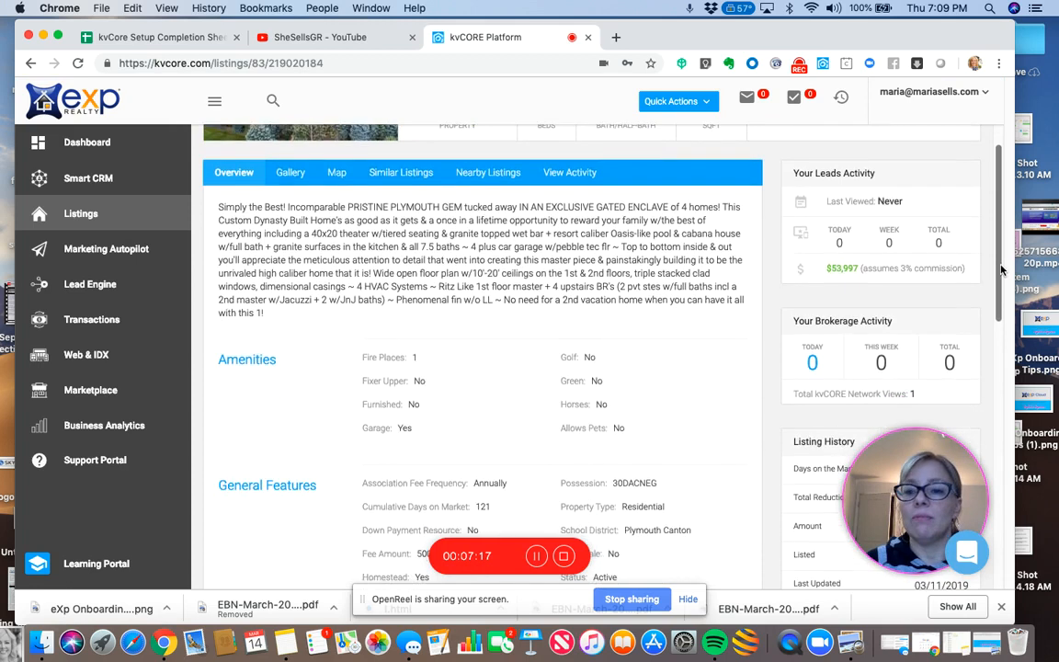
pyautogui.scroll(-3)
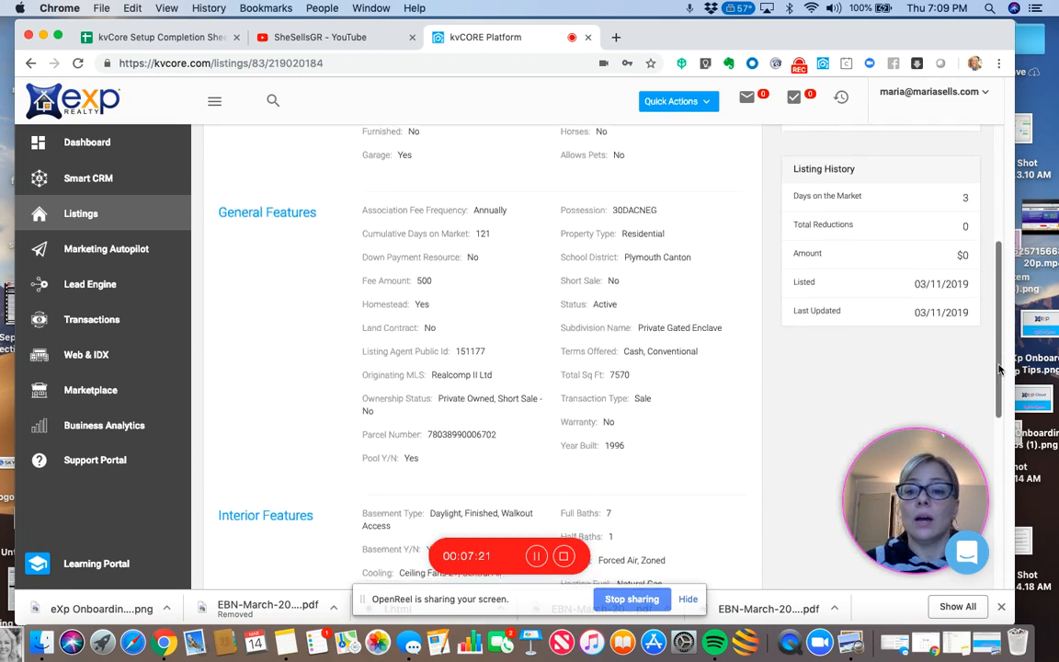
pyautogui.scroll(-3)
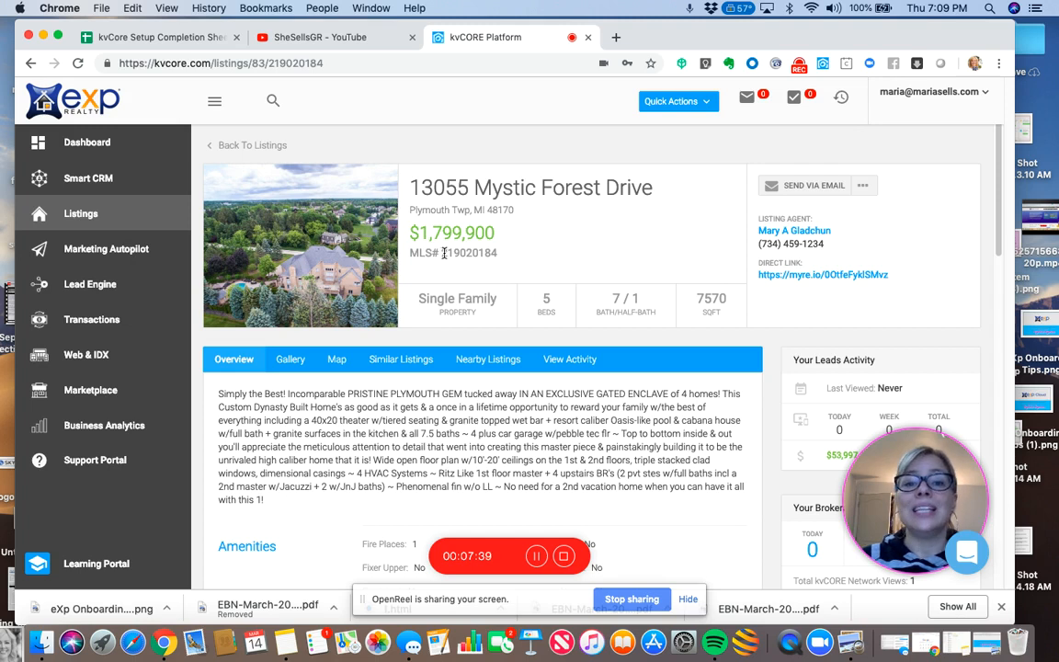
pyautogui.doubleClick(469, 253)
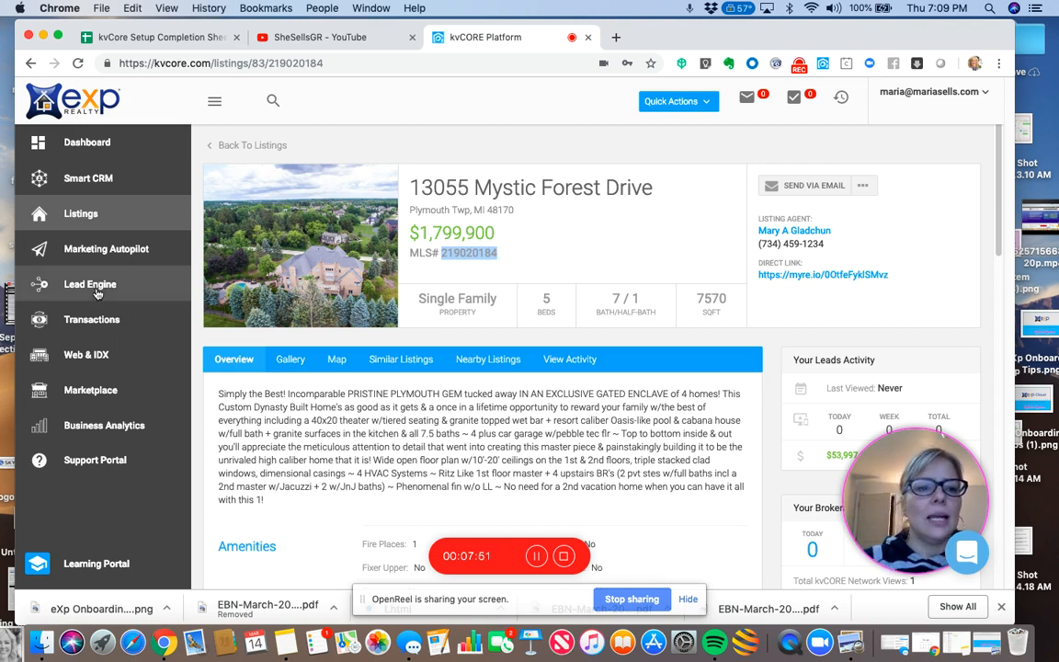
# Open IDX Squeeze Page from the Lead Engine menu to start a new page.
pyautogui.click(90, 284)
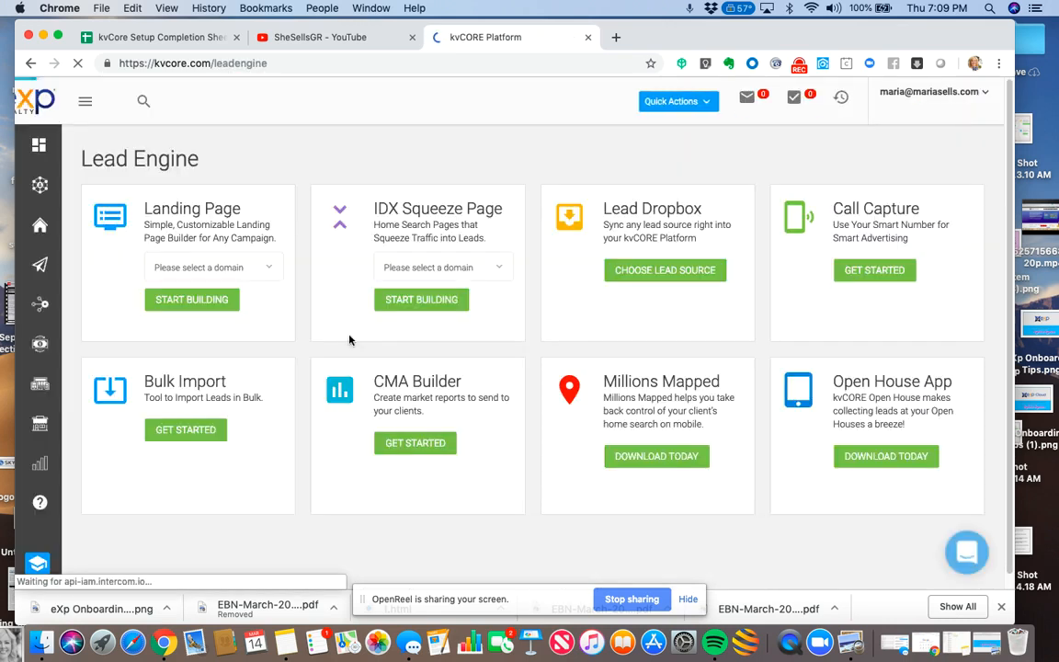
pyautogui.click(84, 101)
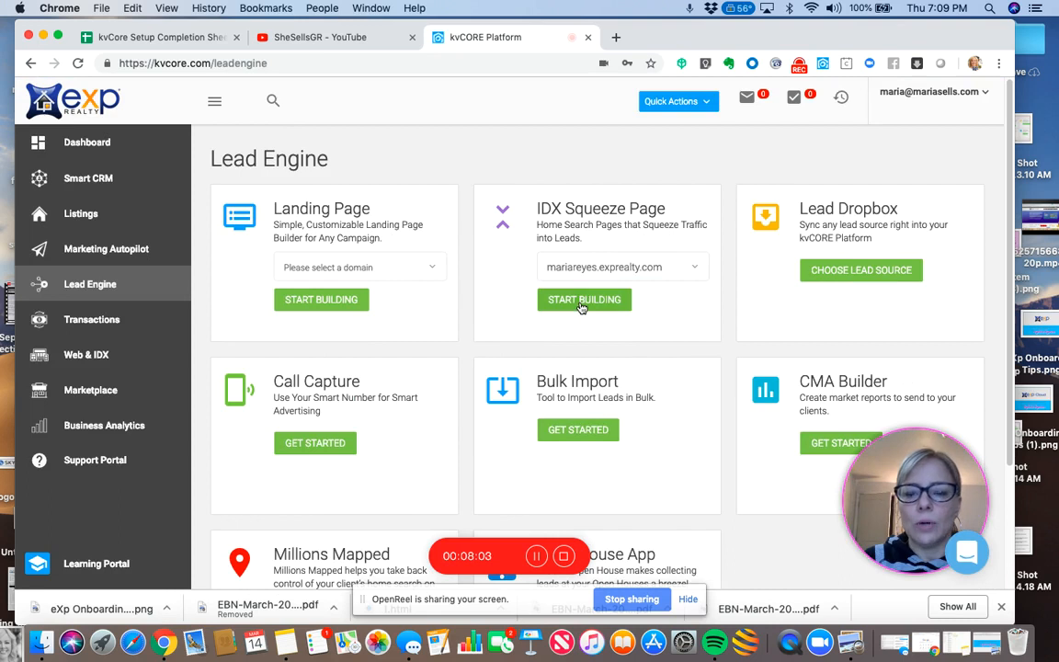
pyautogui.click(584, 299)
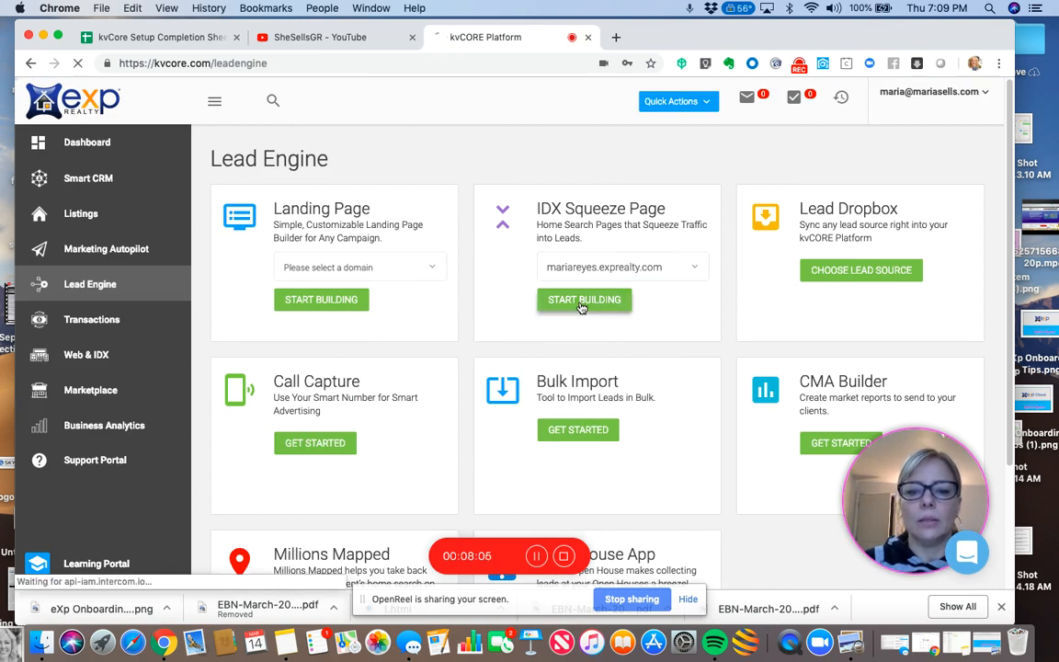
pyautogui.click(584, 299)
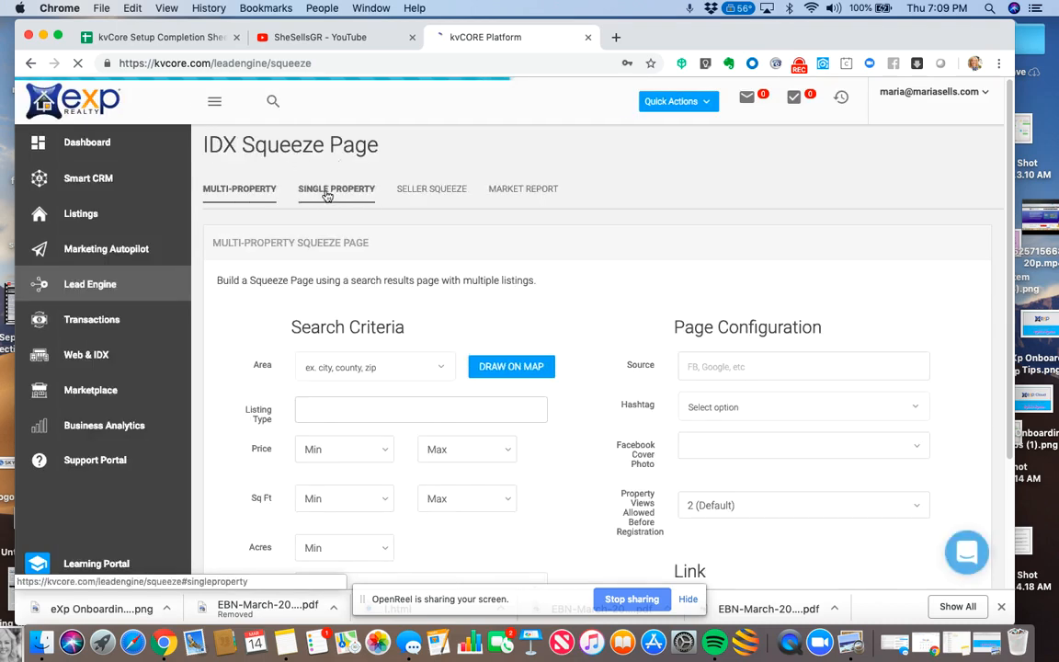
# Switch to Single Property, enter source 'FB' and add hashtag FacebookBuyer.
pyautogui.click(334, 189)
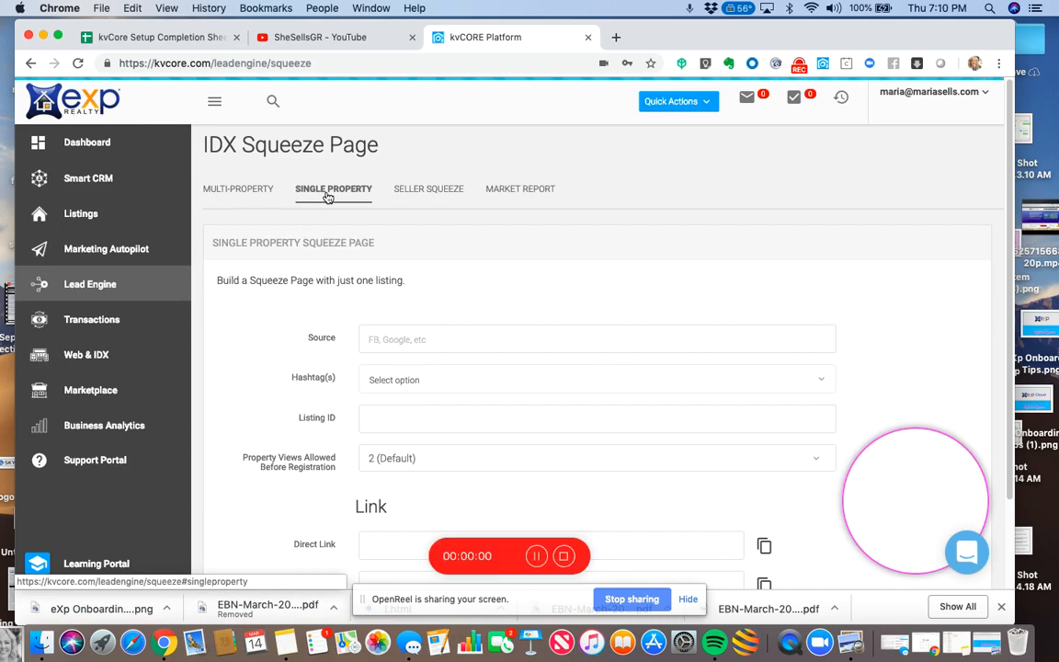
pyautogui.click(597, 339)
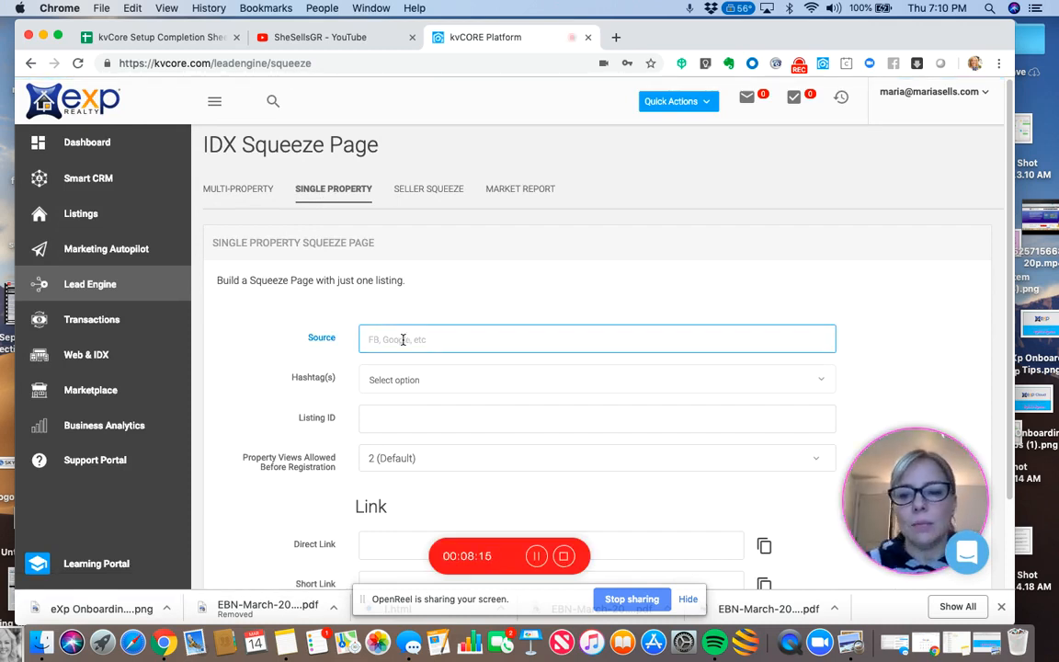
pyautogui.write('FB')
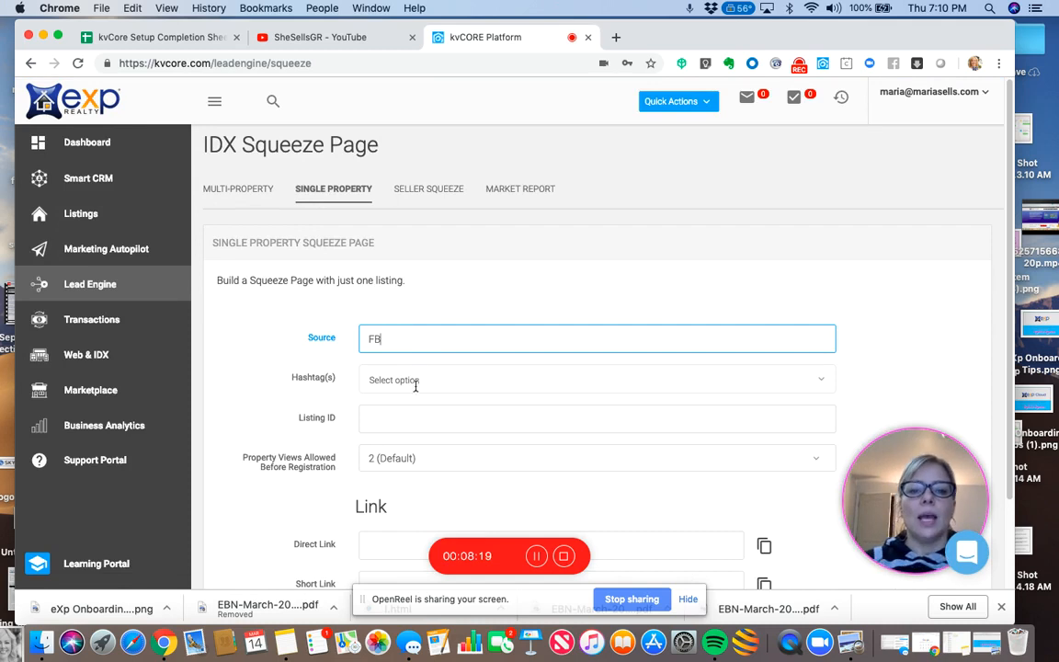
pyautogui.write('FacebookBuyer')
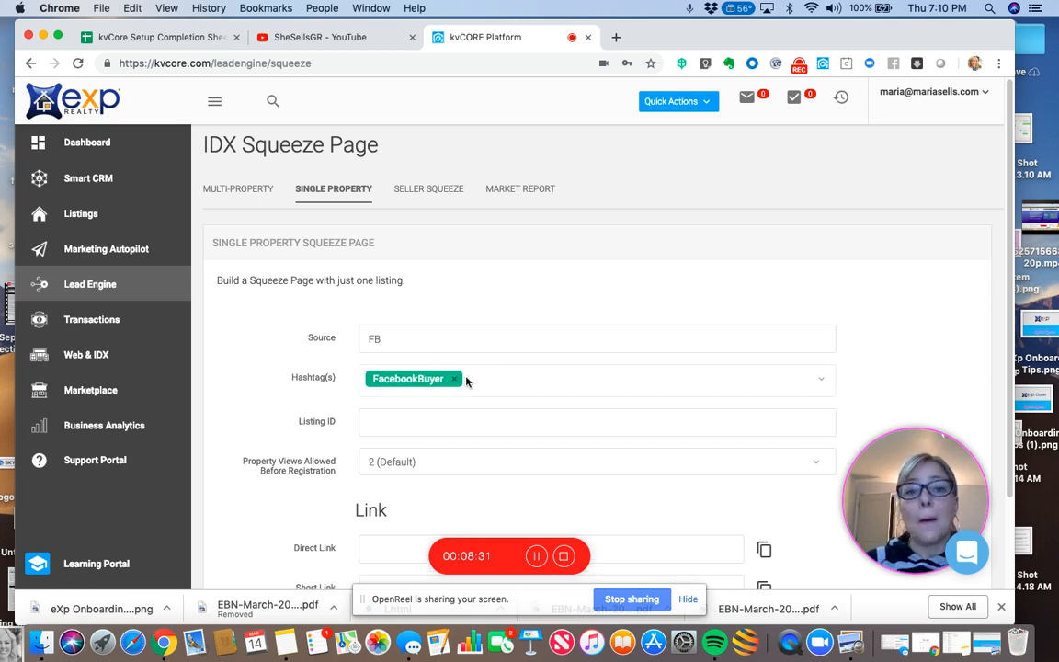
pyautogui.click(156, 37)
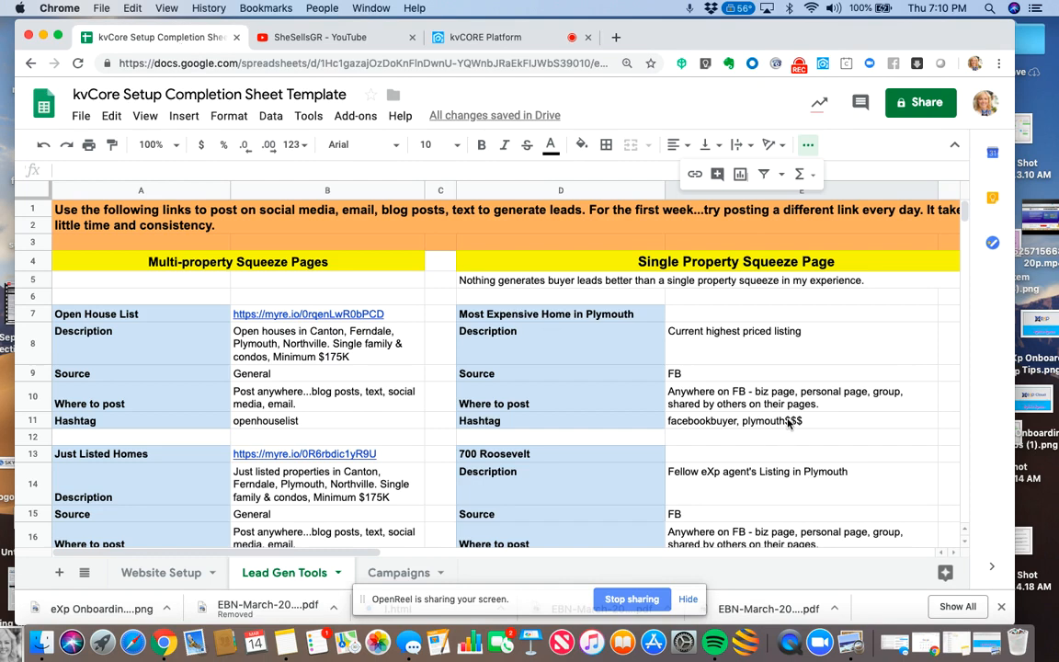
pyautogui.moveTo(800, 435)
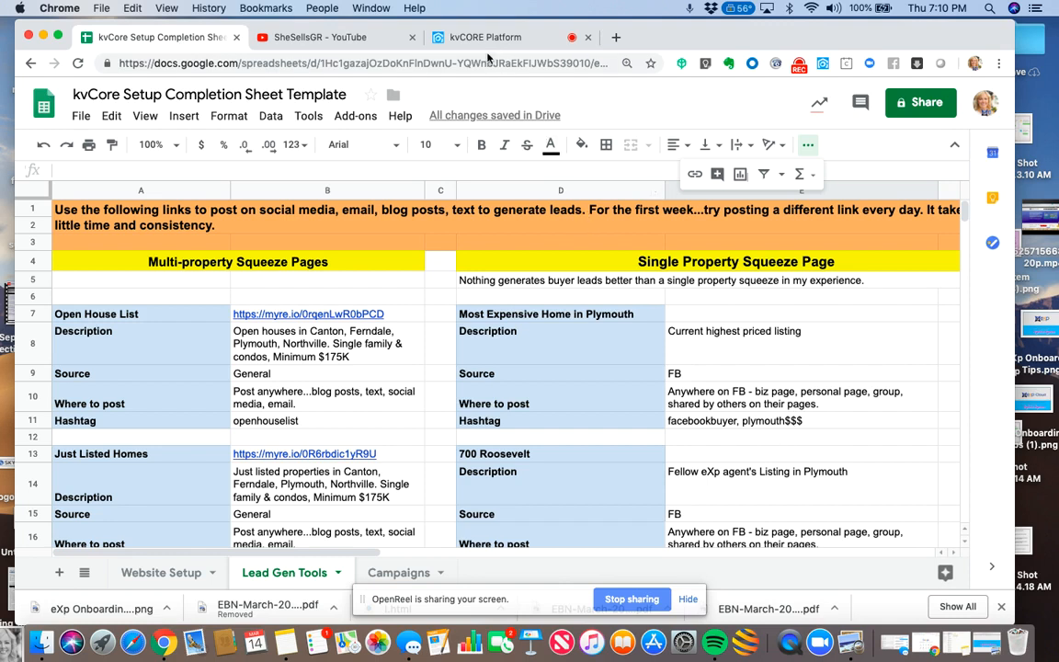
pyautogui.moveTo(485, 37)
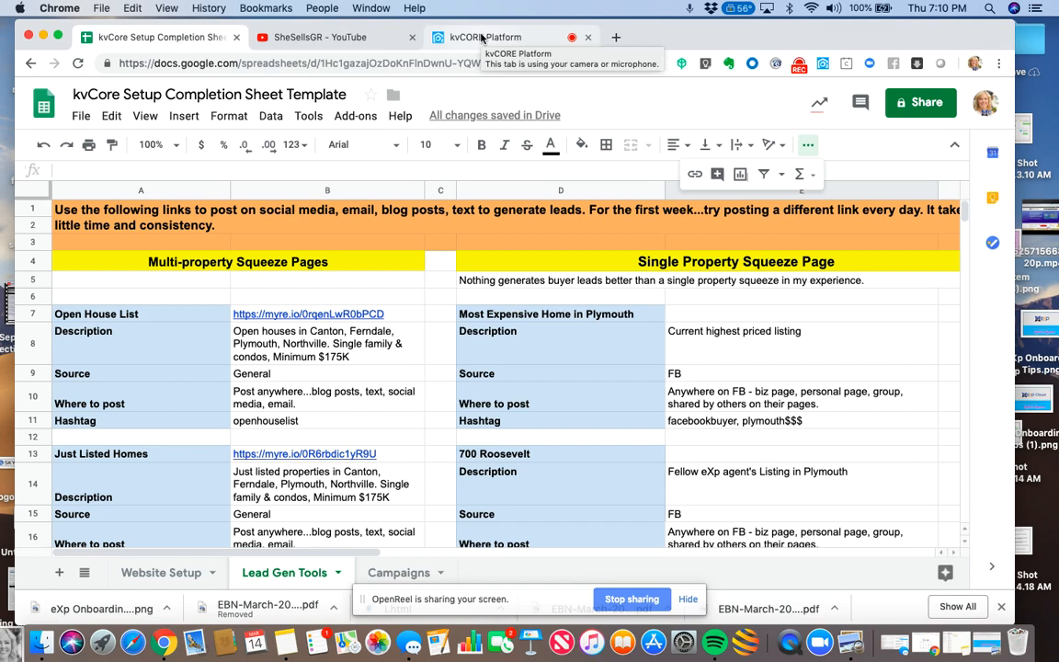
# Add hashtag 'plymouth$$$' and enter listing ID 219020184 on the squeeze page.
pyautogui.click(485, 36)
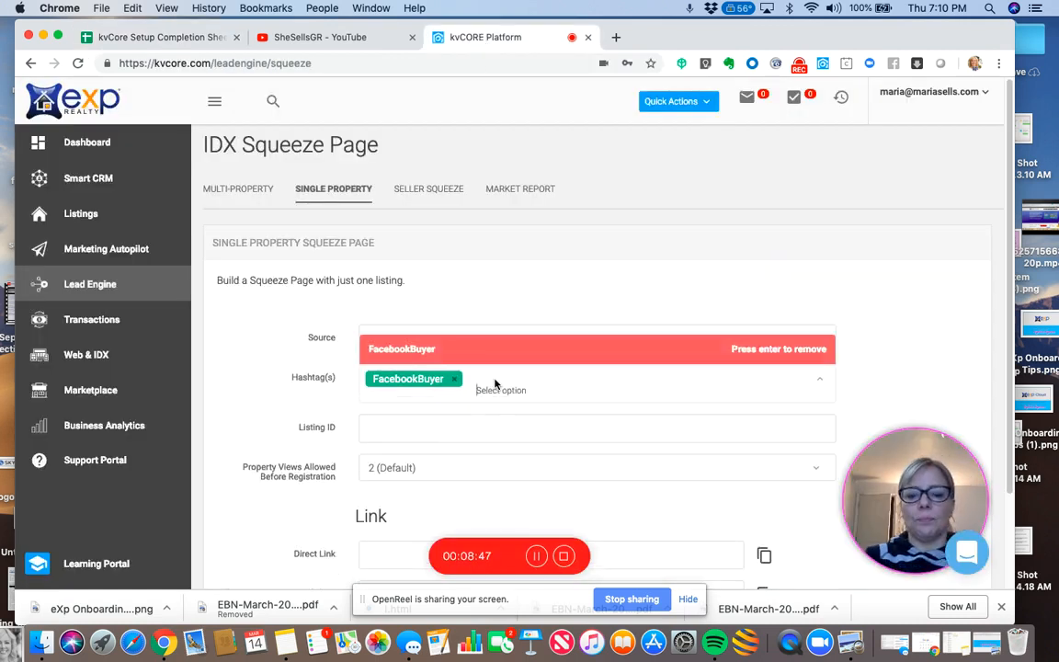
pyautogui.write('plymouth')
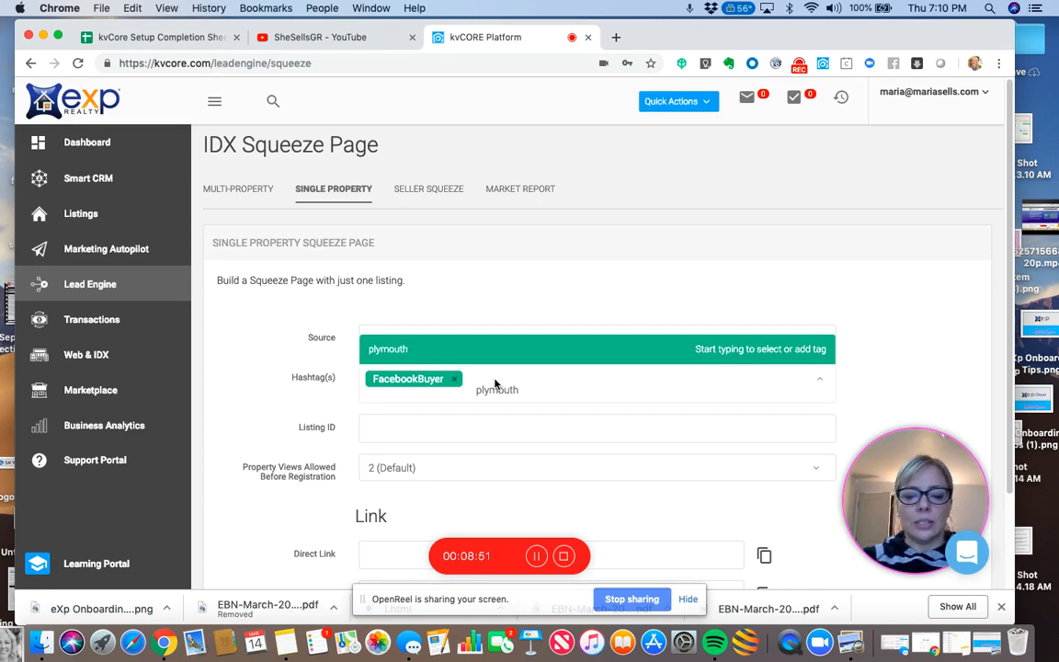
pyautogui.write('$$$')
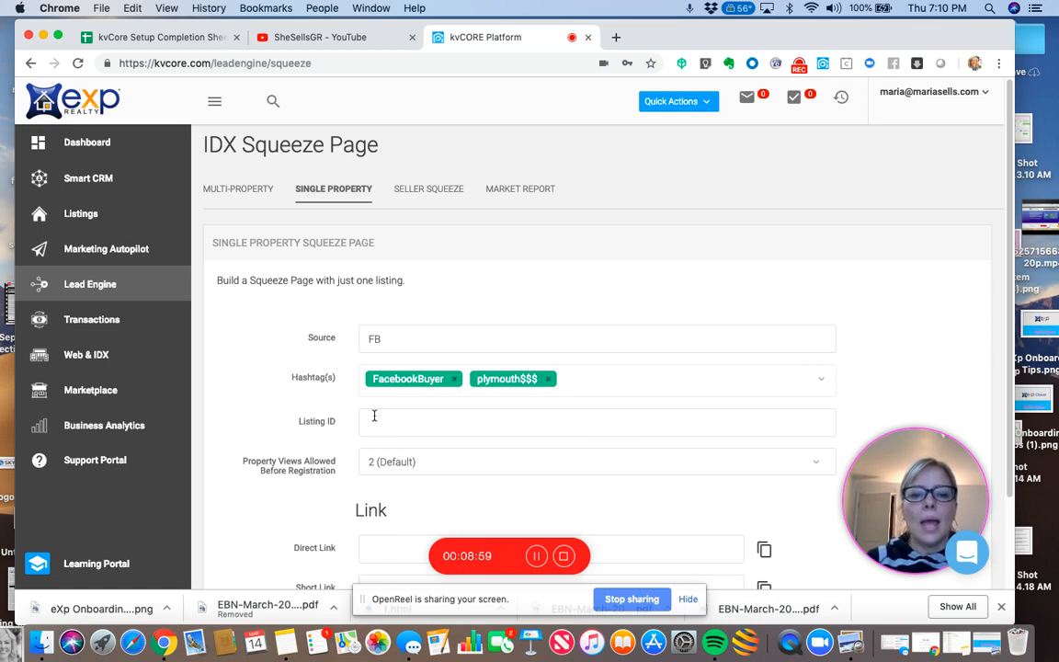
pyautogui.write('219020184')
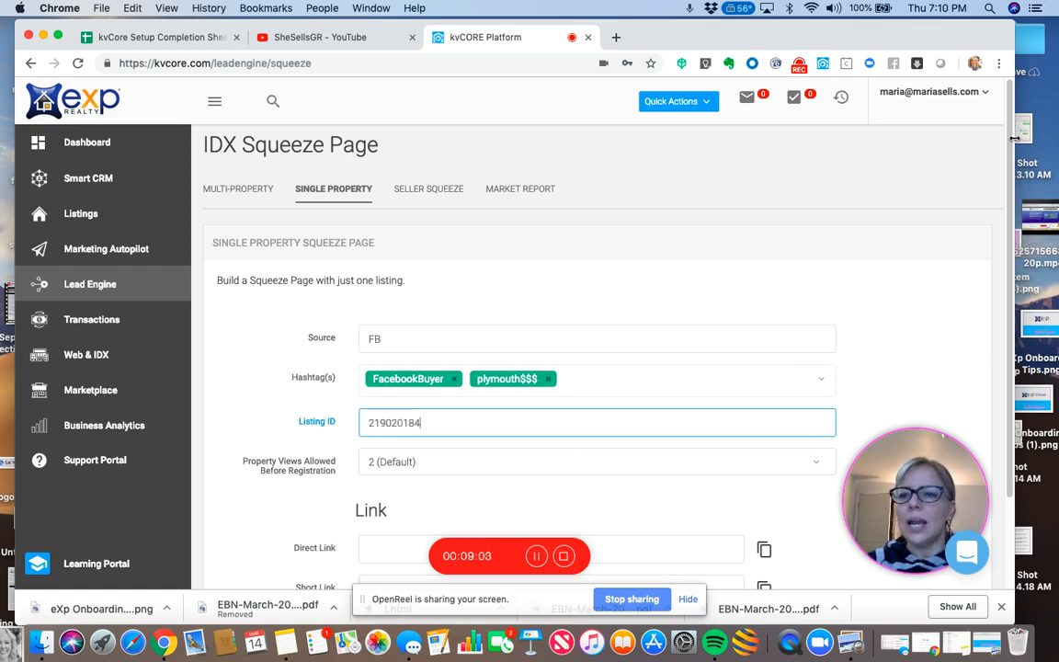
pyautogui.scroll(-3)
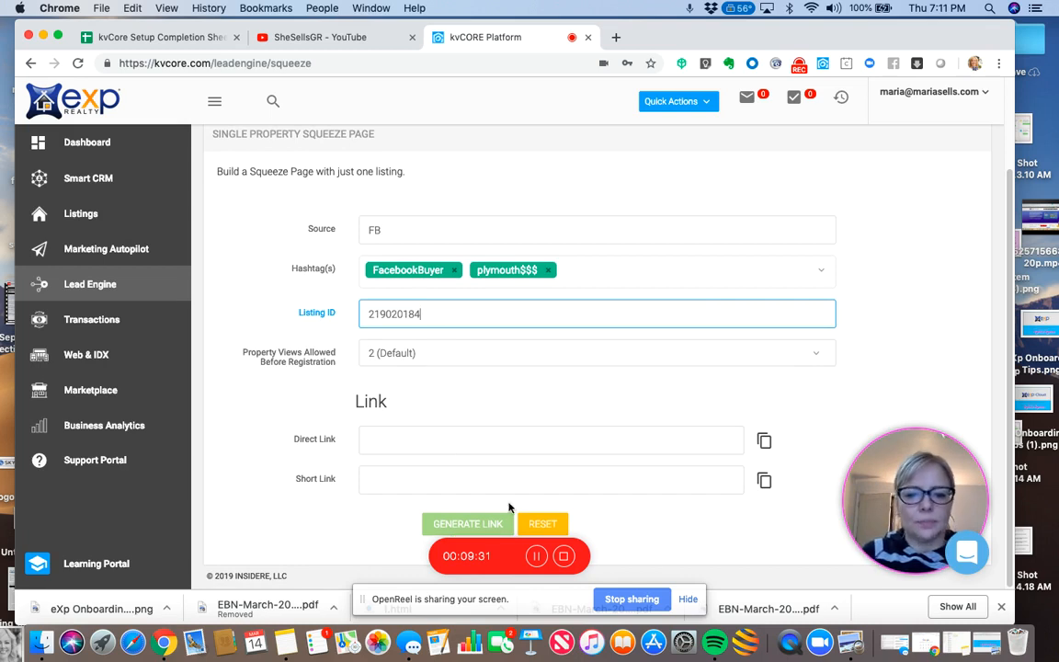
pyautogui.click(550, 479)
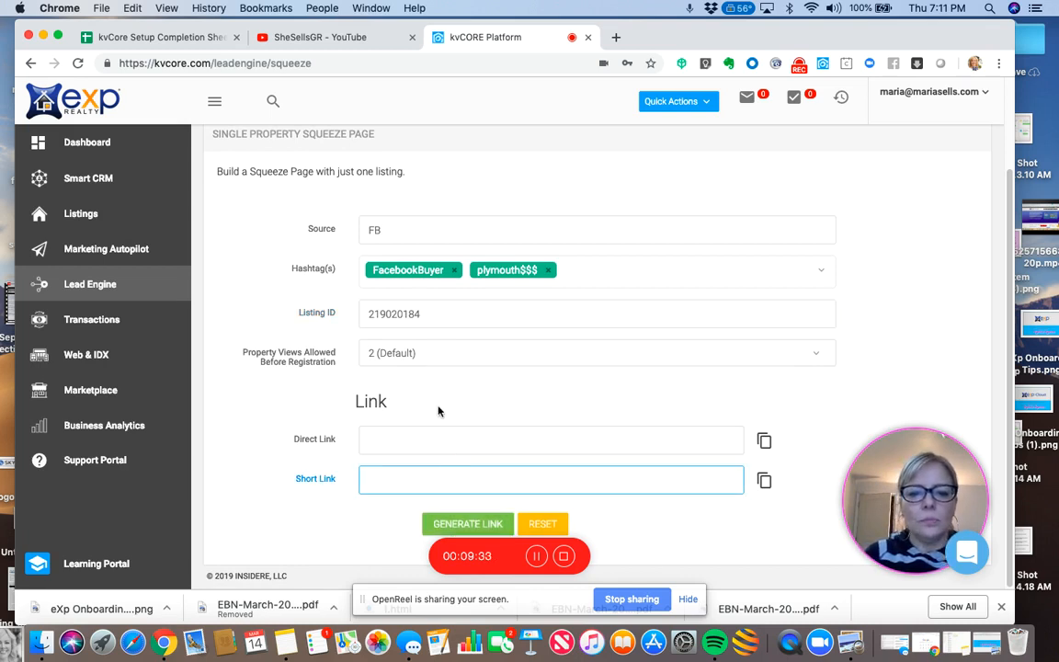
pyautogui.click(468, 524)
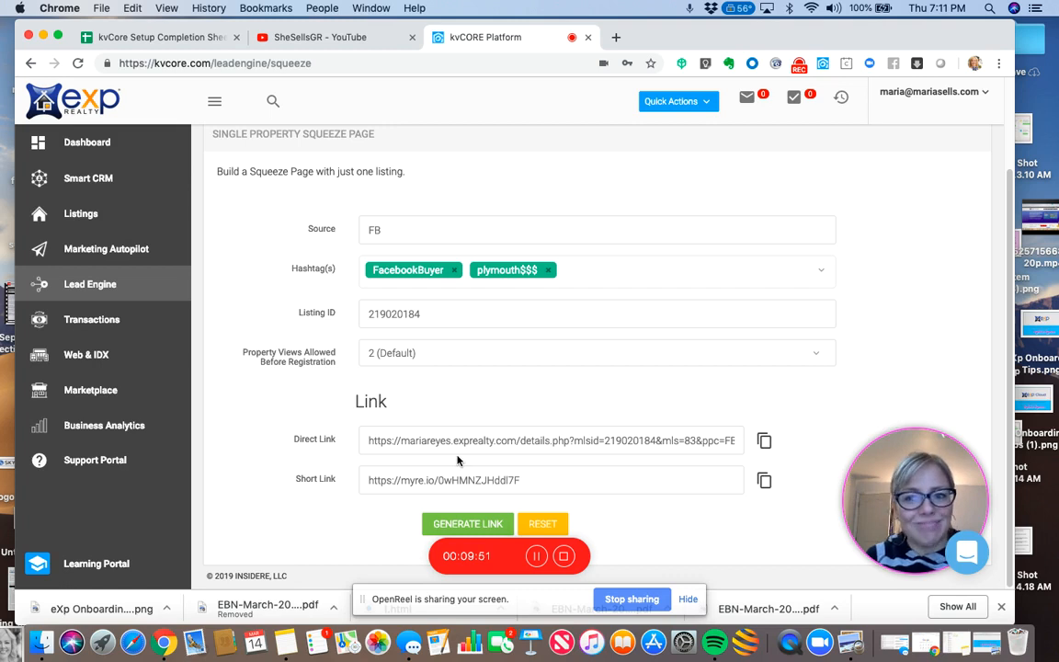
pyautogui.doubleClick(496, 480)
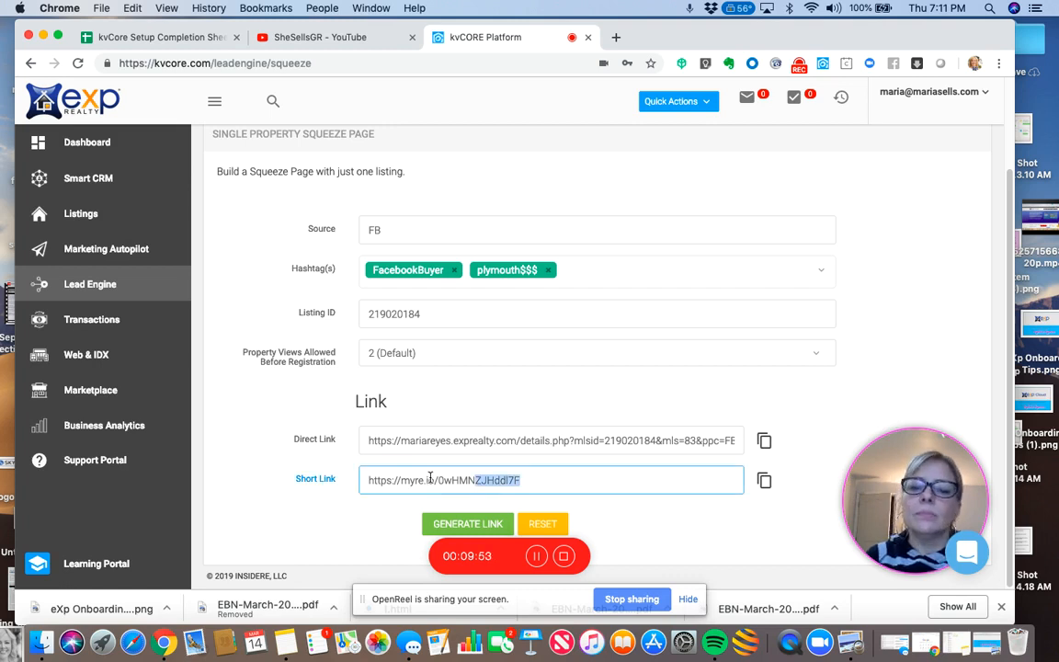
pyautogui.tripleClick(460, 480)
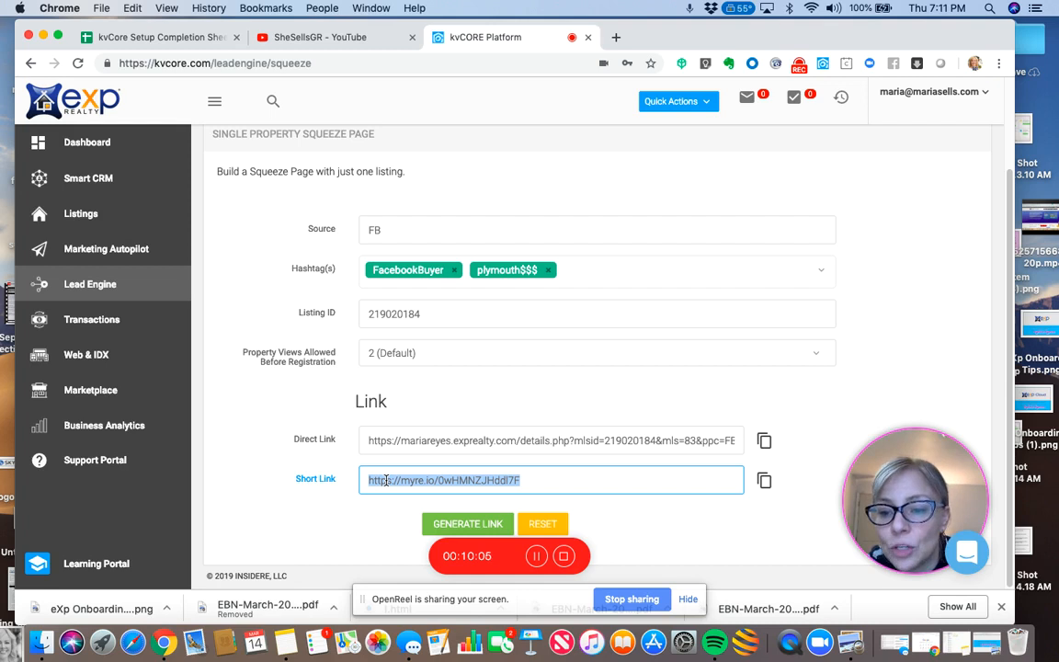
pyautogui.moveTo(412, 422)
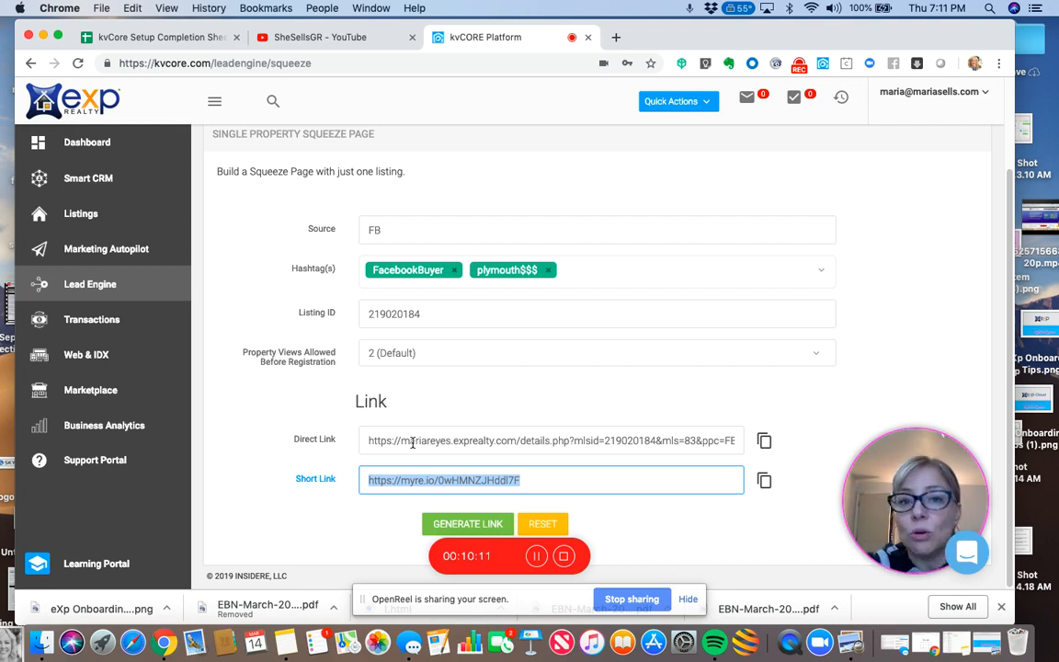
pyautogui.moveTo(550, 213)
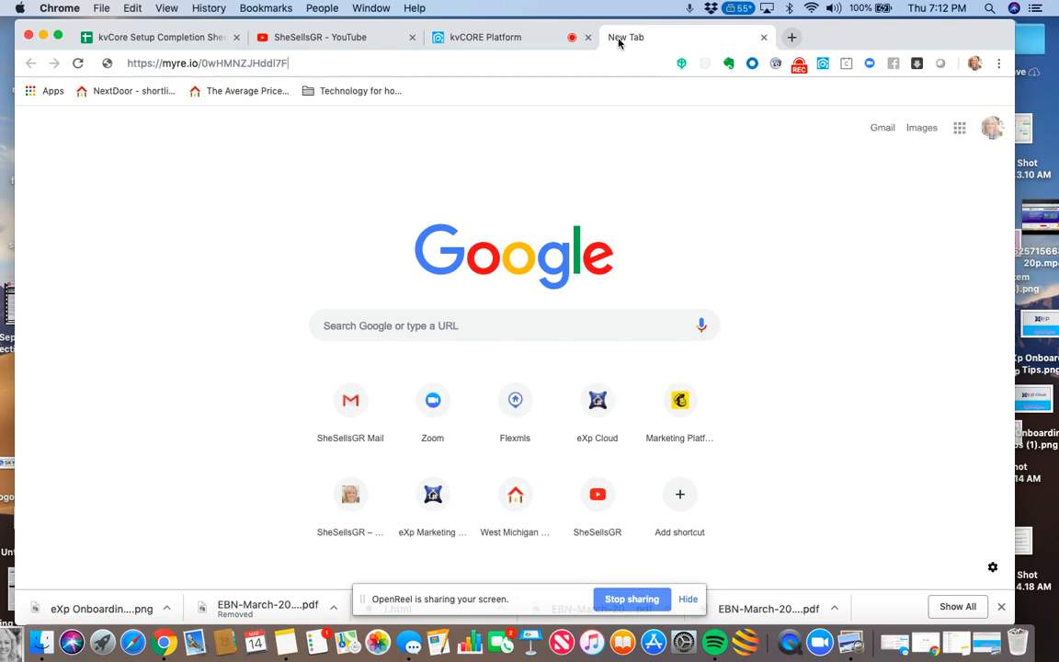
# Load the pasted short link and scroll through the 13055 Mystic Forest Drive listing page.
pyautogui.click(208, 63)
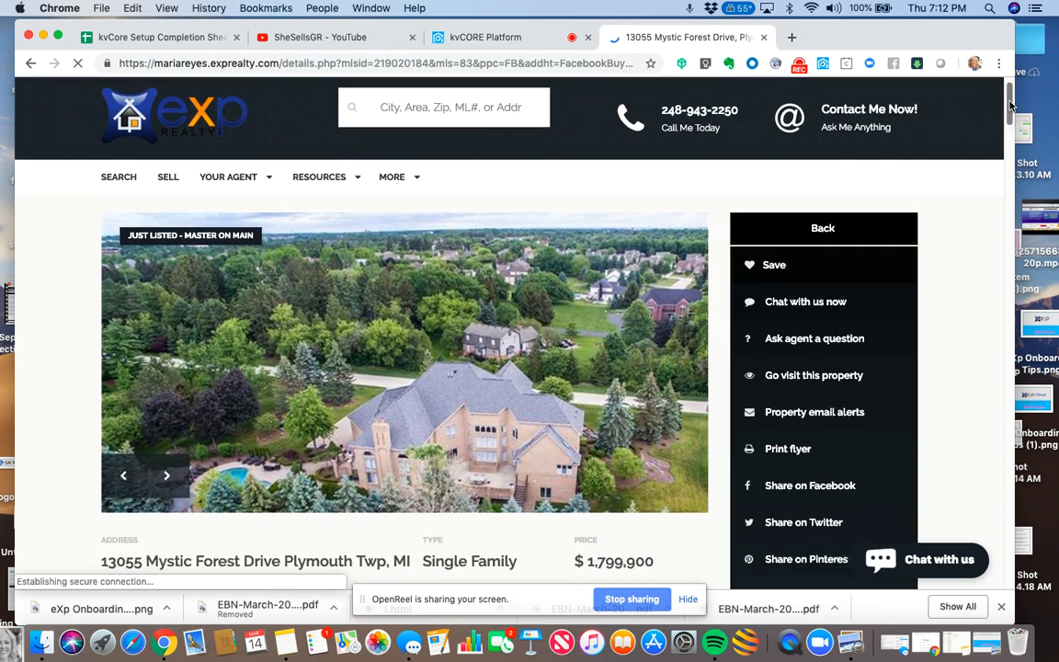
pyautogui.scroll(-3)
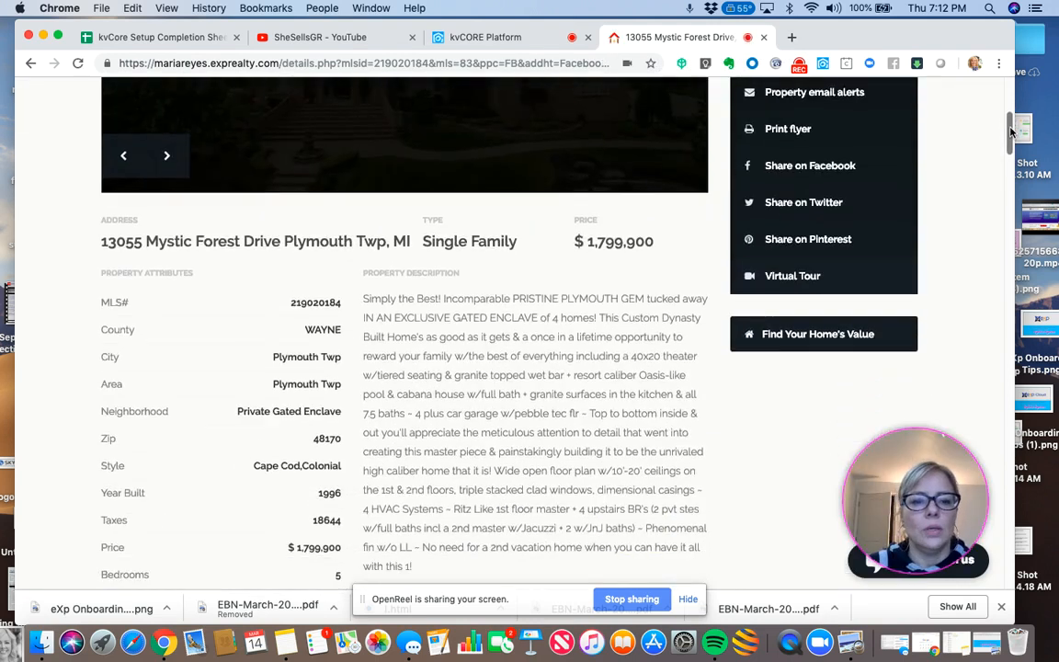
pyautogui.scroll(-3)
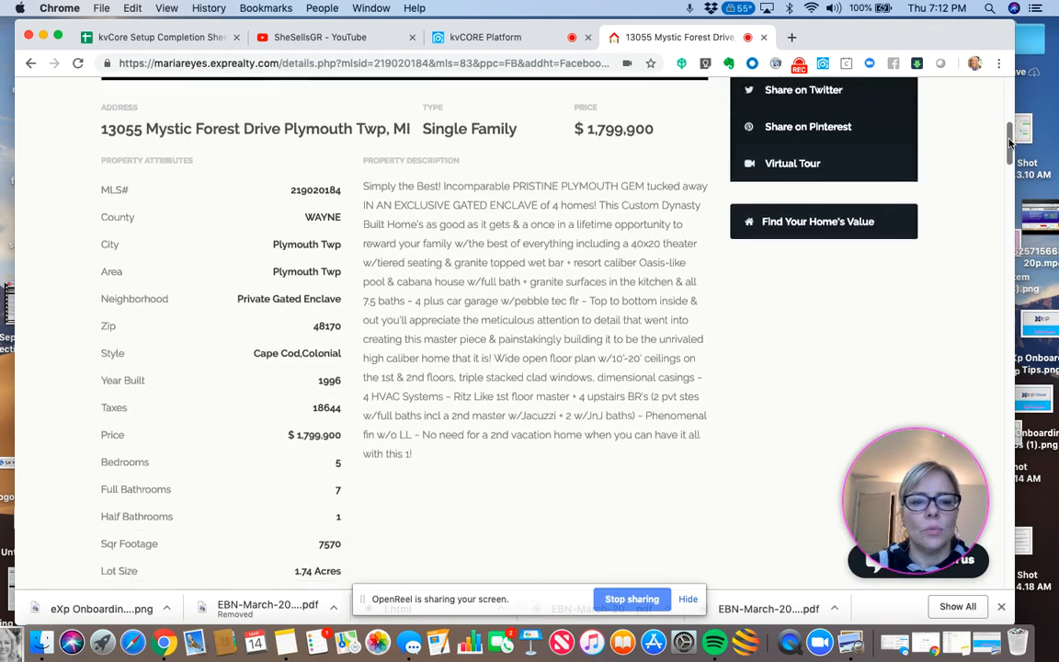
pyautogui.scroll(-3)
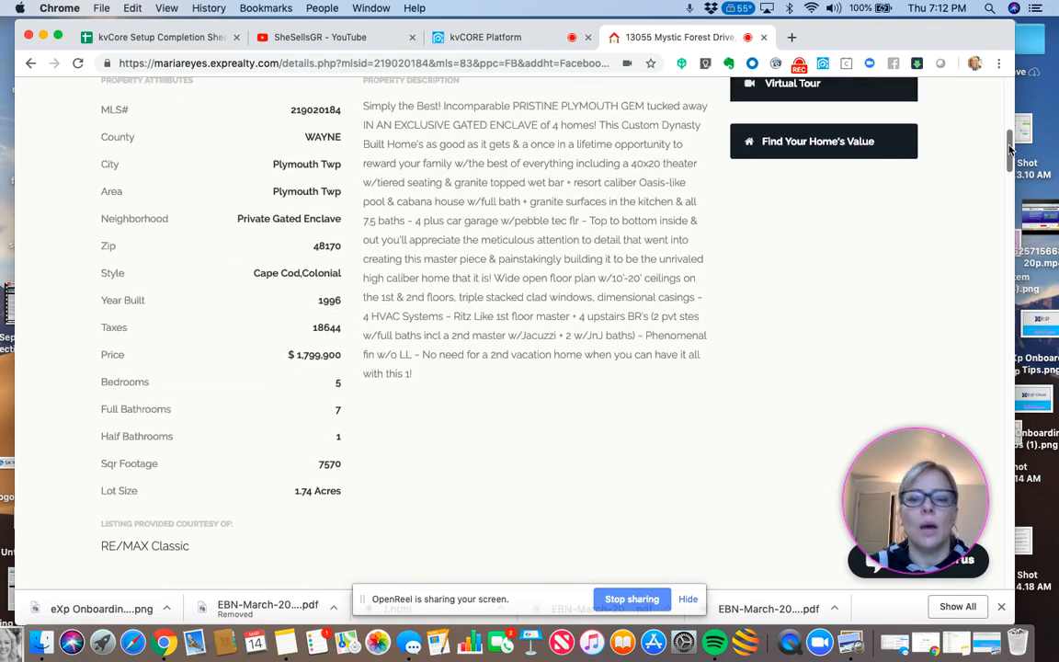
pyautogui.scroll(-3)
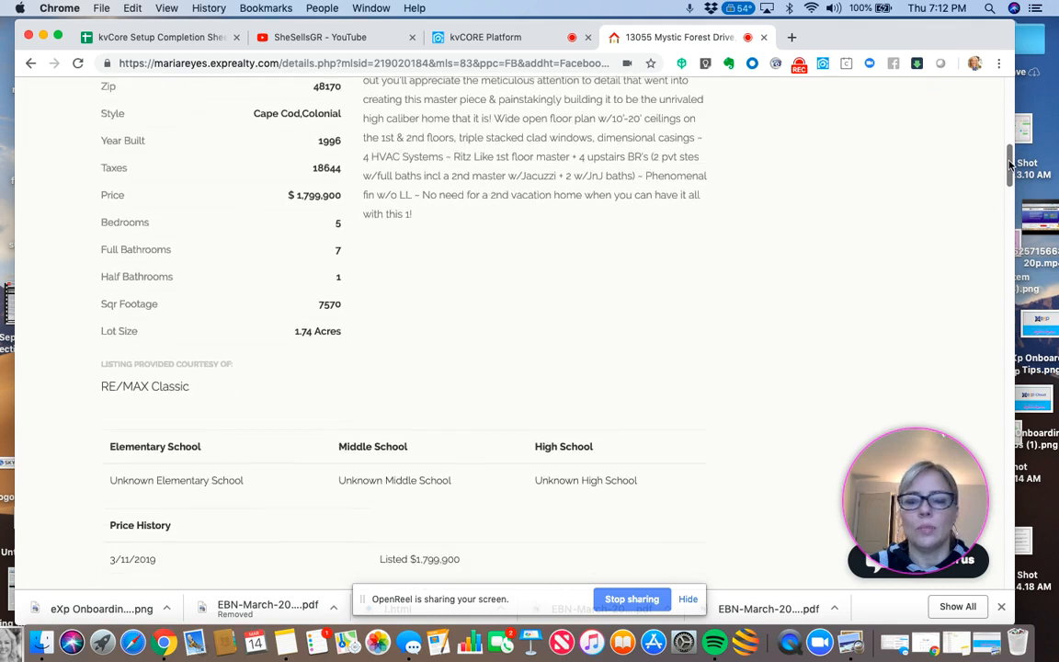
pyautogui.scroll(-3)
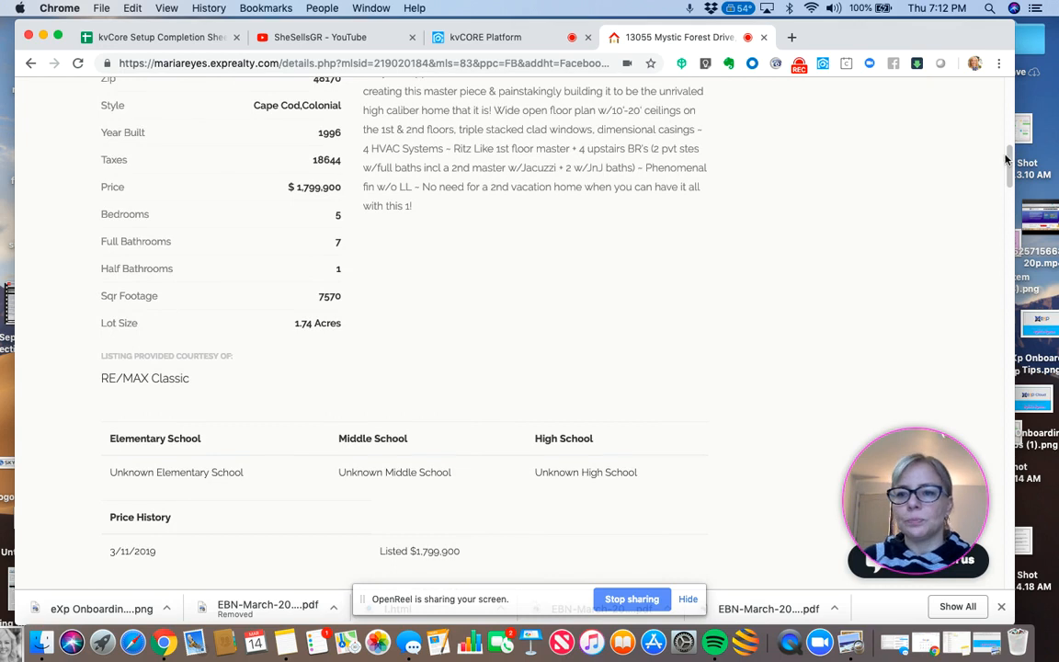
pyautogui.scroll(-3)
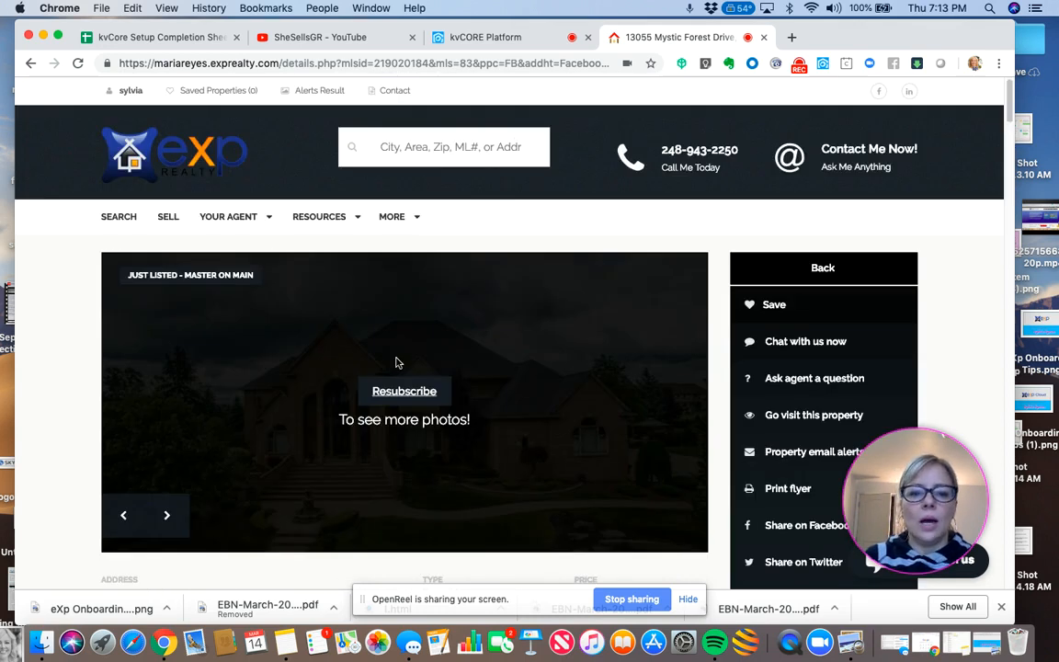
pyautogui.moveTo(404, 391)
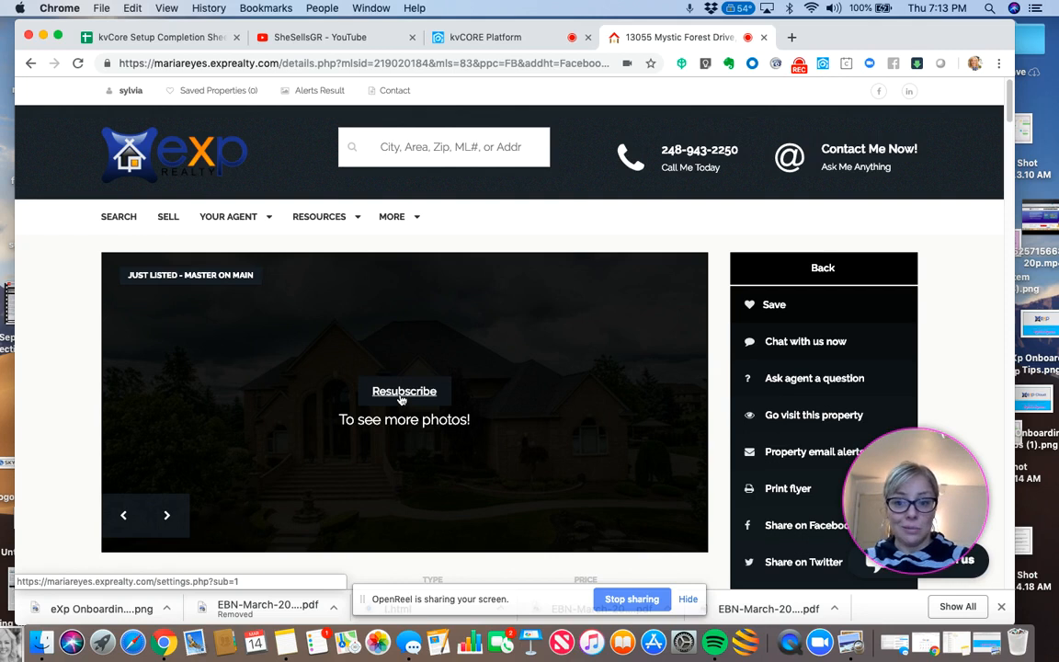
# Scroll through the Listing Alerts page, then go back to the squeeze page builder.
pyautogui.click(405, 391)
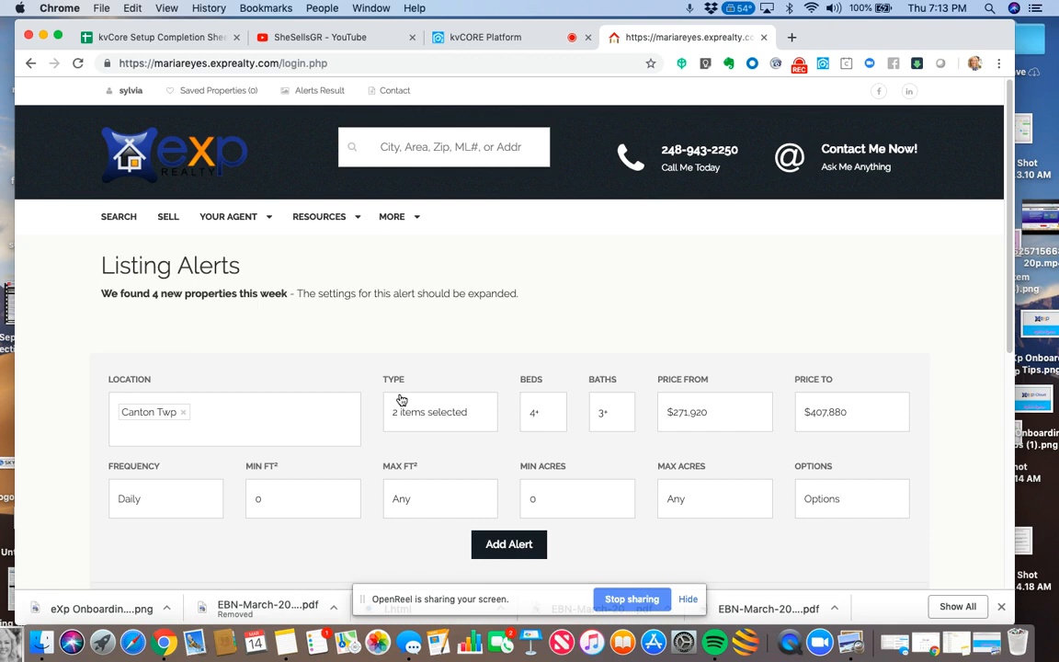
pyautogui.moveTo(1007, 168)
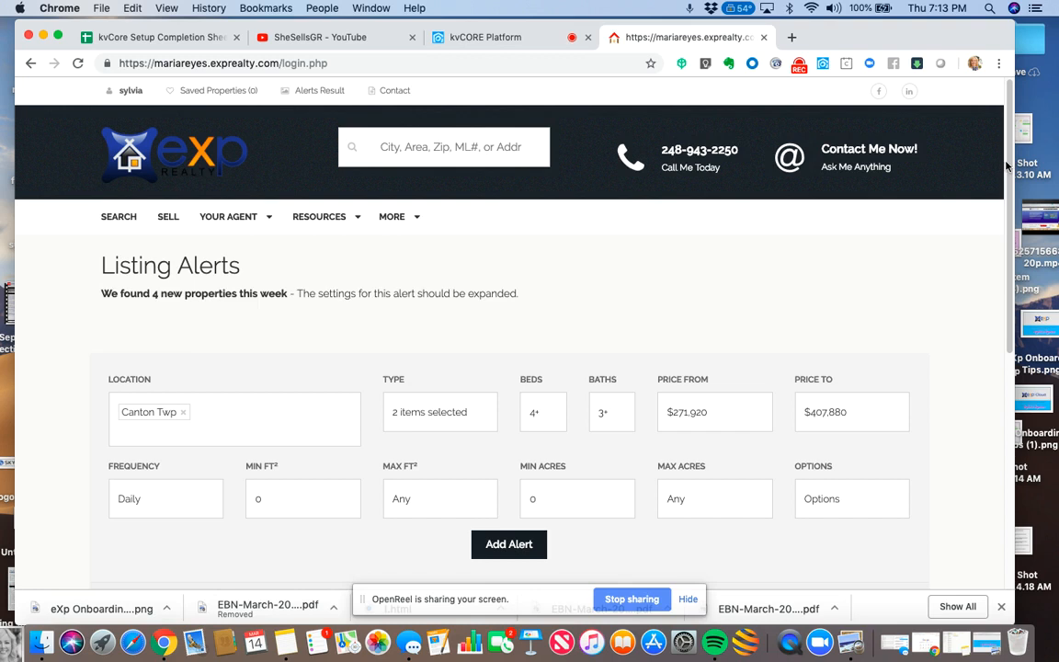
pyautogui.scroll(-3)
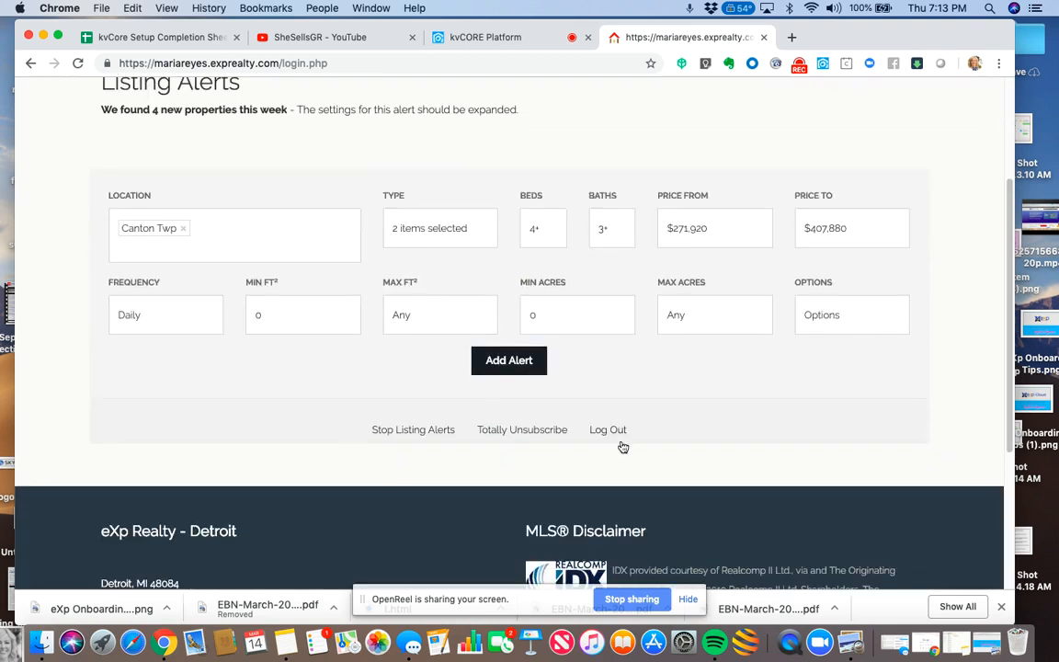
pyautogui.click(484, 37)
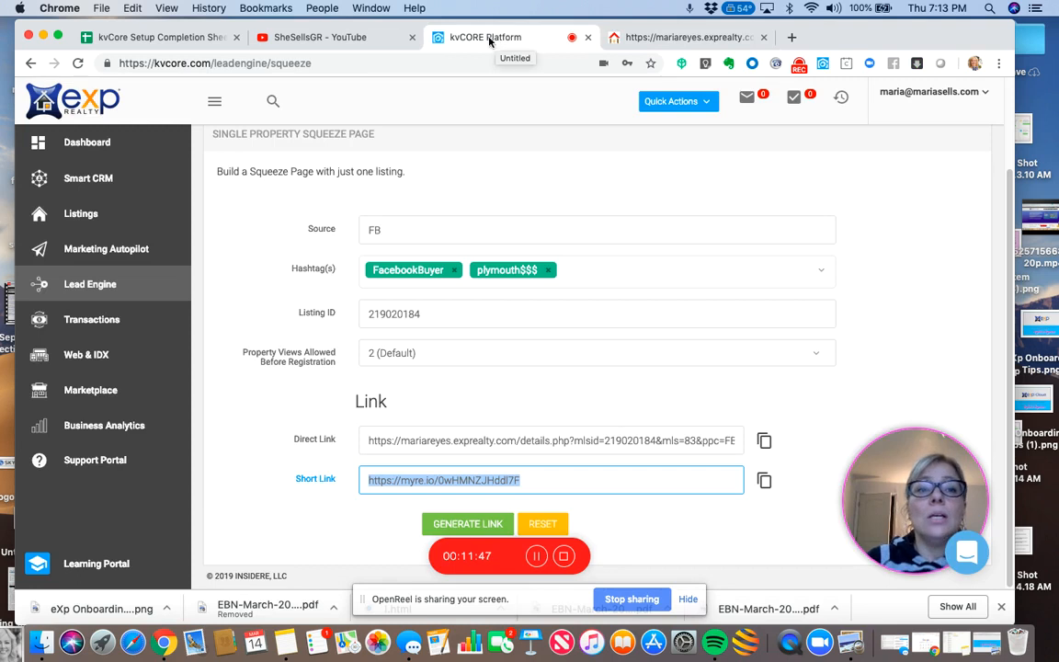
pyautogui.click(156, 37)
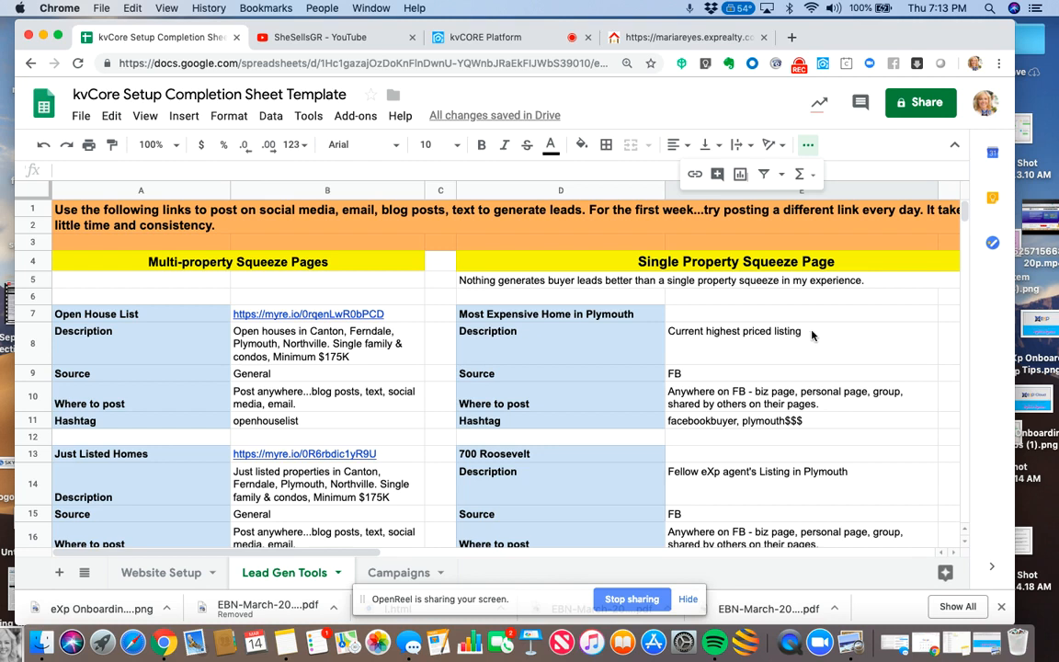
pyautogui.scroll(-3)
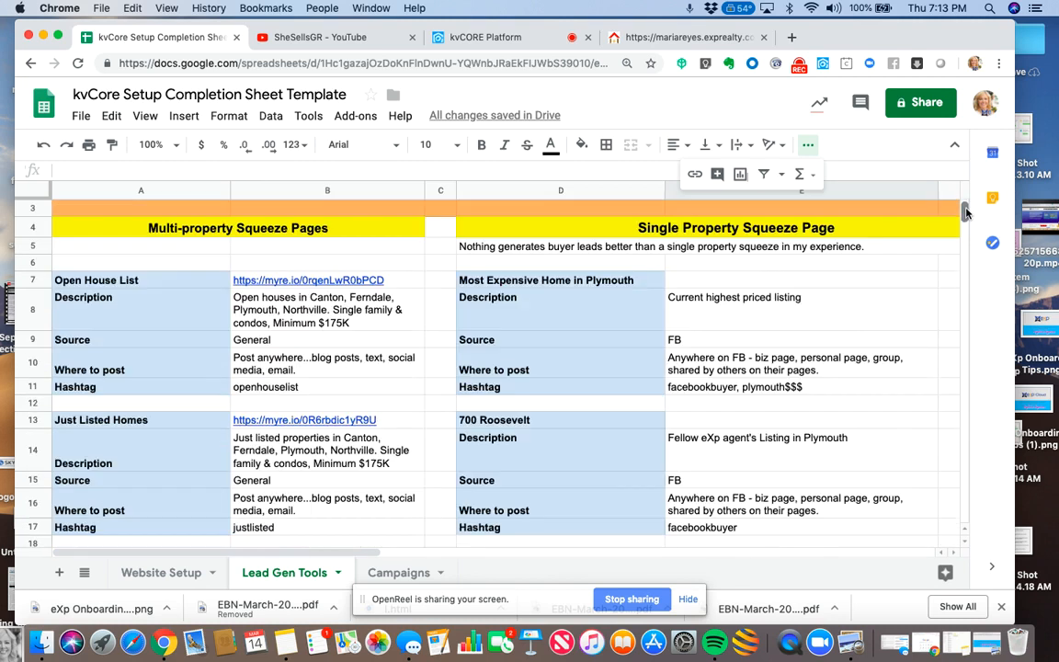
pyautogui.click(800, 281)
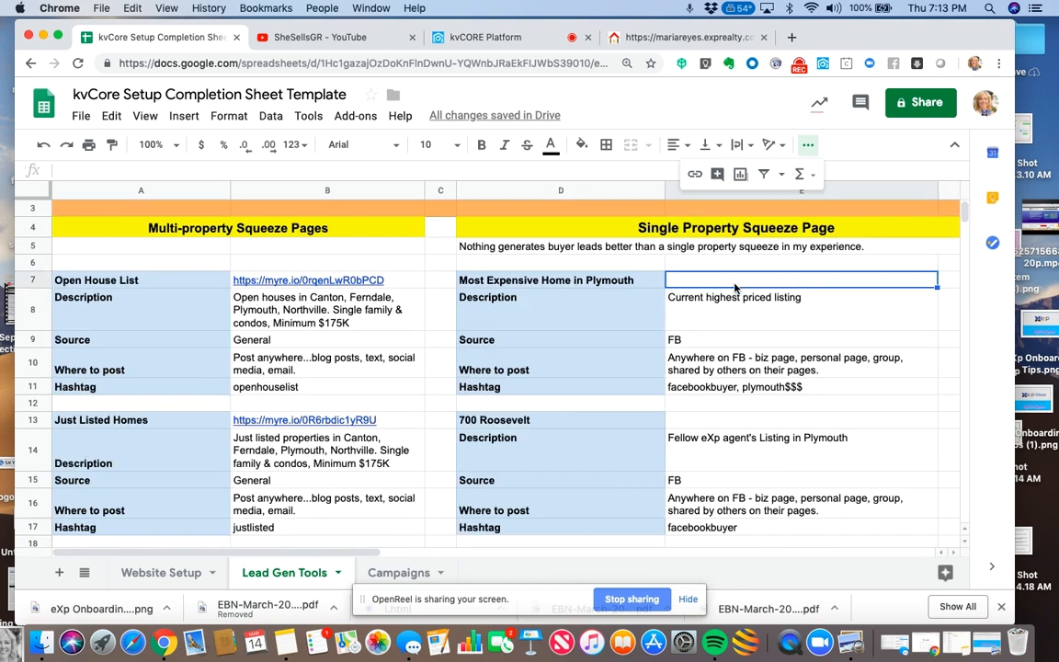
pyautogui.write('https://myre.io/0wHMNZJHddl7F')
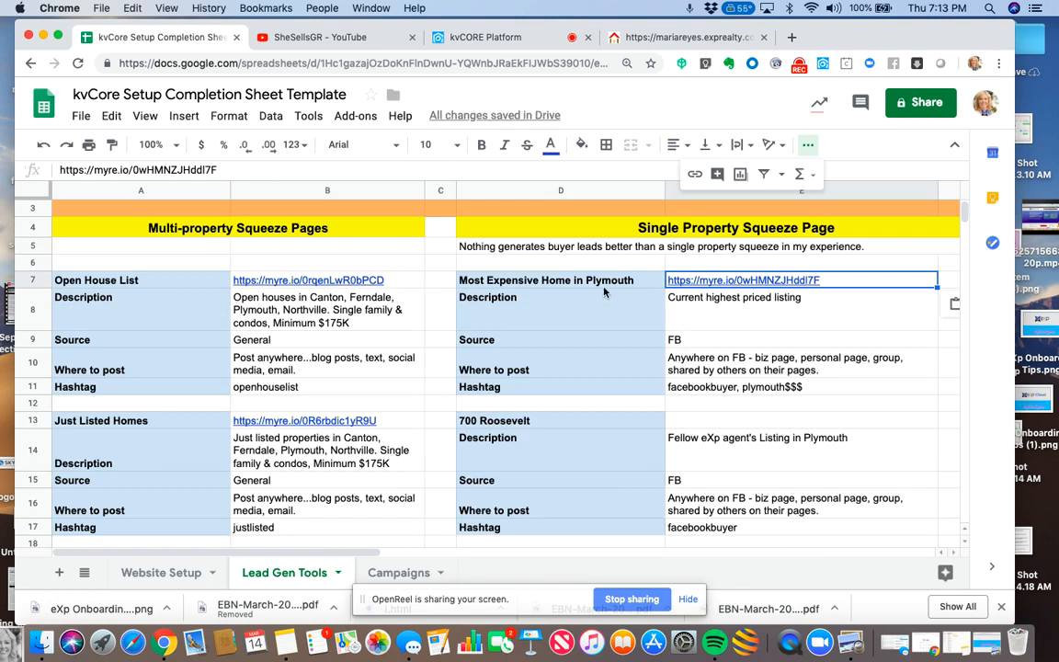
pyautogui.moveTo(609, 308)
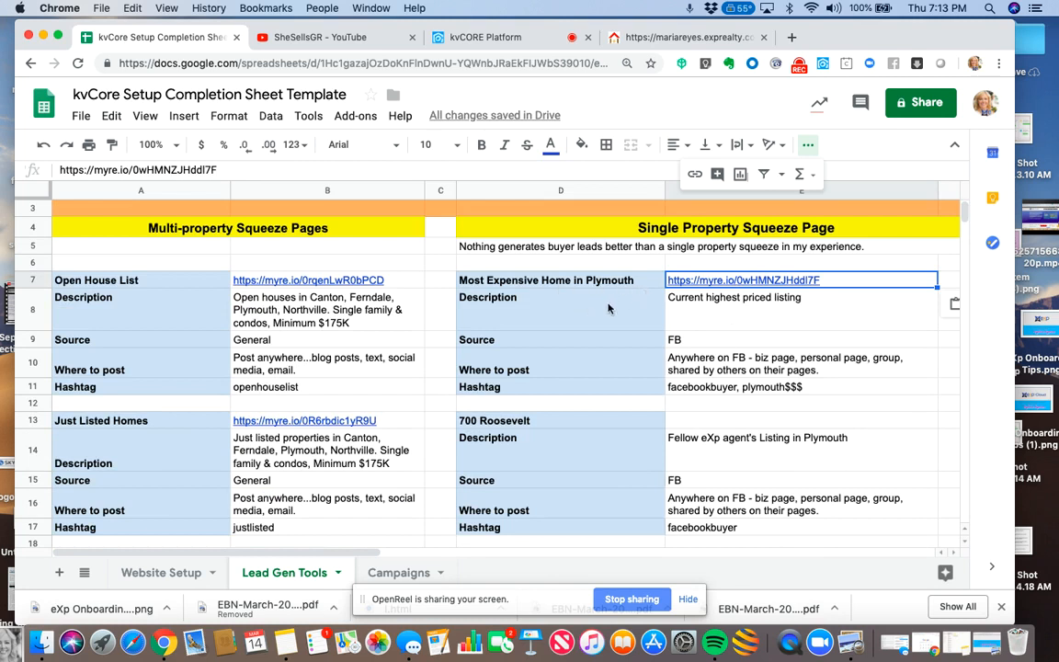
pyautogui.moveTo(771, 312)
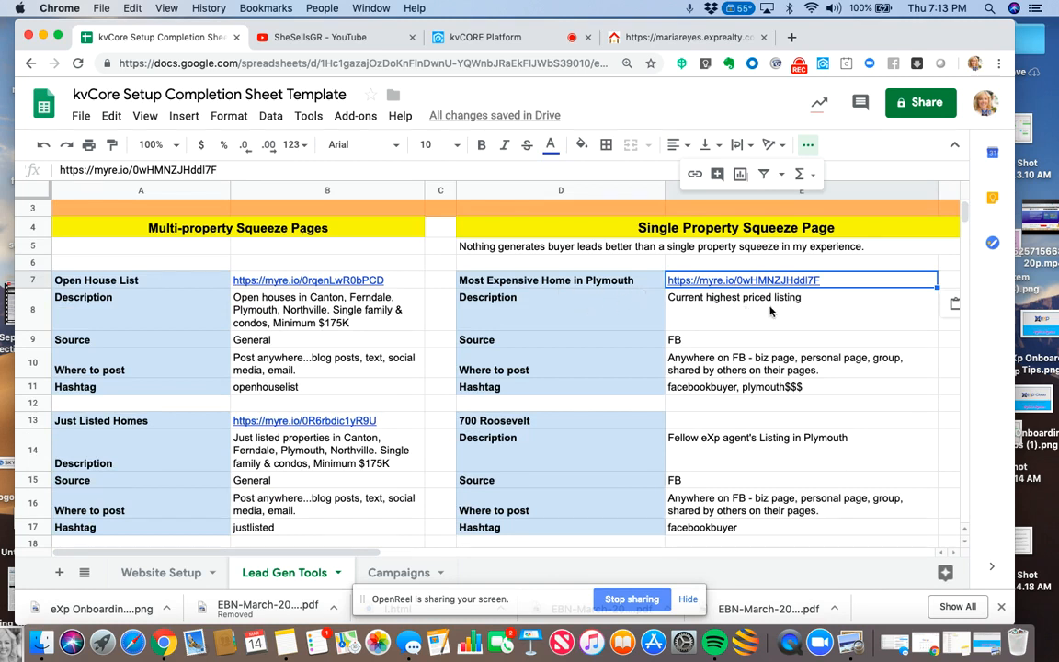
pyautogui.moveTo(685, 348)
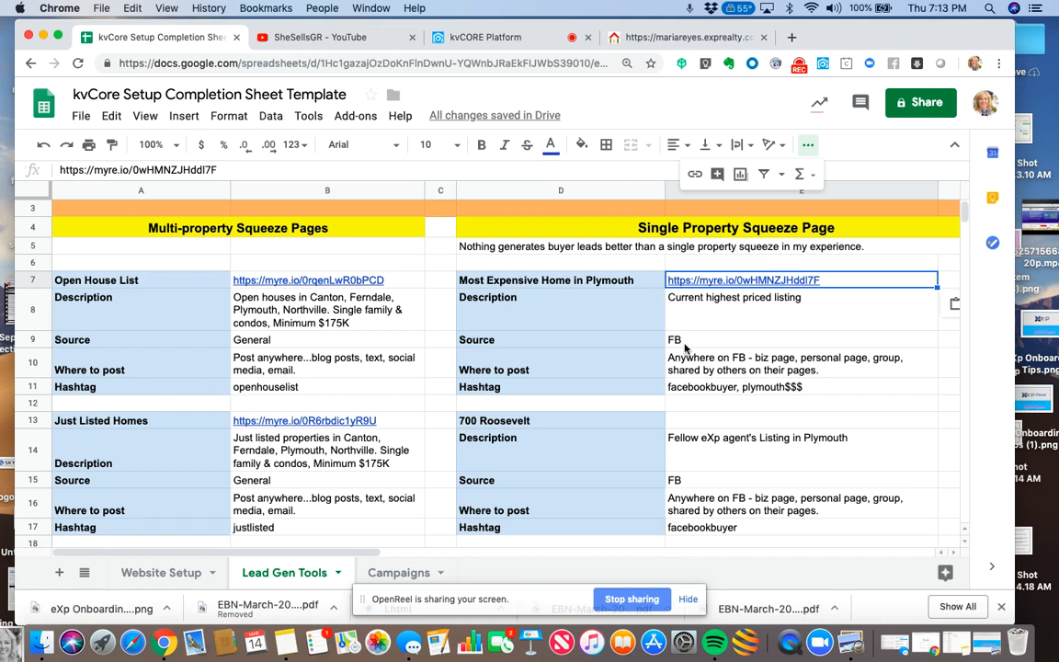
pyautogui.moveTo(685, 366)
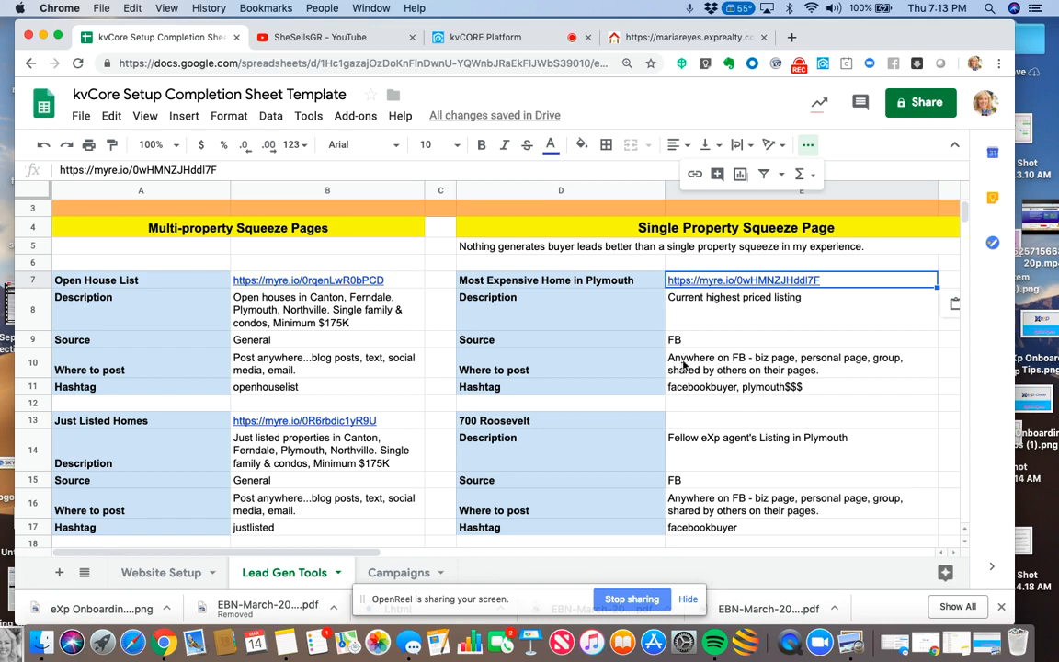
pyautogui.moveTo(735, 386)
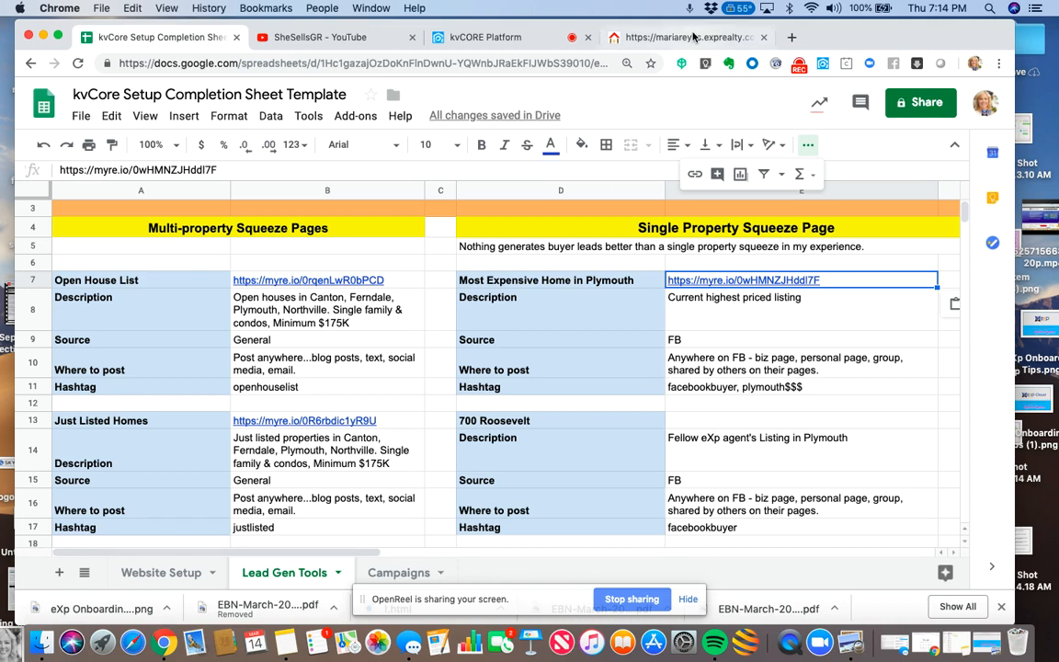
pyautogui.click(486, 37)
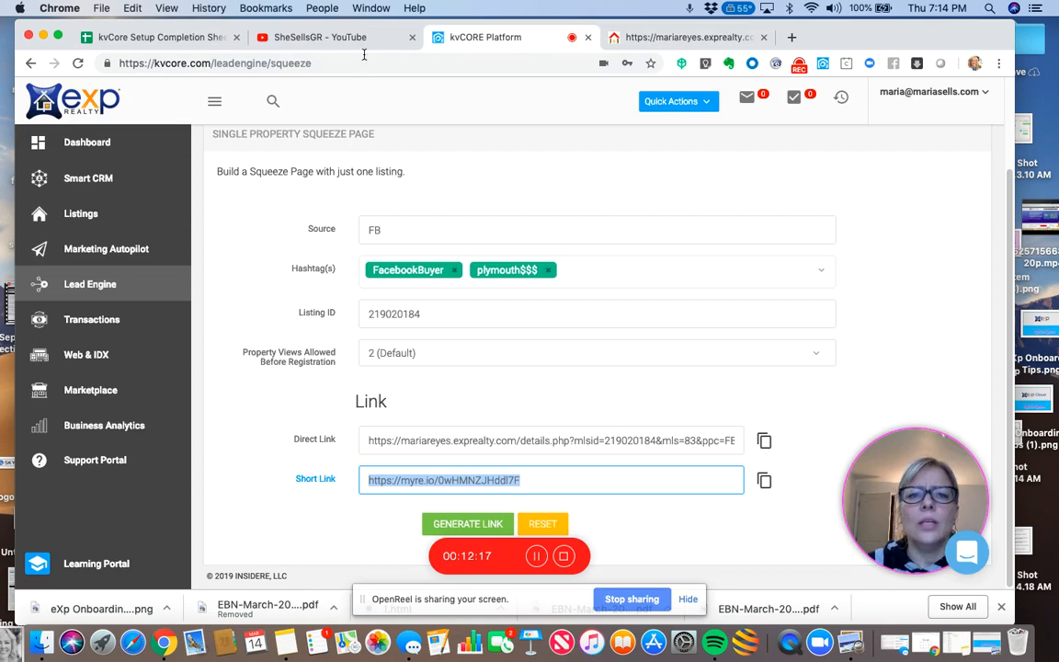
pyautogui.click(156, 37)
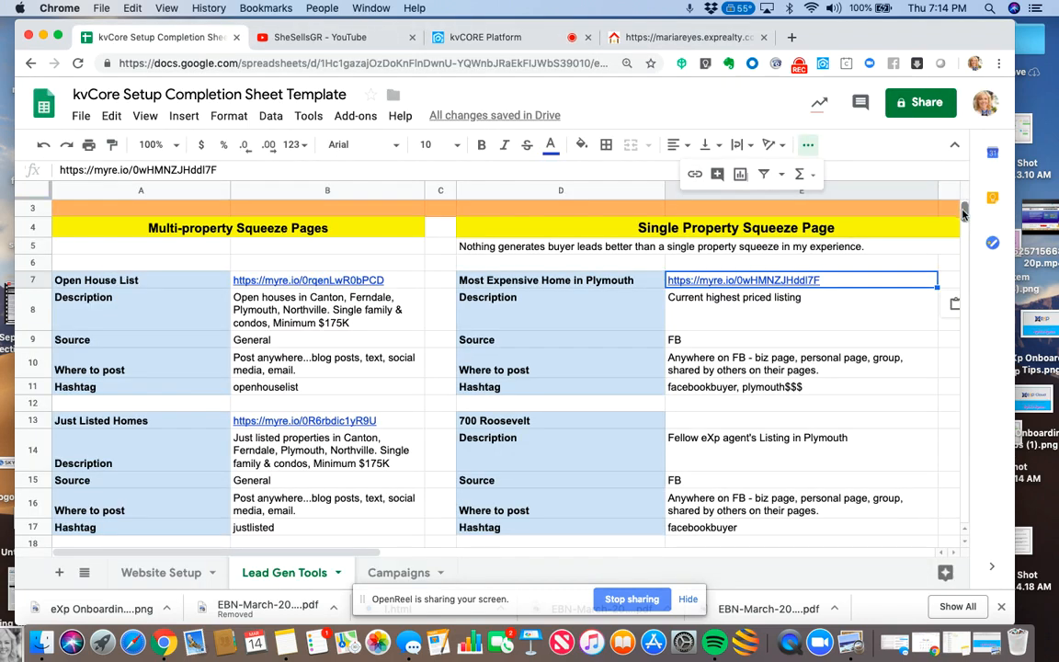
pyautogui.scroll(-3)
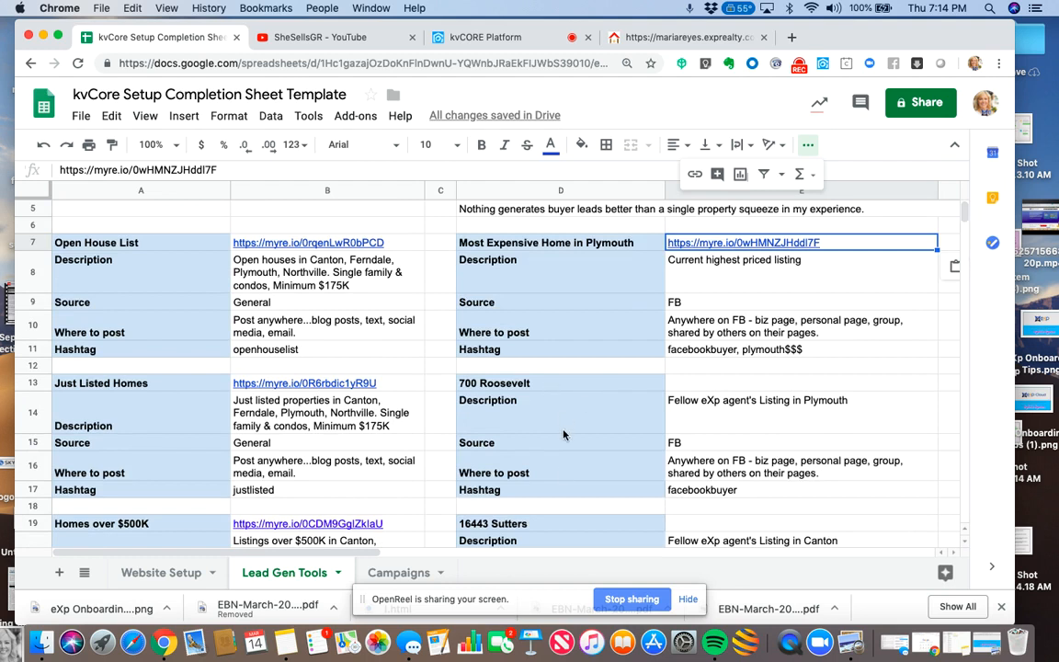
pyautogui.moveTo(713, 516)
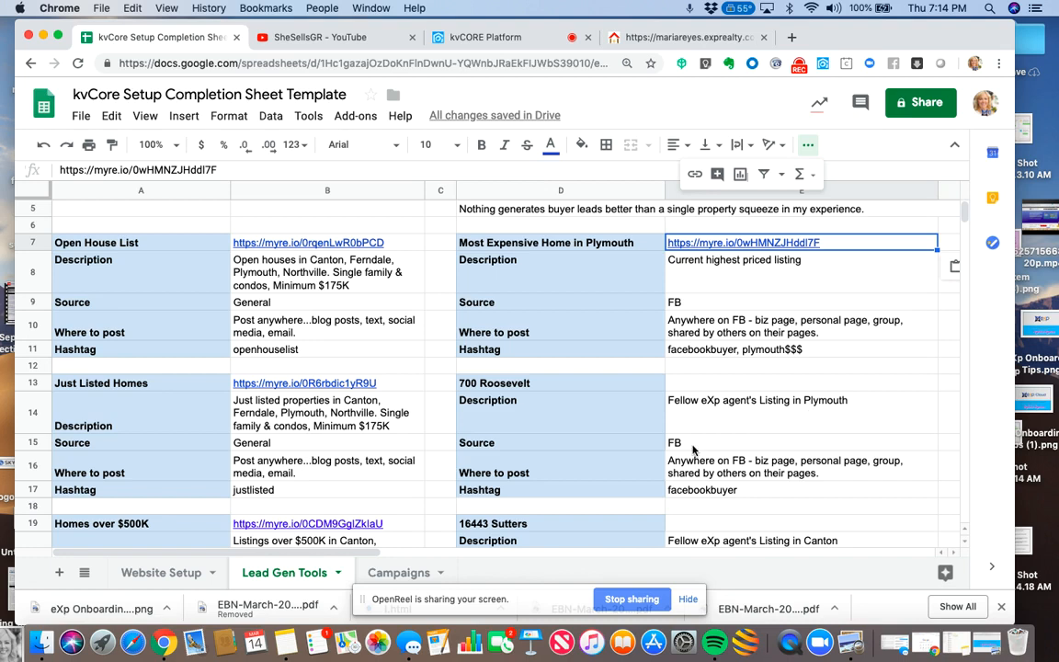
pyautogui.moveTo(688, 476)
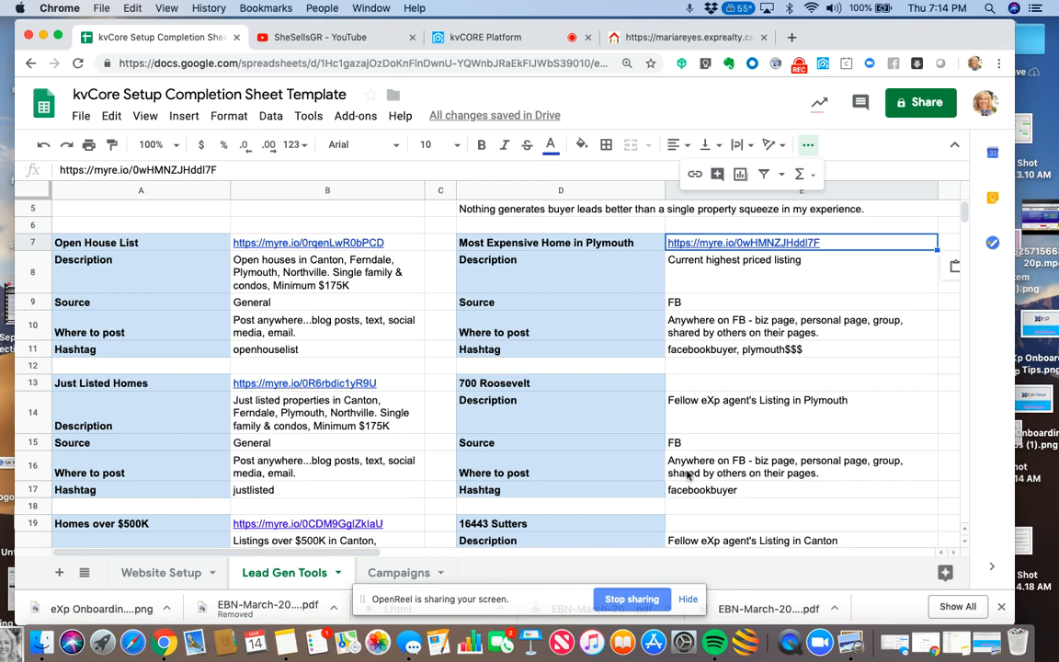
pyautogui.moveTo(699, 476)
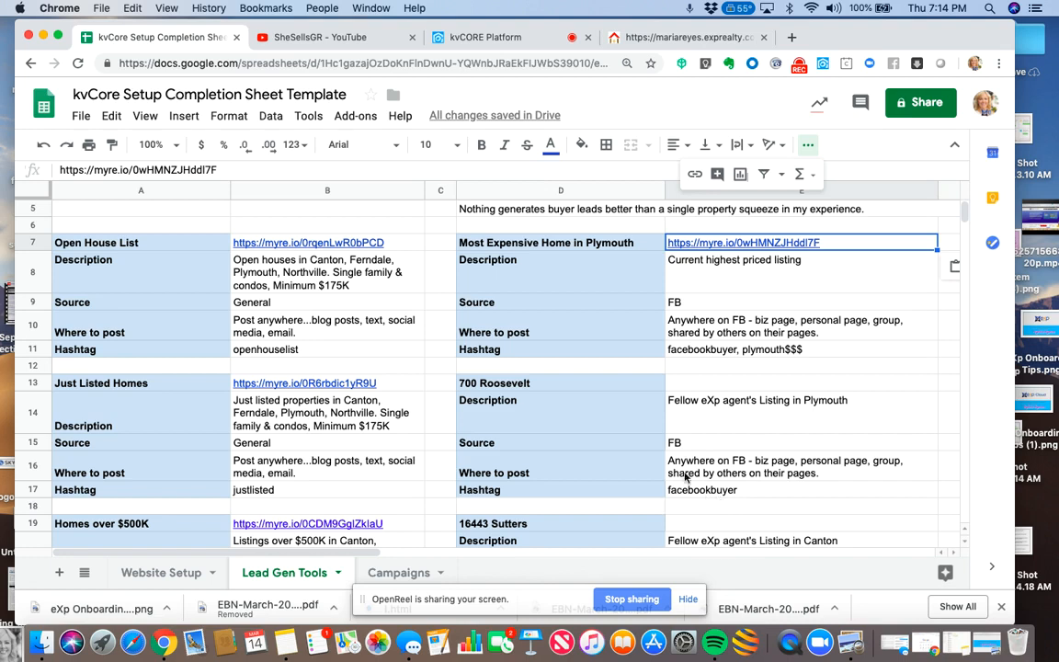
pyautogui.moveTo(562, 121)
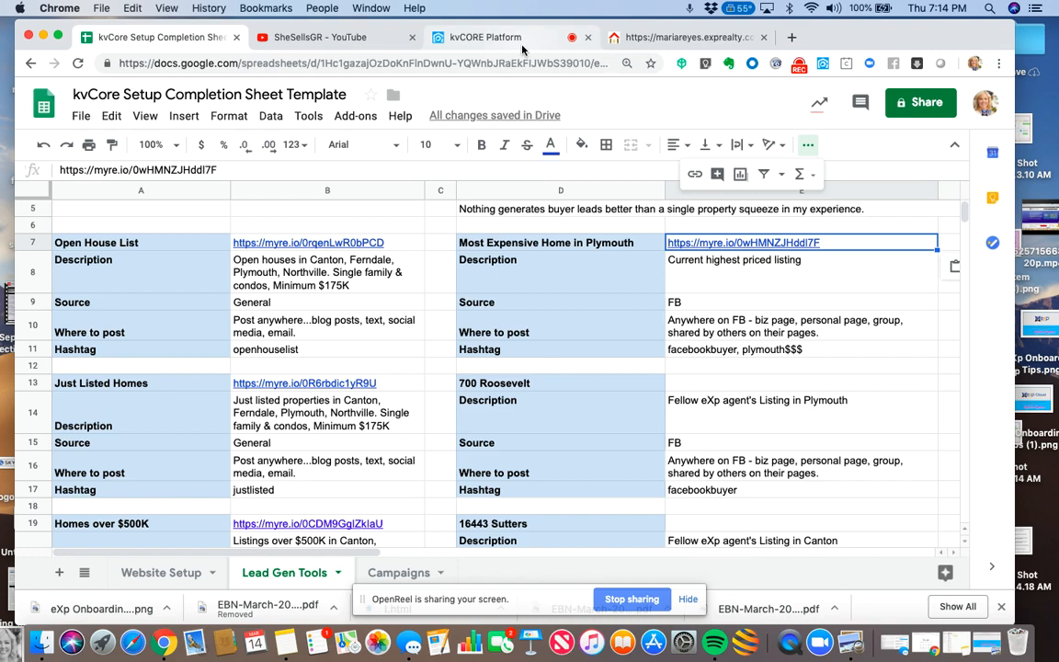
# Remove the plymouth$$$ hashtag, leaving only FacebookBuyer, and open Property Listings.
pyautogui.click(485, 37)
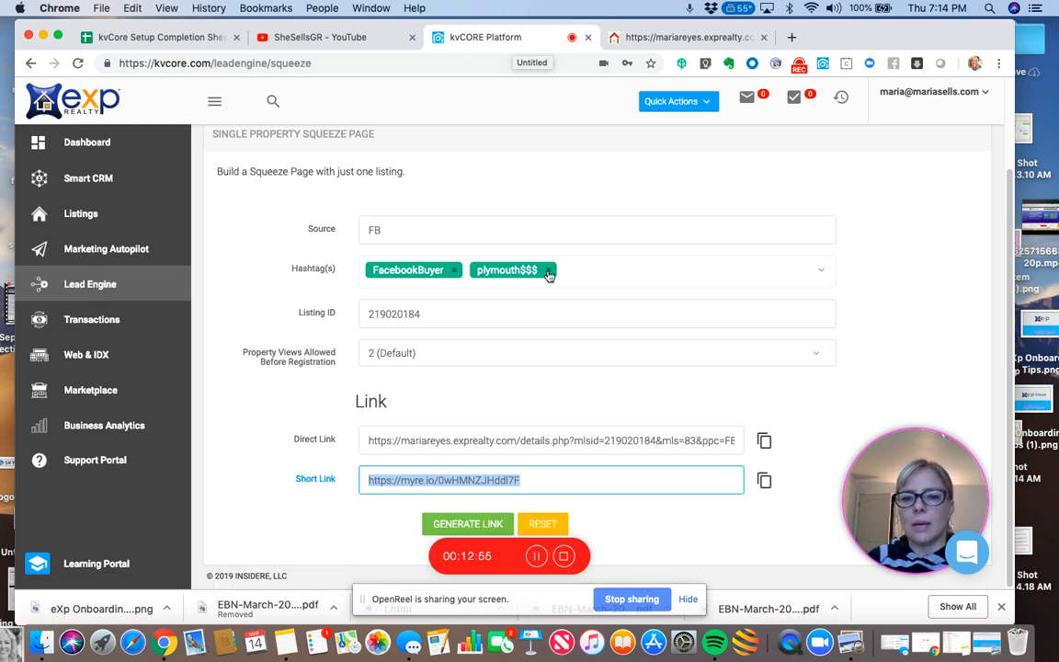
pyautogui.click(548, 270)
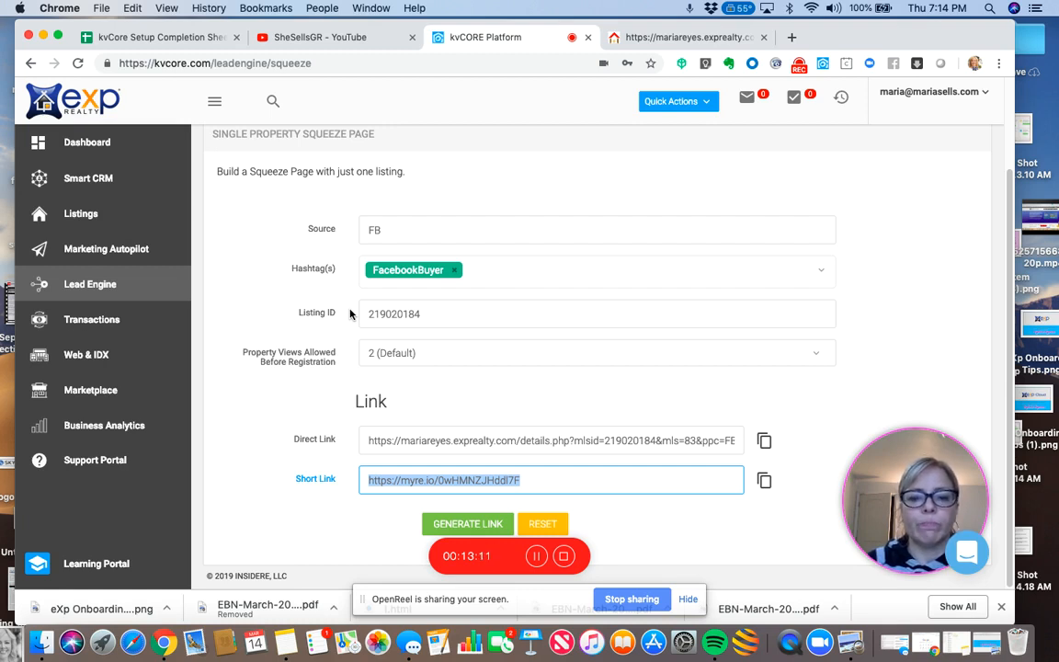
pyautogui.click(81, 213)
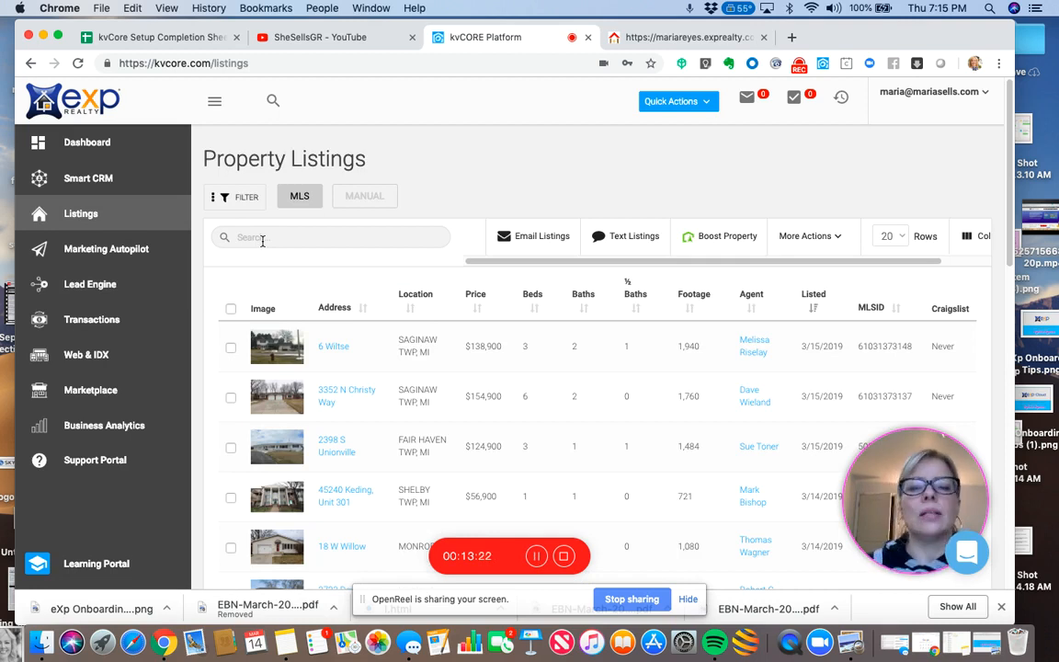
pyautogui.click(331, 236)
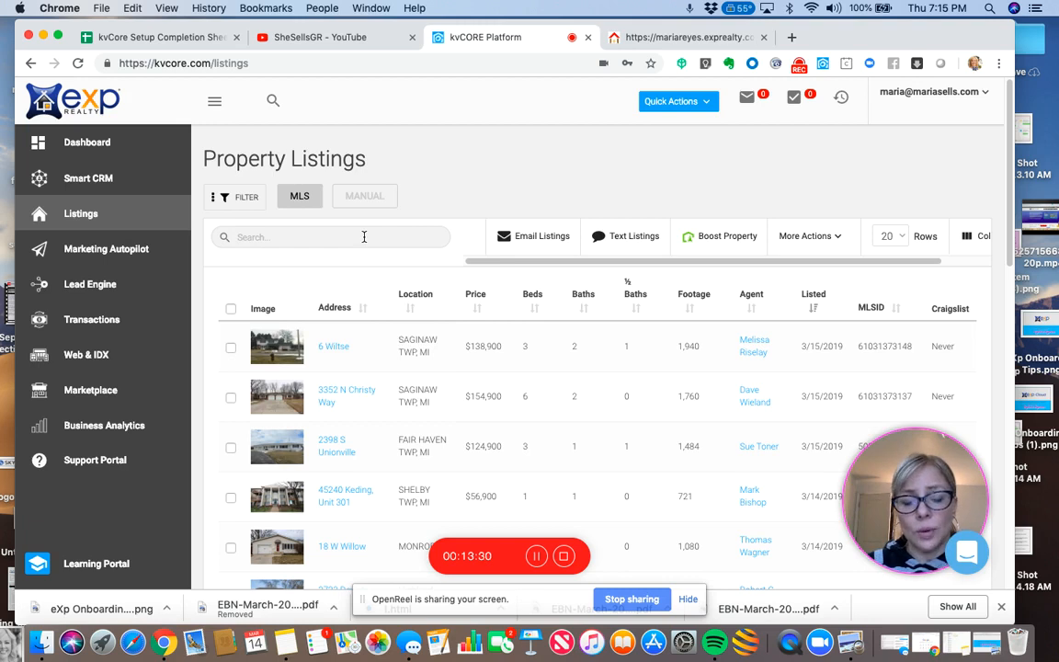
pyautogui.write('lynn stephens')
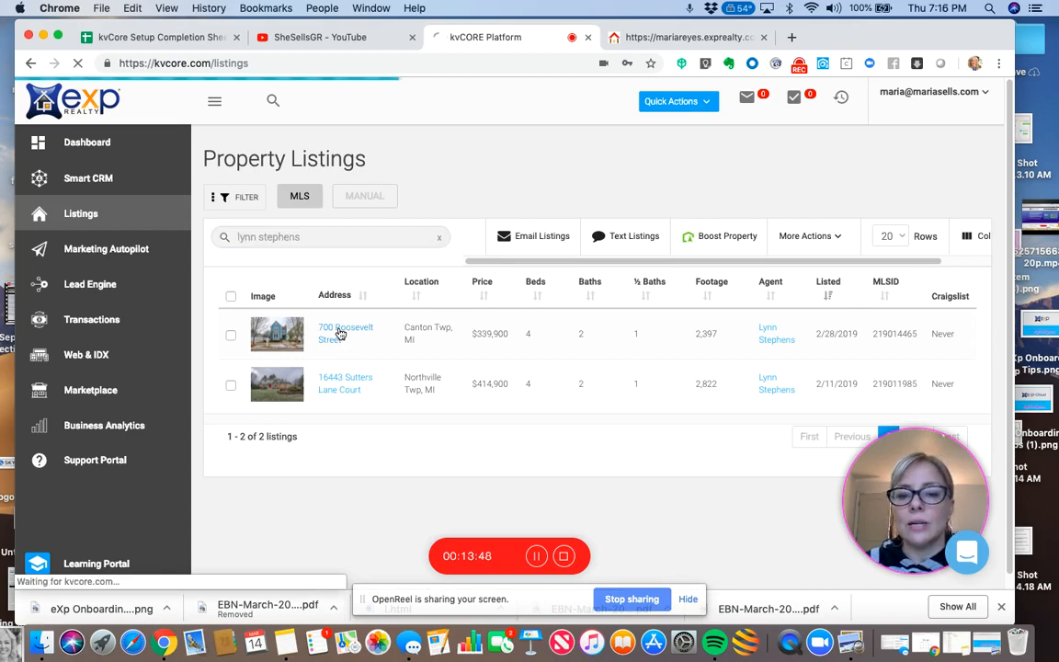
pyautogui.click(346, 333)
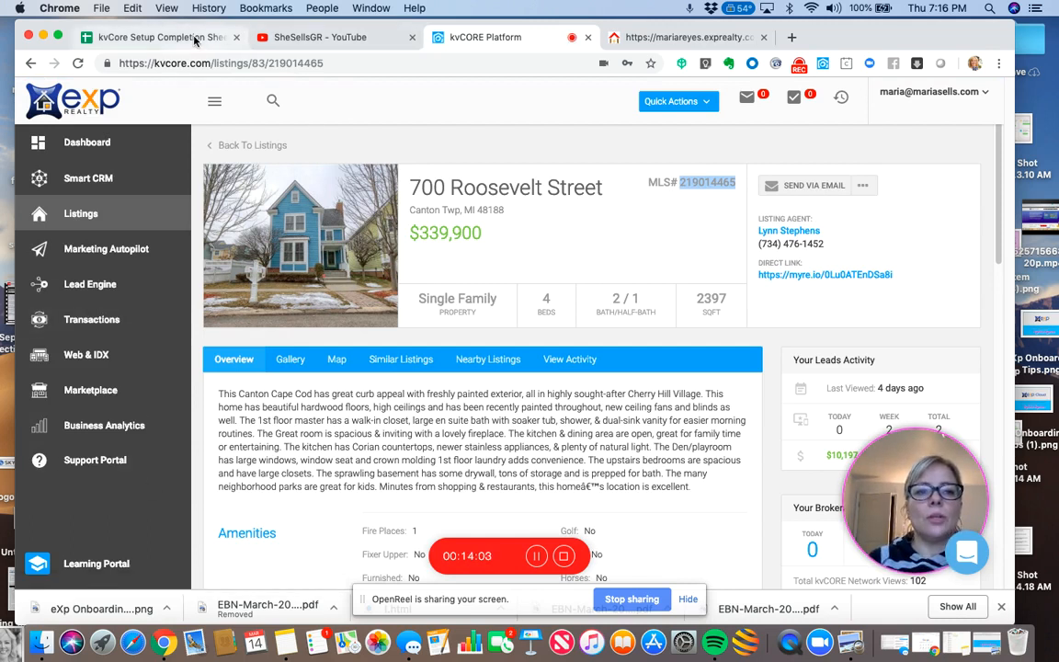
# Enter MLS 219014465 in cell E13 beside 700 Roosevelt, then return to the listing.
pyautogui.click(156, 37)
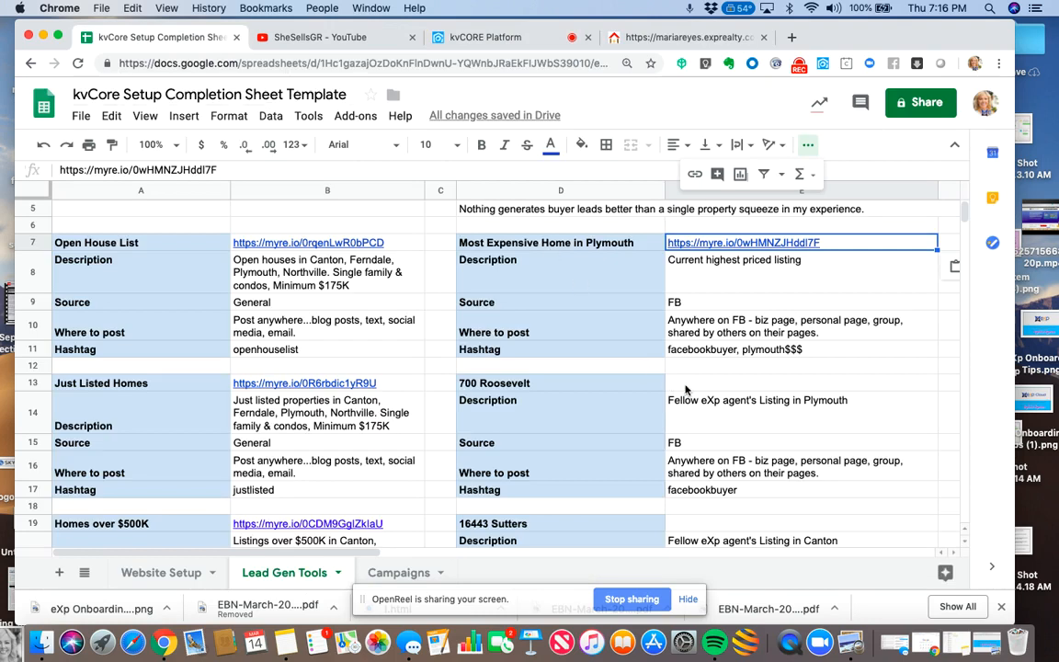
pyautogui.click(800, 383)
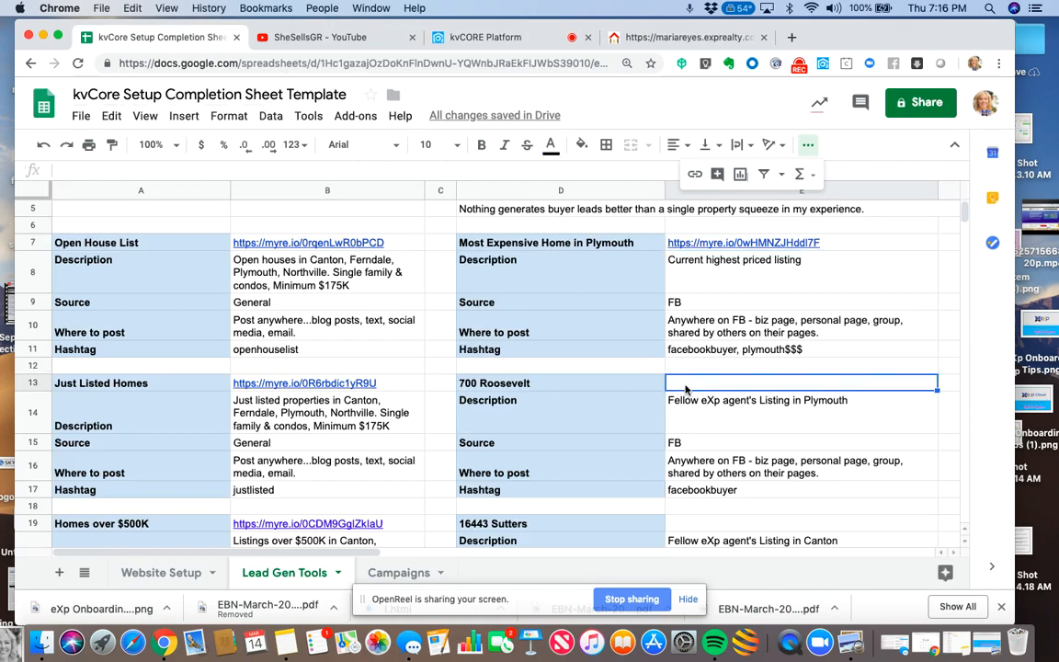
pyautogui.write('219014465')
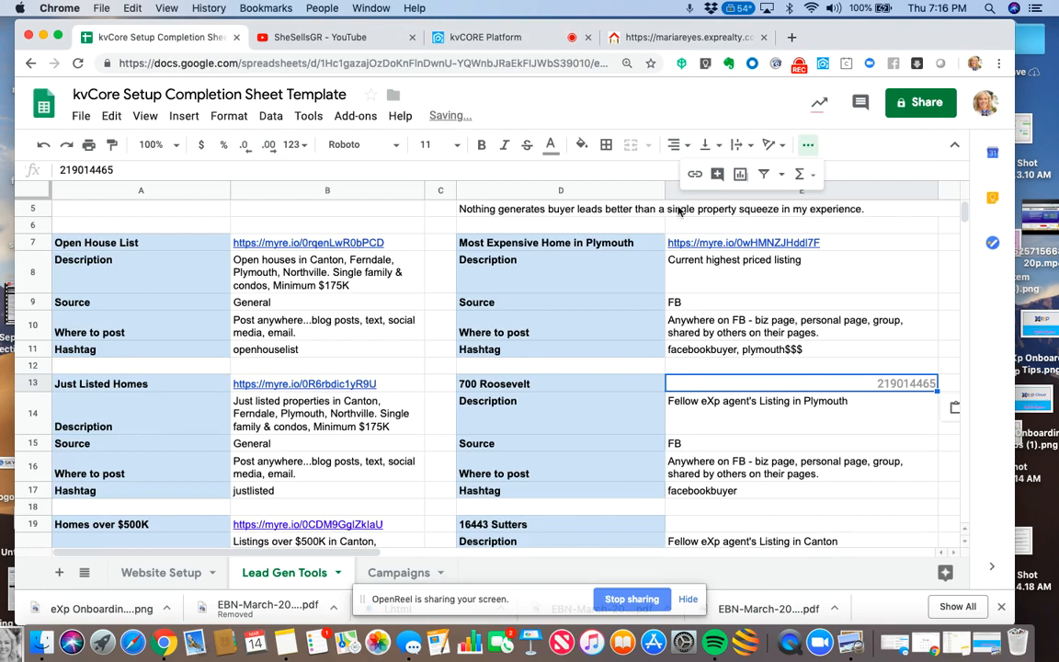
pyautogui.click(485, 37)
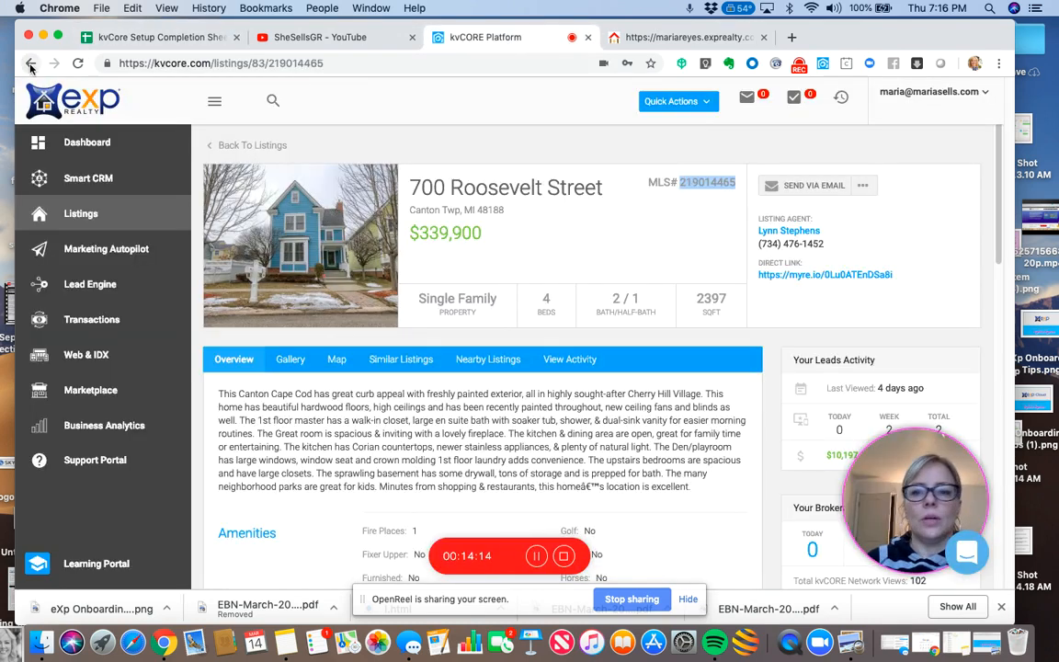
# Search Lynn Stephens' listings, open 16443 Sutters Lane Court, and select MLS 219011985.
pyautogui.click(30, 63)
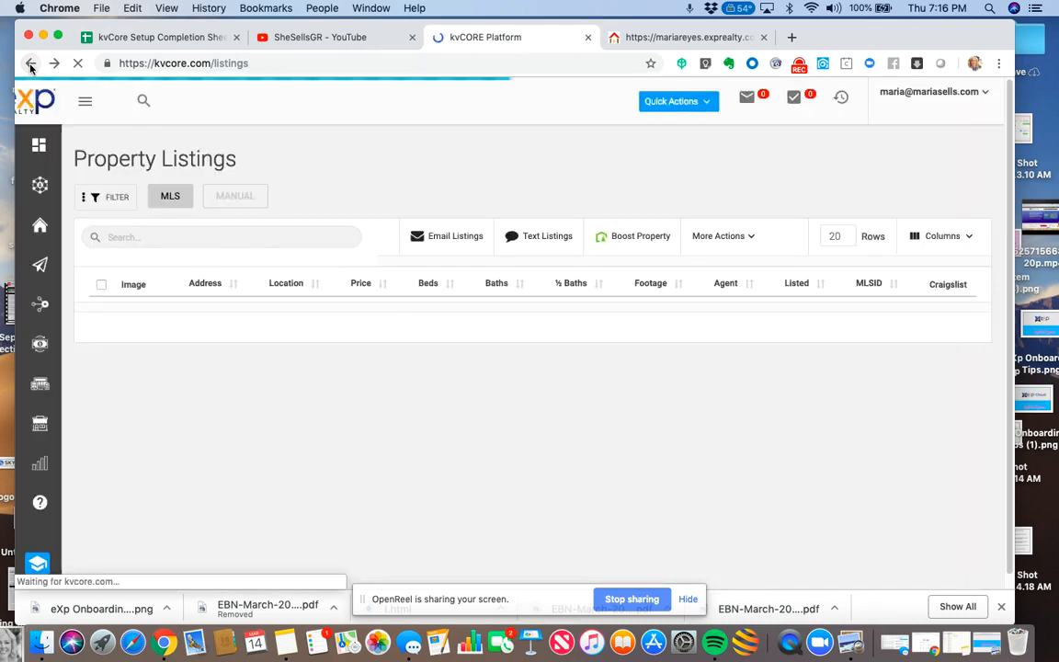
pyautogui.click(85, 101)
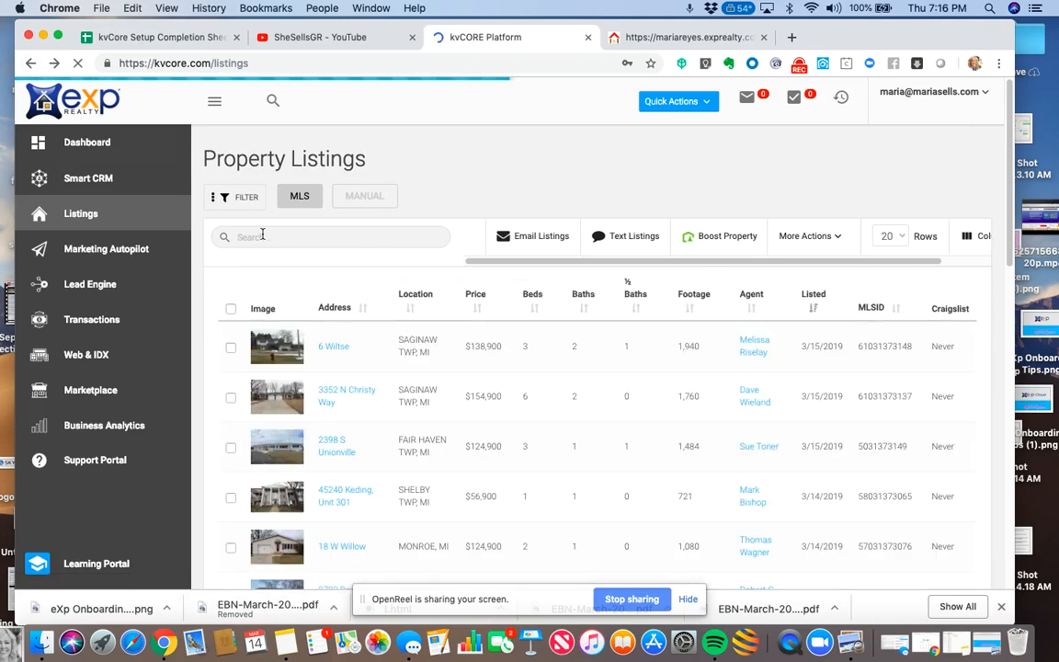
pyautogui.write('lynn stephens')
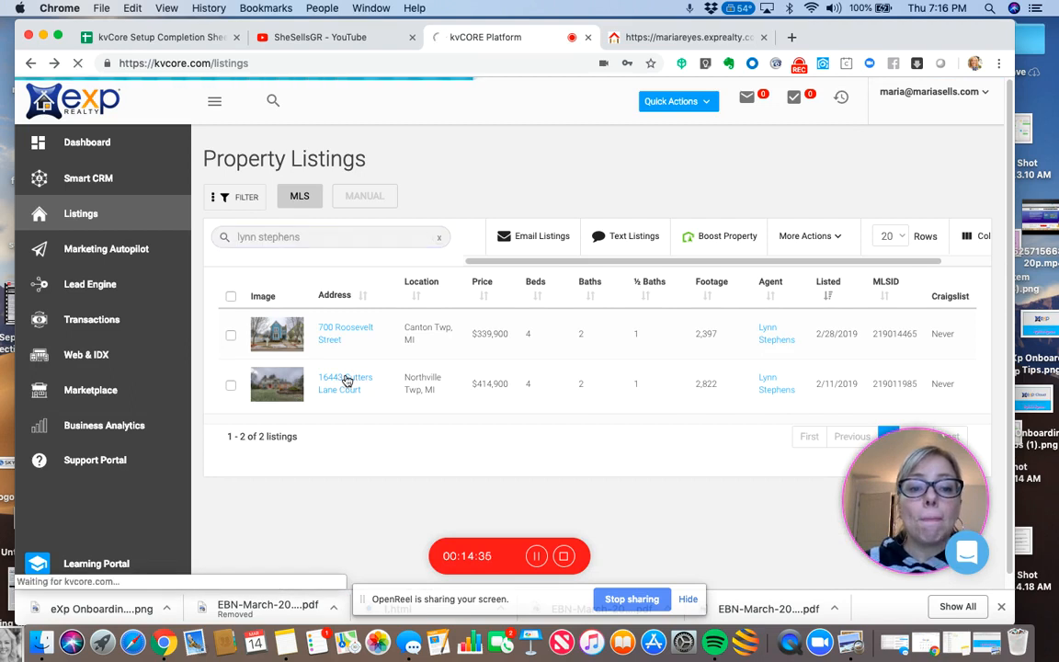
pyautogui.click(345, 383)
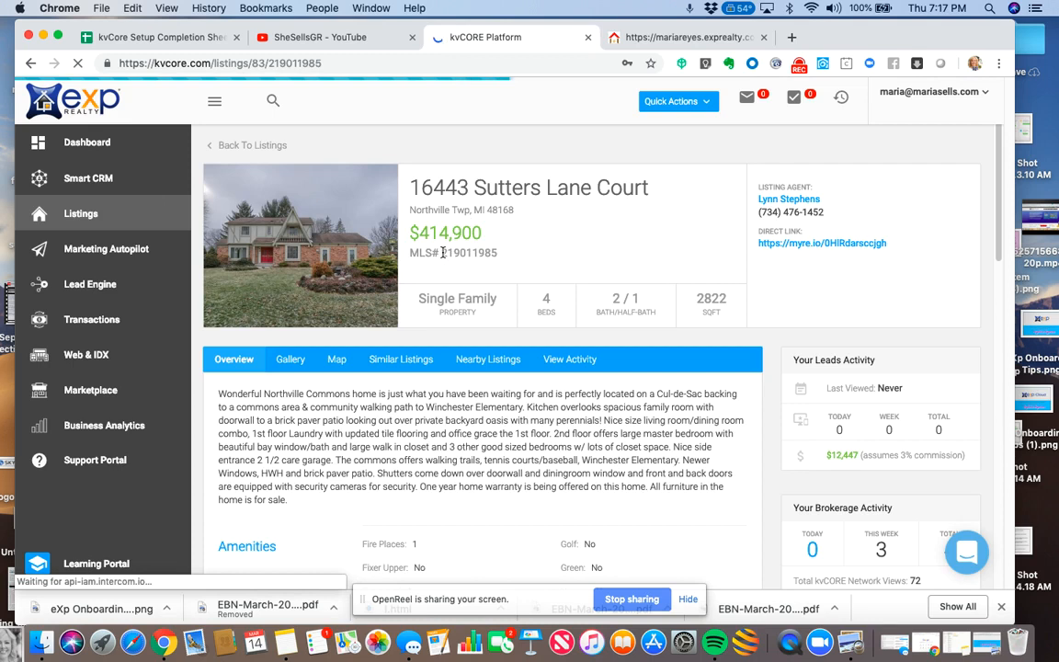
pyautogui.doubleClick(469, 253)
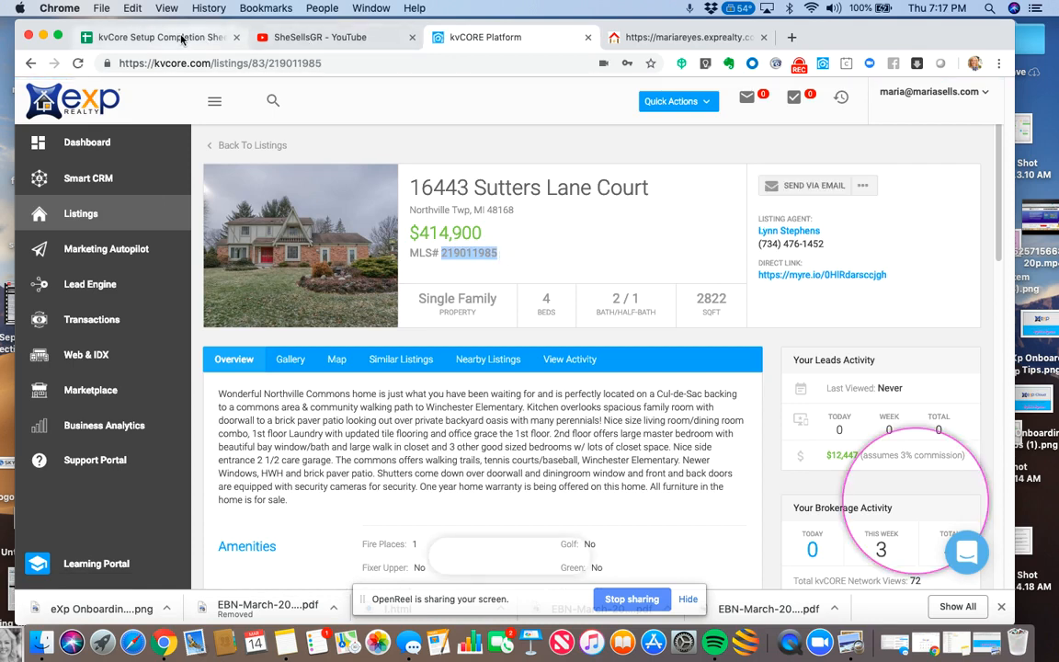
# Place MLS 219011985 in cell E19 beside 16443 Sutters, then select E13's 219014465.
pyautogui.click(157, 37)
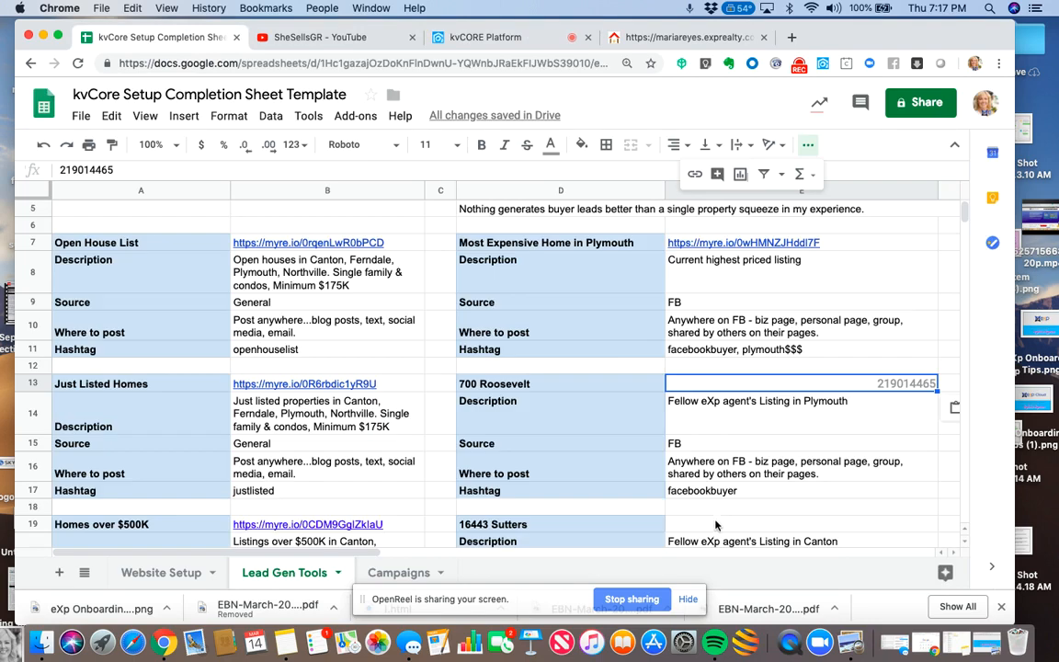
pyautogui.click(802, 524)
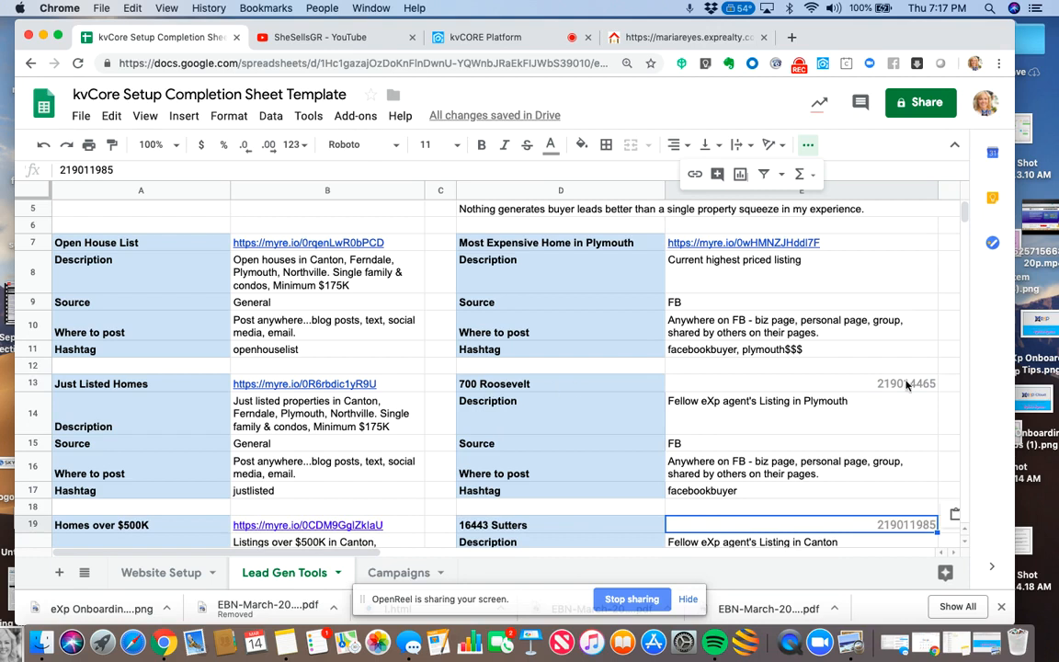
pyautogui.click(802, 383)
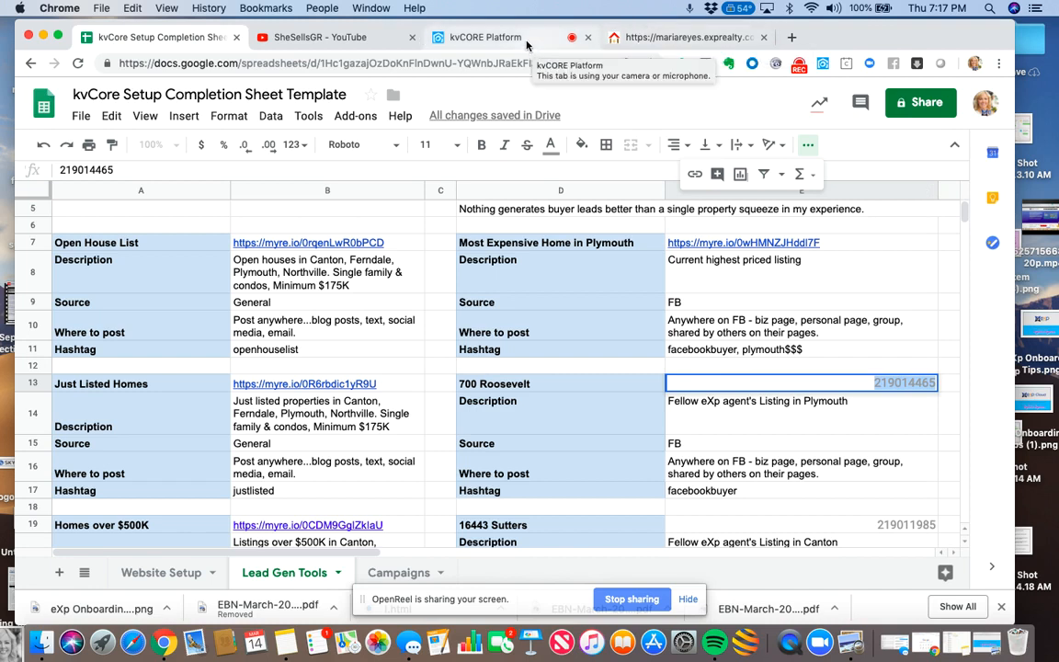
# Through Marketing Autopilot > Lead Engine, choose mariareyes.exprealty.com and start an IDX squeeze page.
pyautogui.click(484, 36)
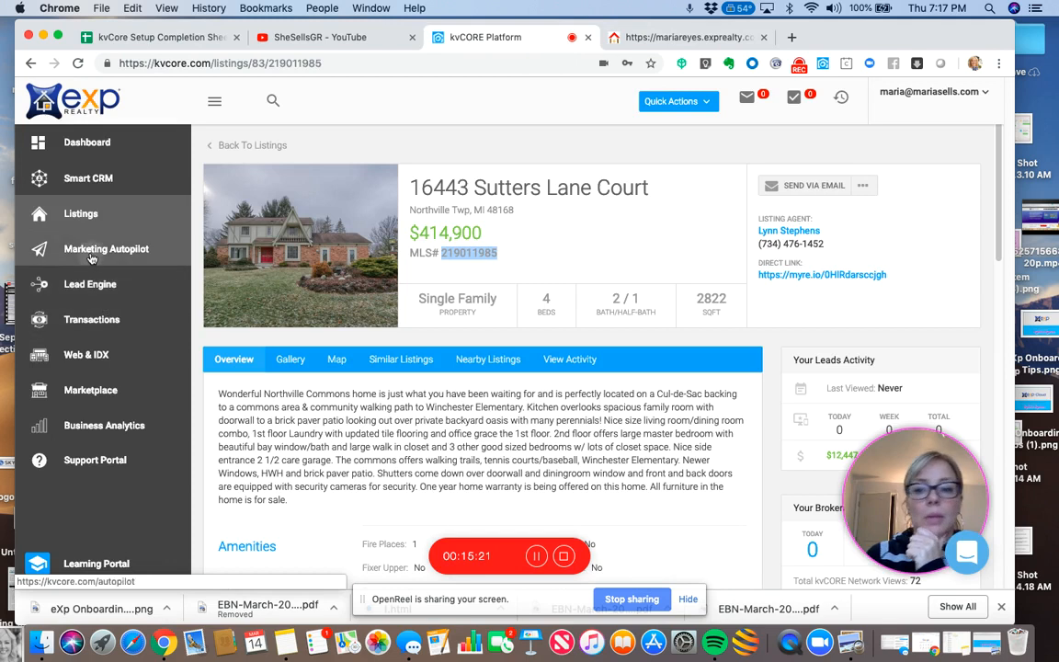
pyautogui.click(106, 248)
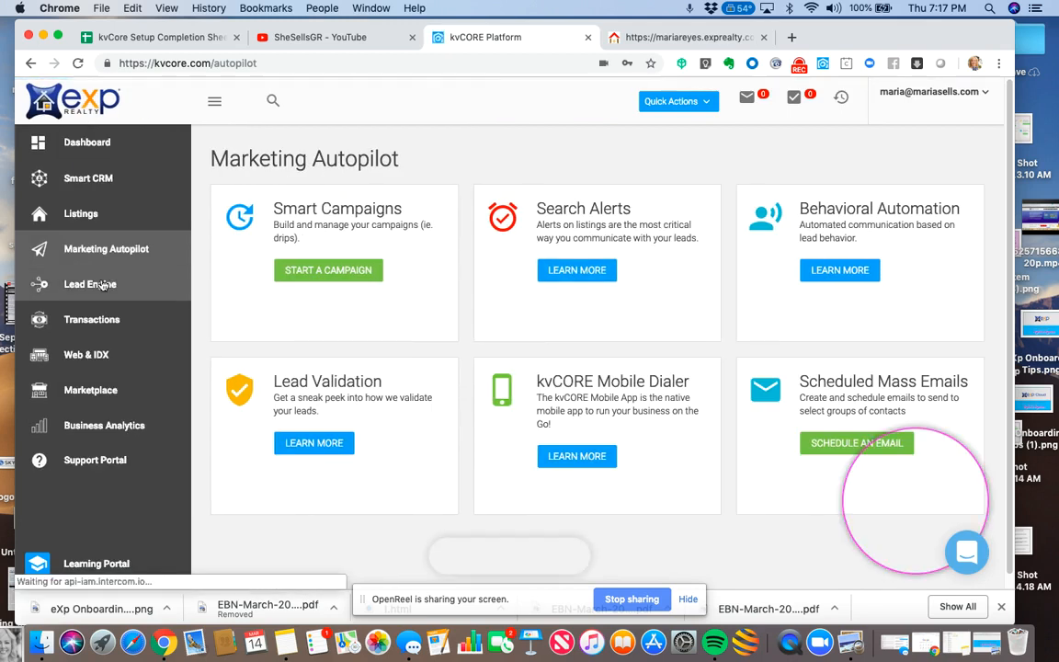
pyautogui.click(90, 284)
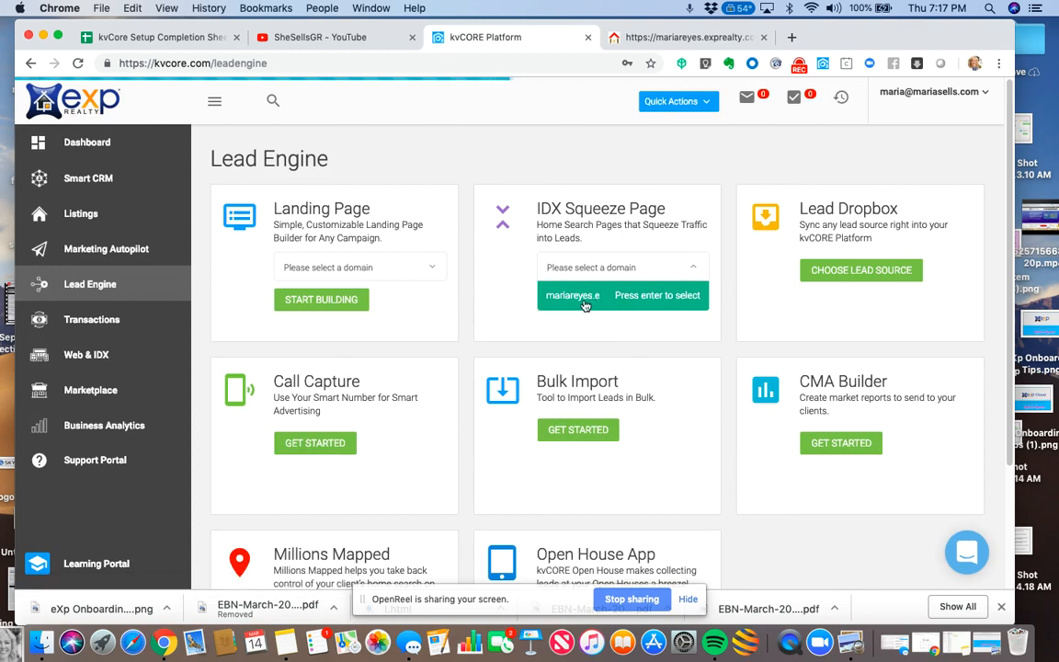
pyautogui.click(572, 295)
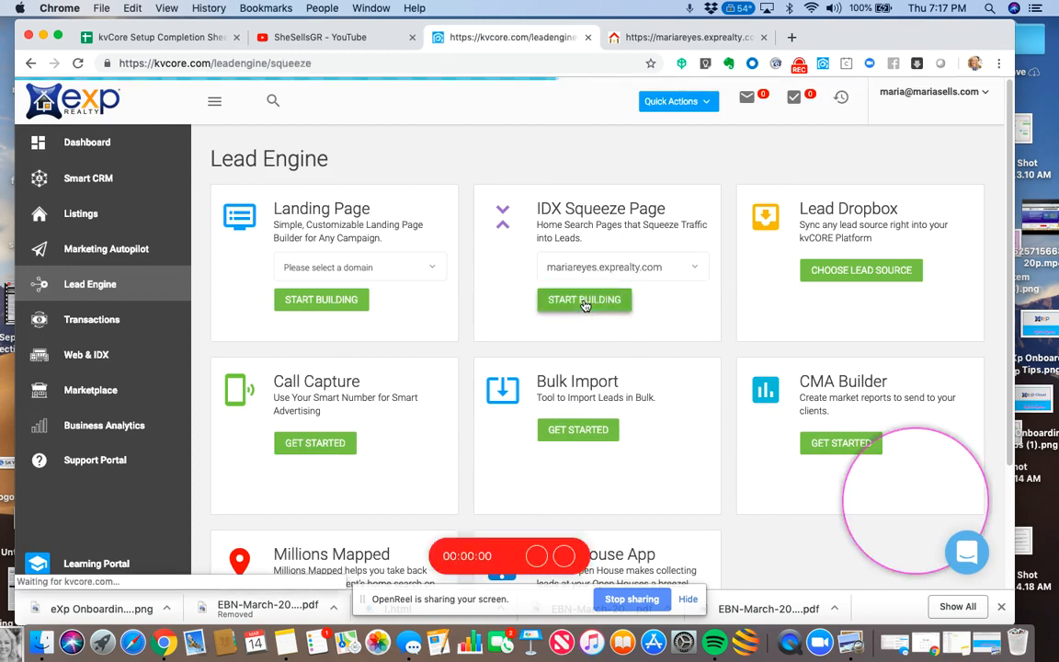
pyautogui.click(584, 300)
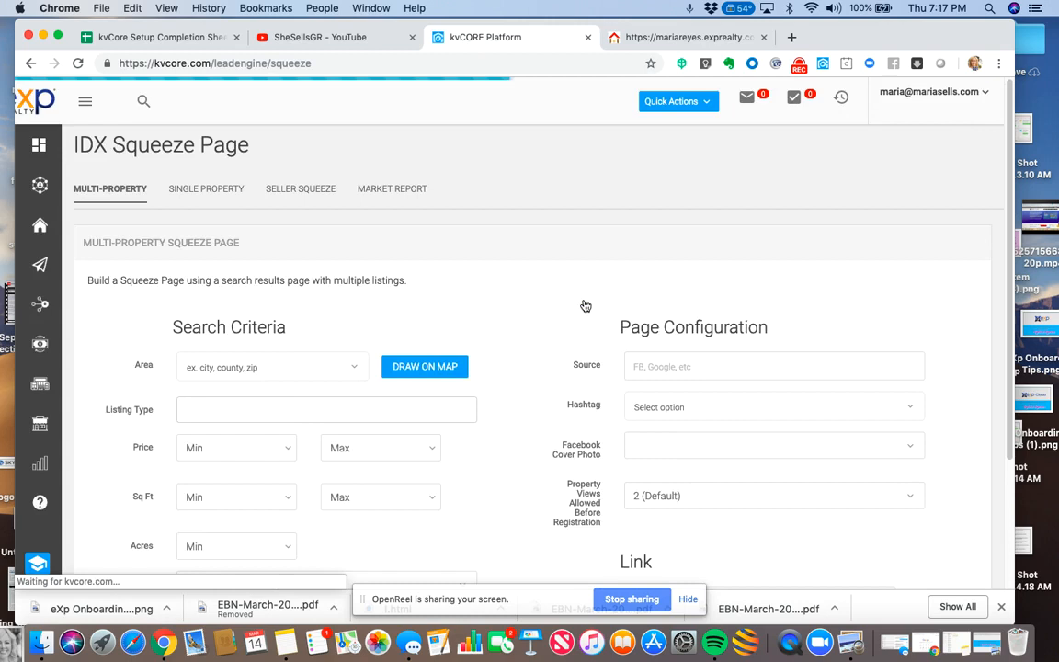
# Fill the Single Property form with source FB and listing ID 219014465.
pyautogui.click(84, 101)
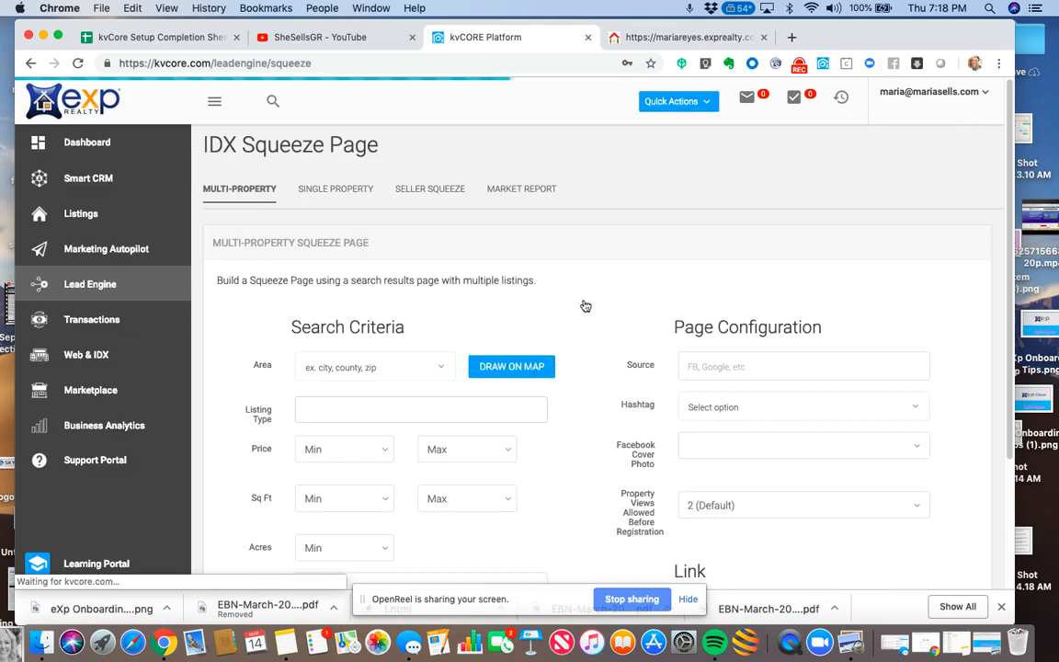
pyautogui.click(333, 189)
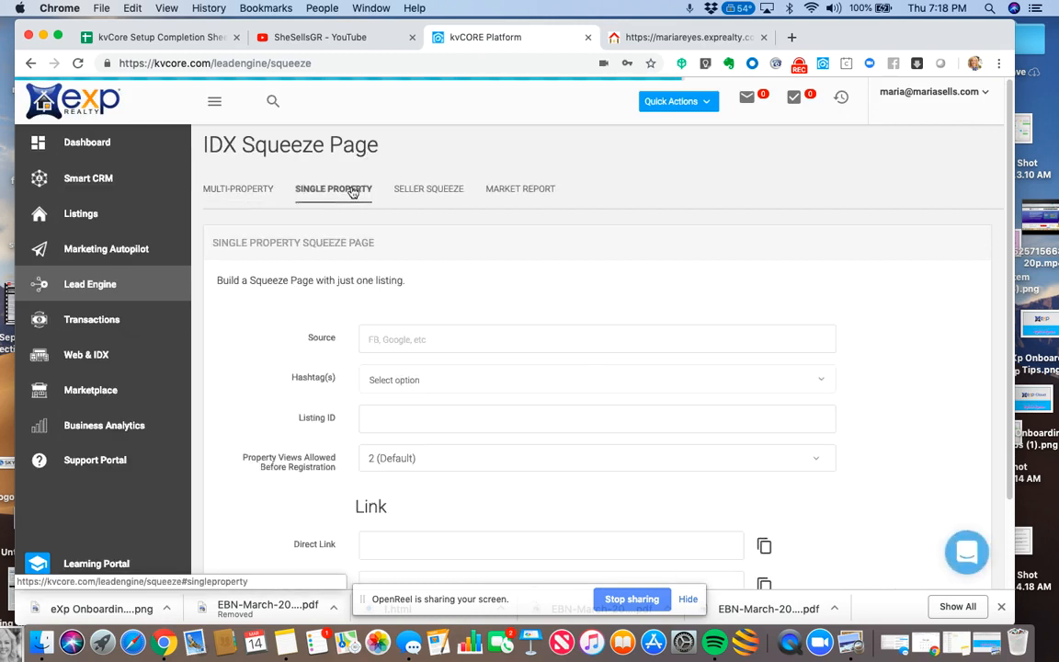
pyautogui.click(597, 338)
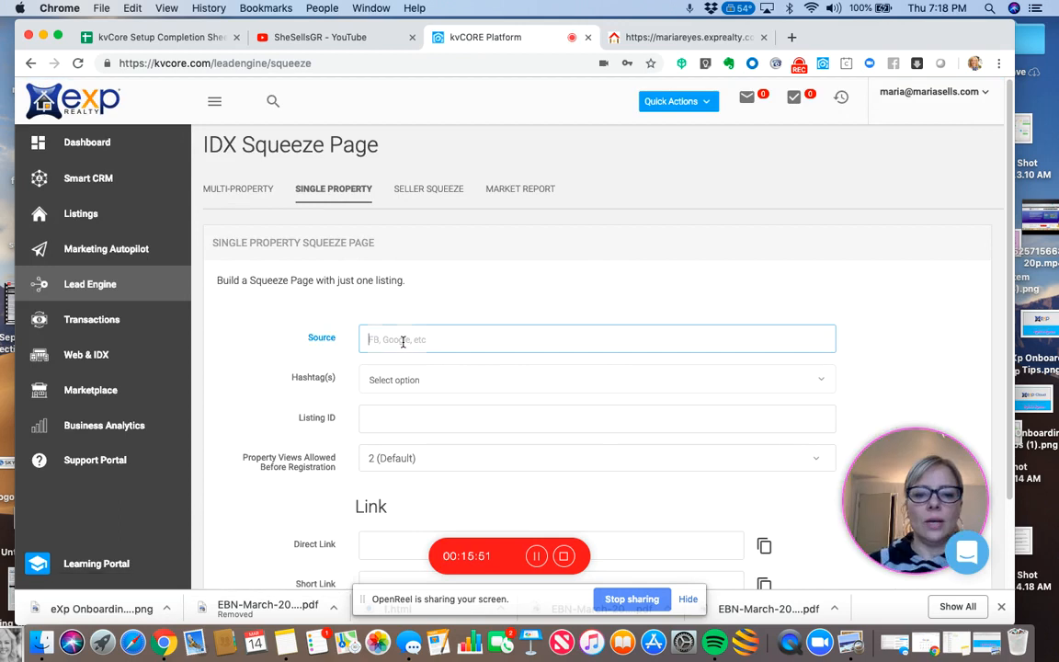
pyautogui.write('FB')
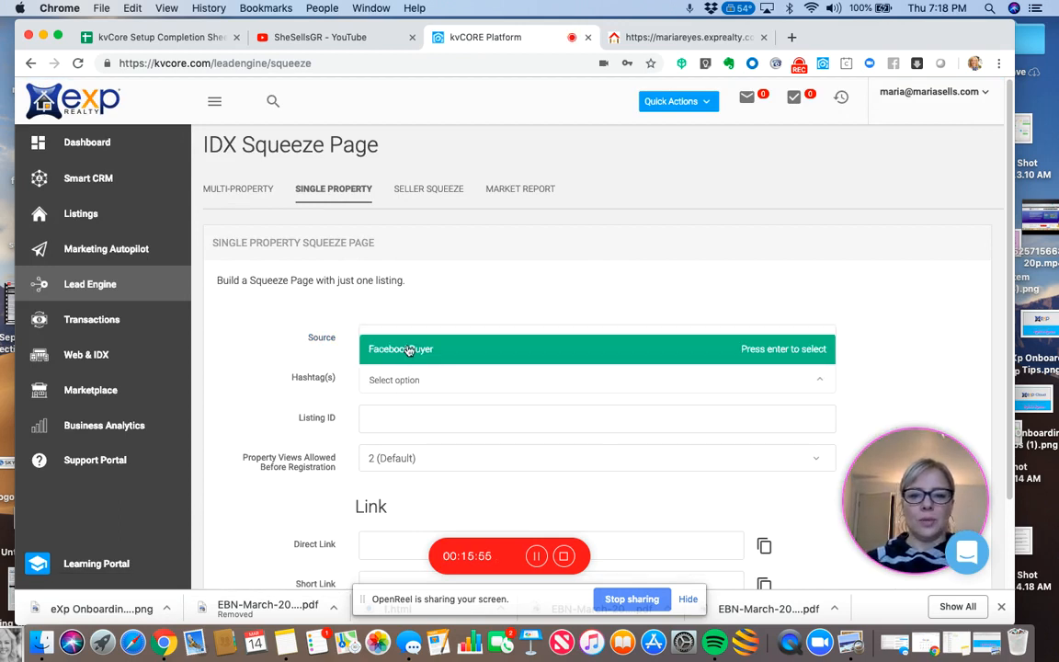
pyautogui.write('21901465')
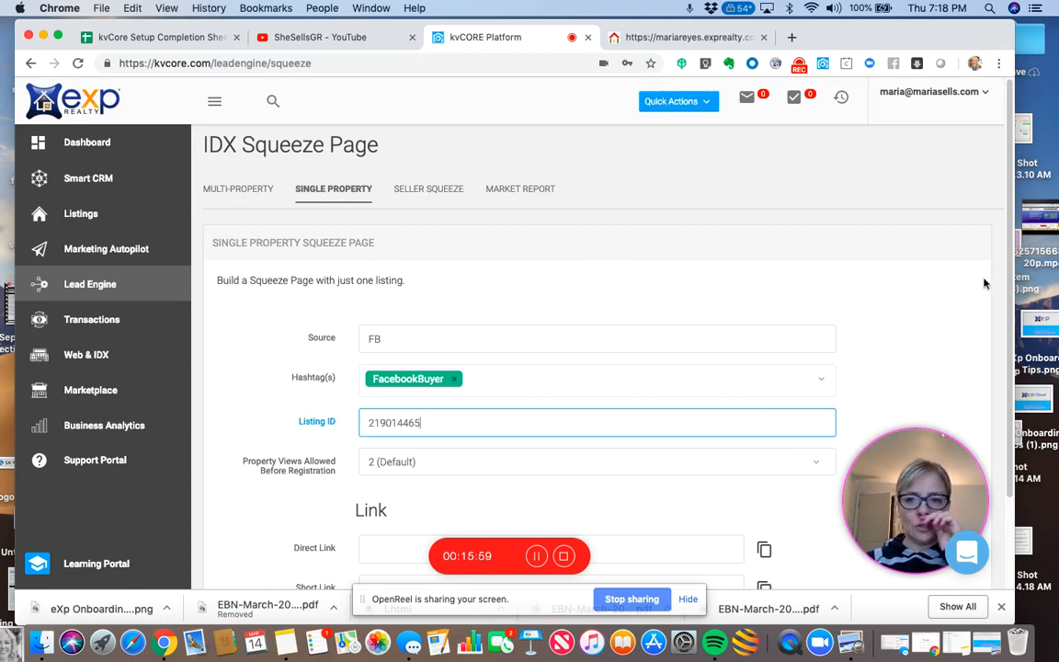
# Generate the link, preview the 700 Roosevelt Street page, and return to the sheet.
pyautogui.scroll(-3)
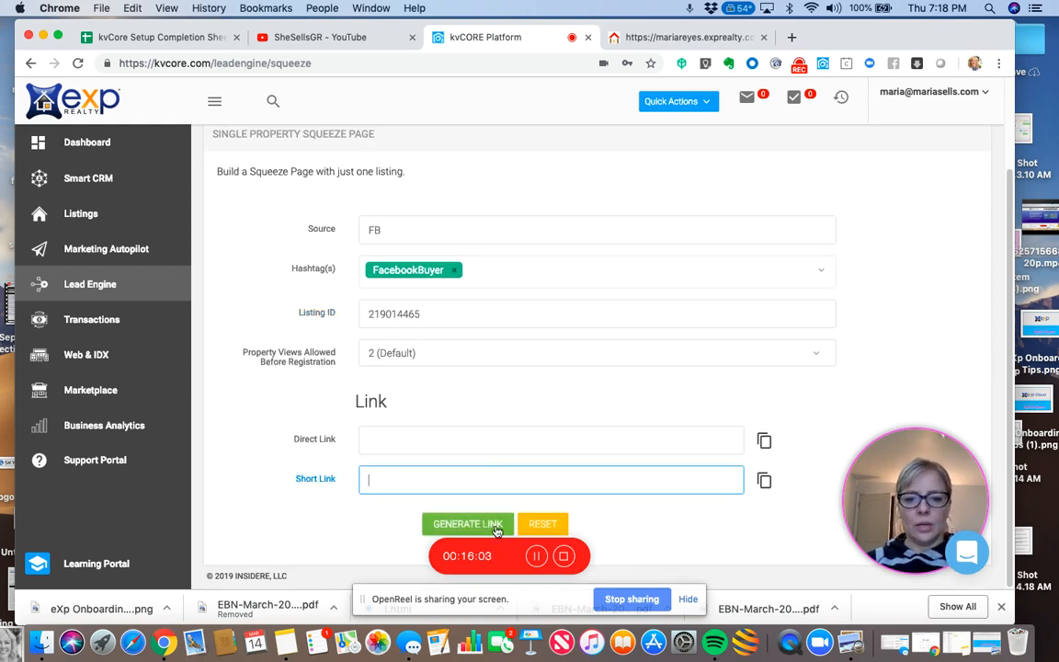
pyautogui.click(468, 524)
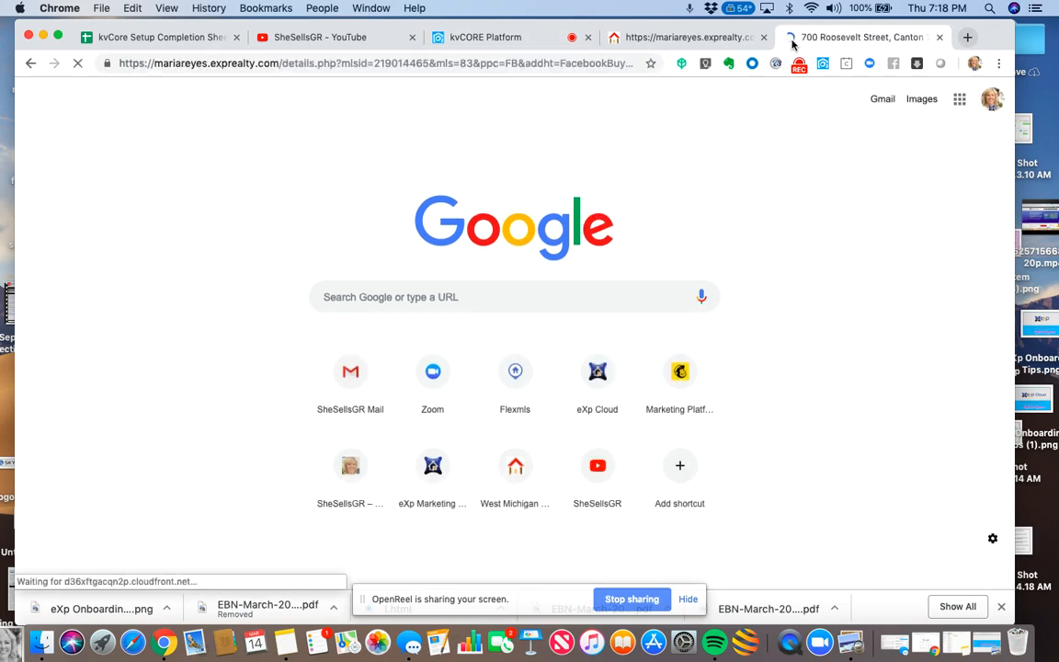
pyautogui.click(860, 37)
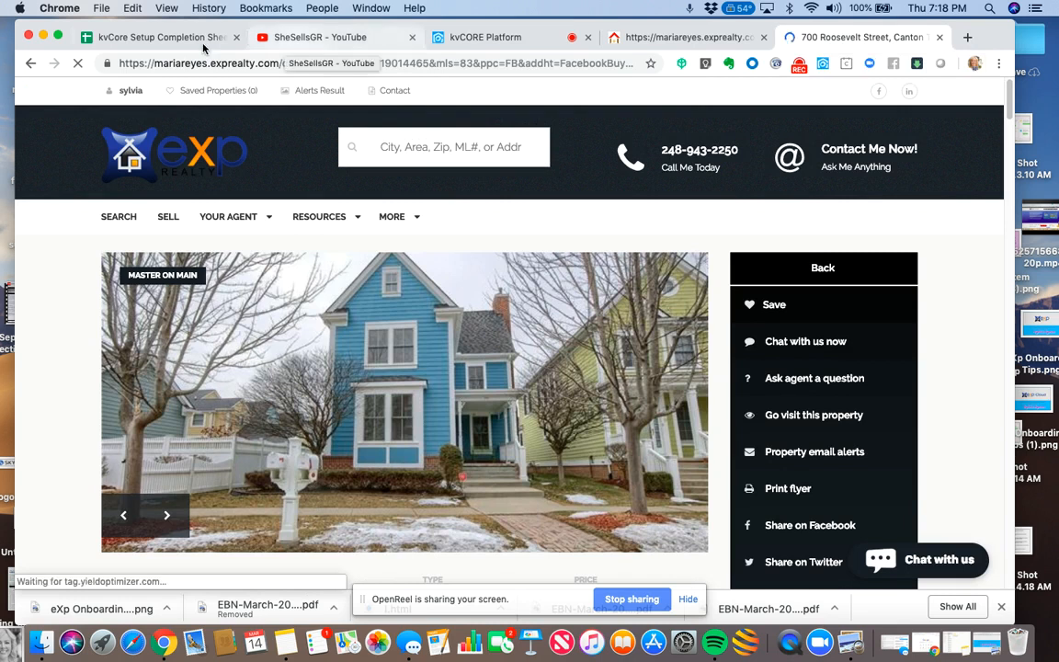
pyautogui.click(161, 37)
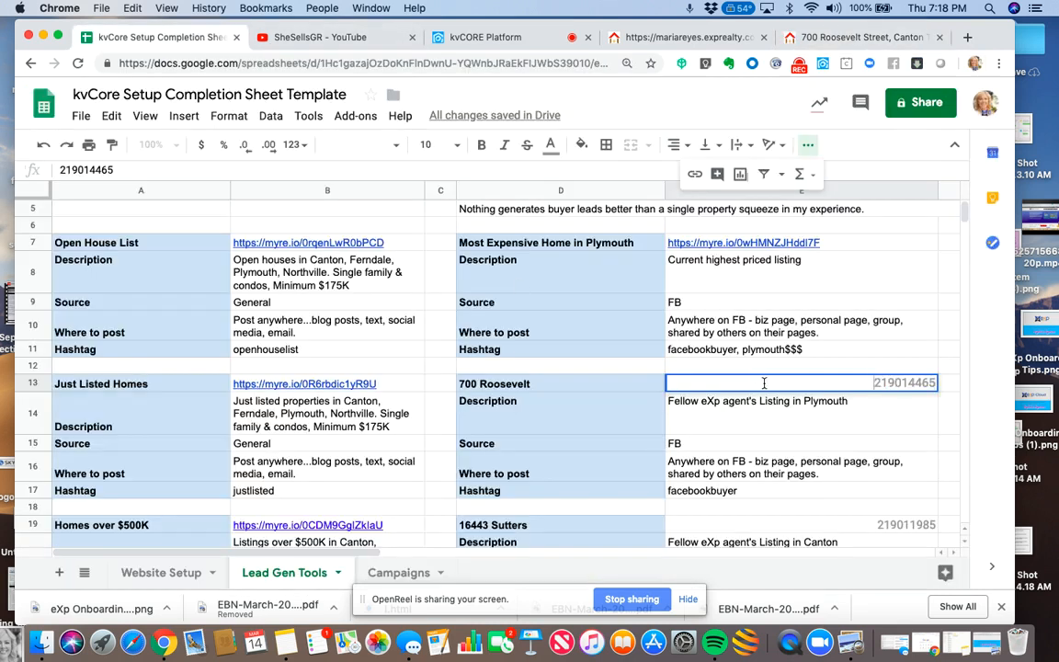
pyautogui.write('https://myre.io/0blagLcFmb85Y')
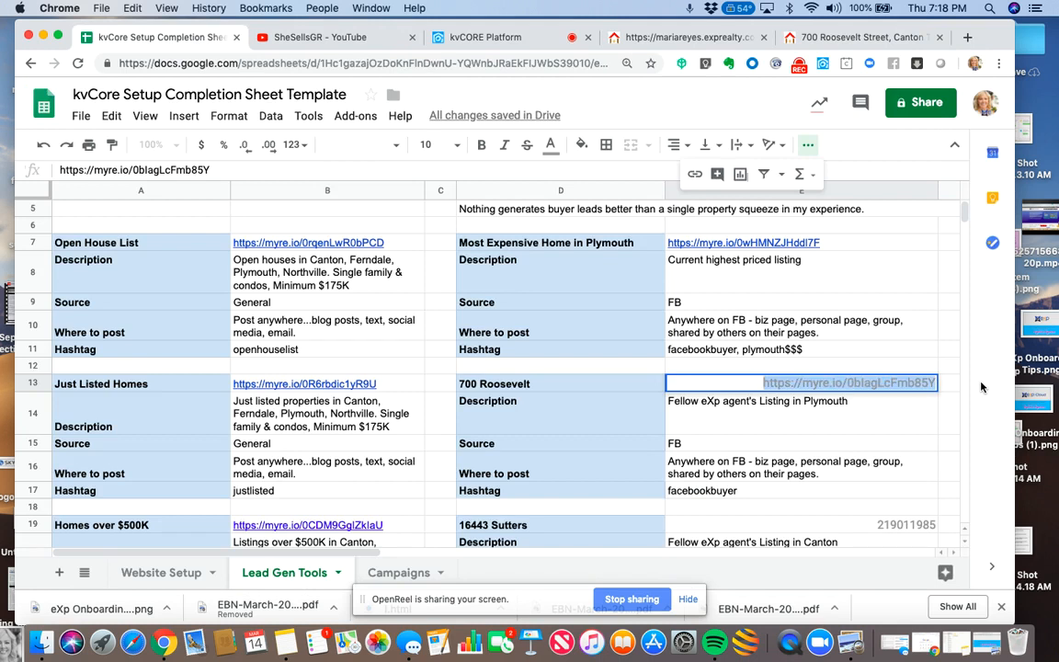
pyautogui.moveTo(898, 448)
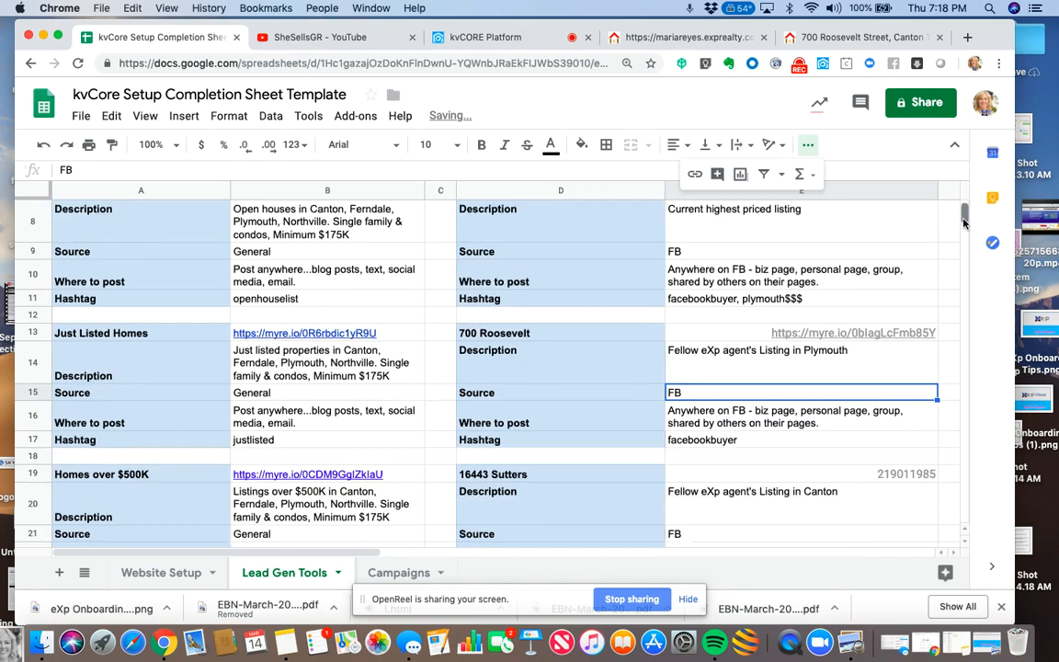
pyautogui.scroll(-3)
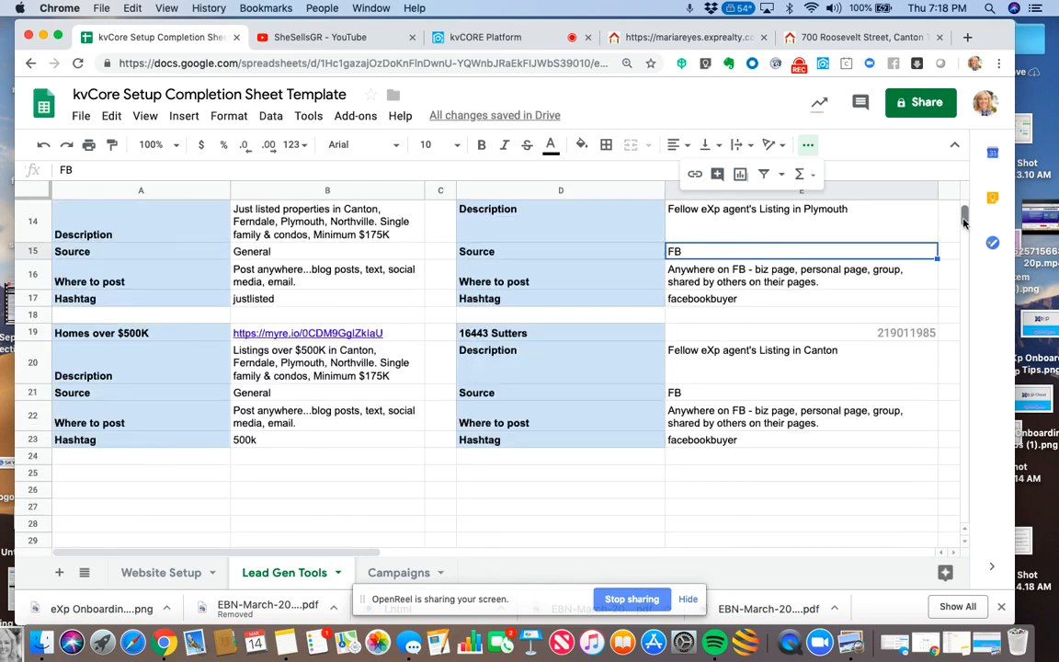
pyautogui.scroll(-3)
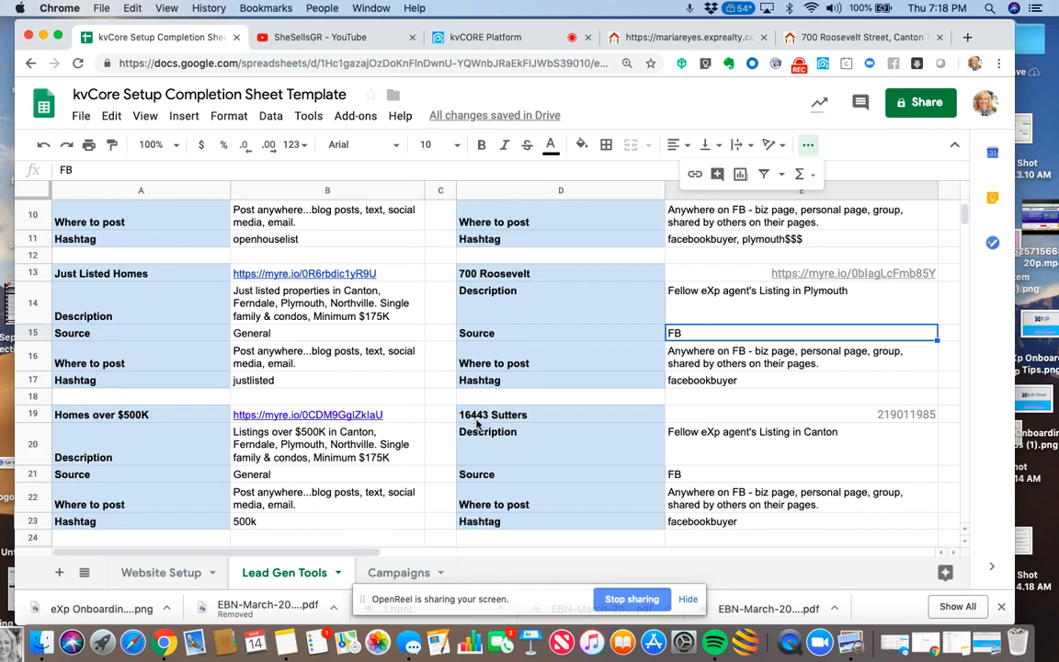
pyautogui.moveTo(753, 526)
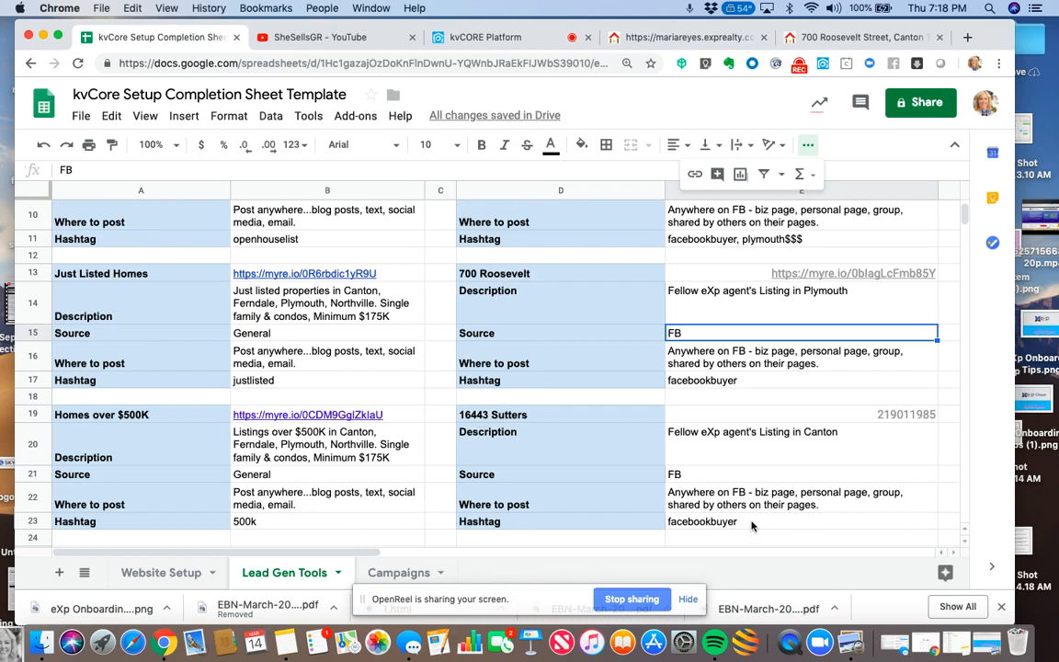
pyautogui.moveTo(521, 422)
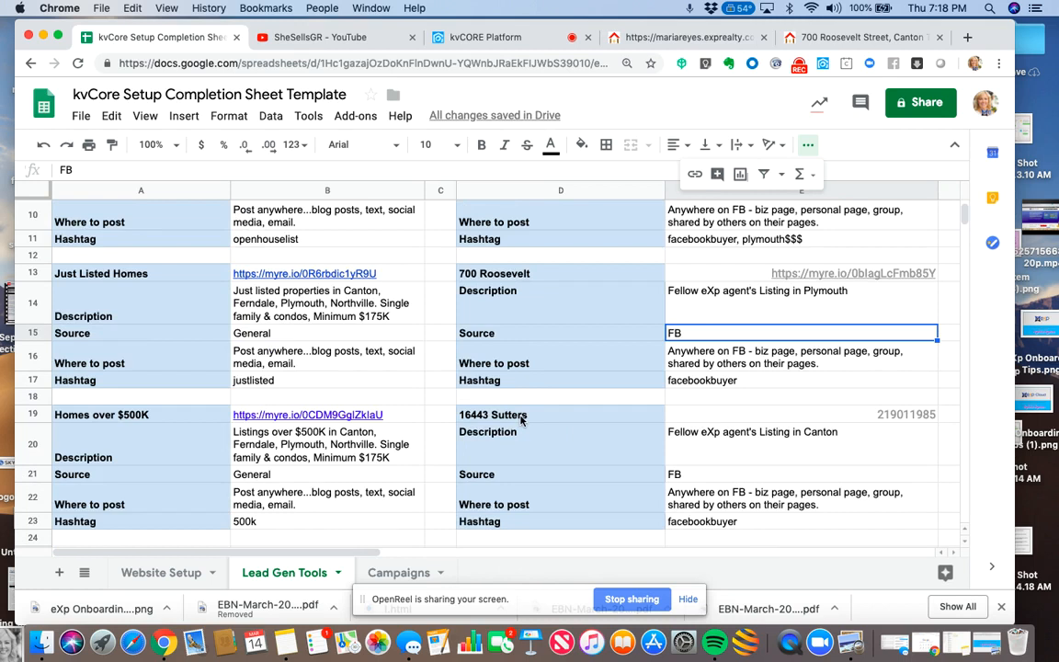
pyautogui.moveTo(522, 421)
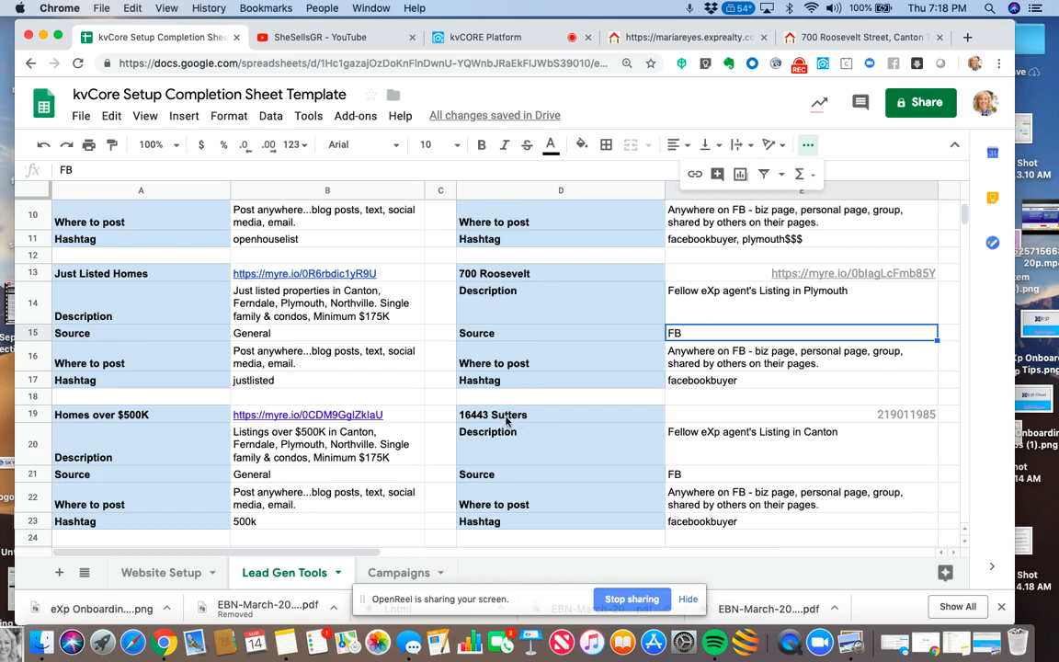
pyautogui.click(800, 521)
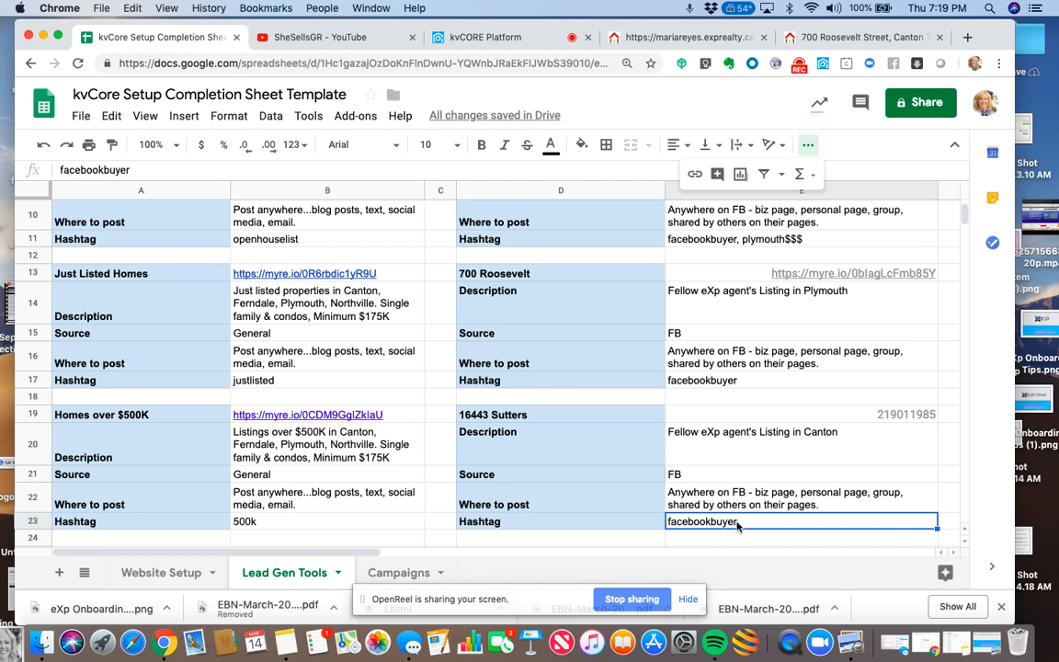
pyautogui.moveTo(757, 527)
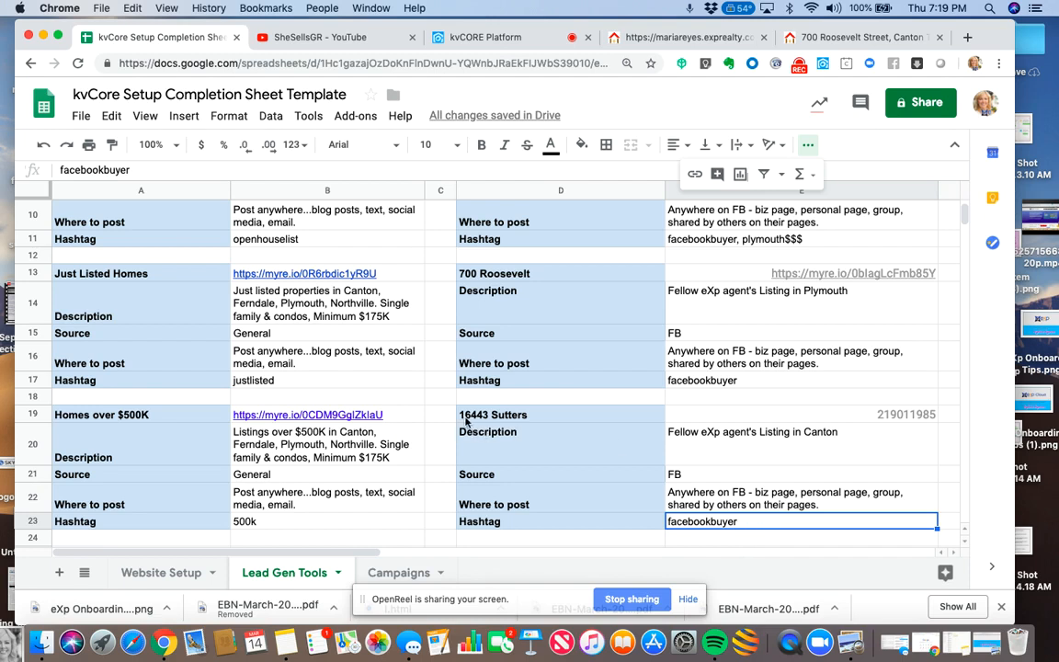
pyautogui.moveTo(523, 422)
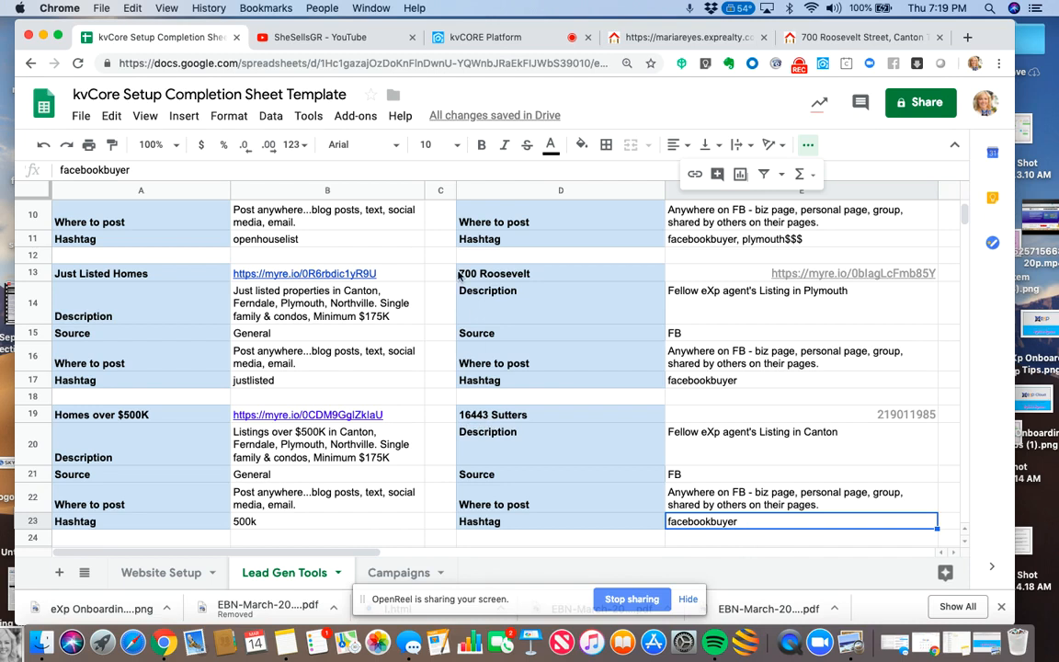
pyautogui.moveTo(460, 280)
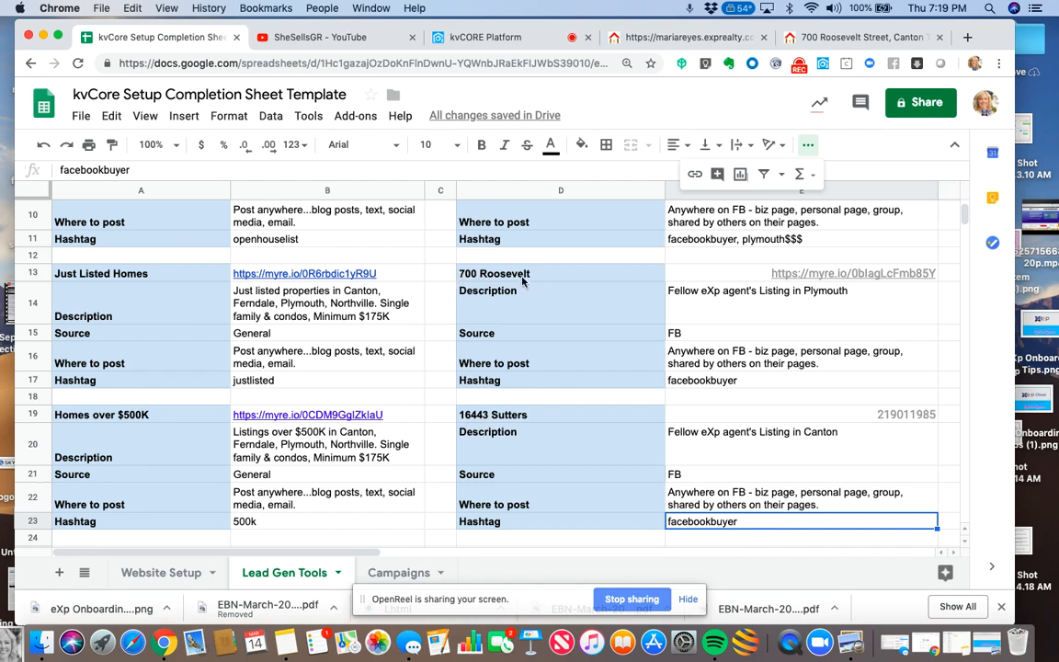
pyautogui.moveTo(749, 384)
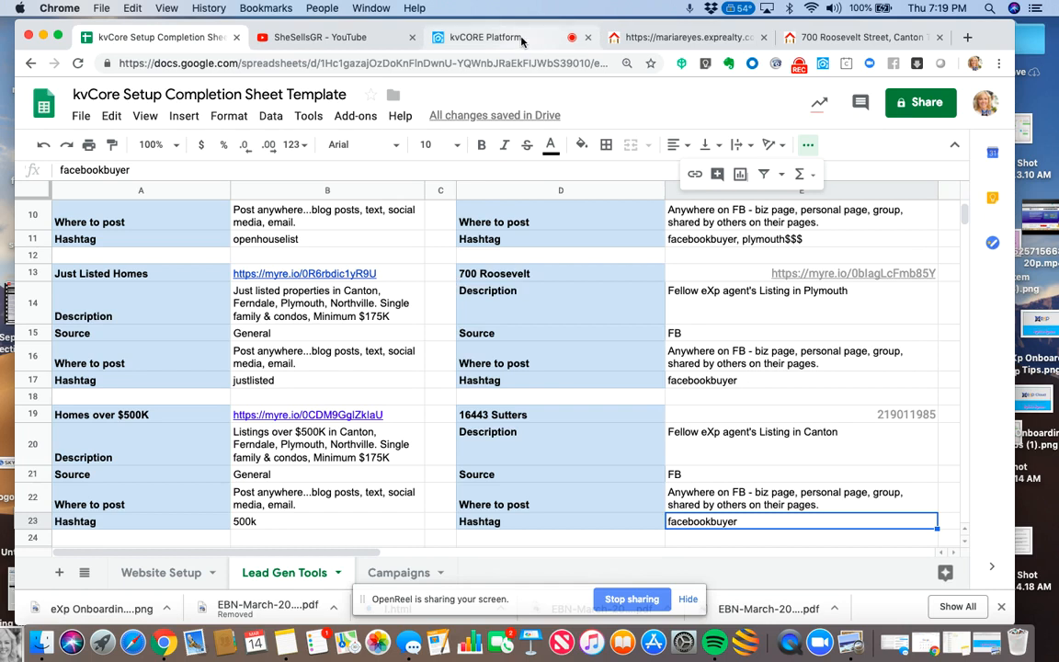
pyautogui.click(484, 37)
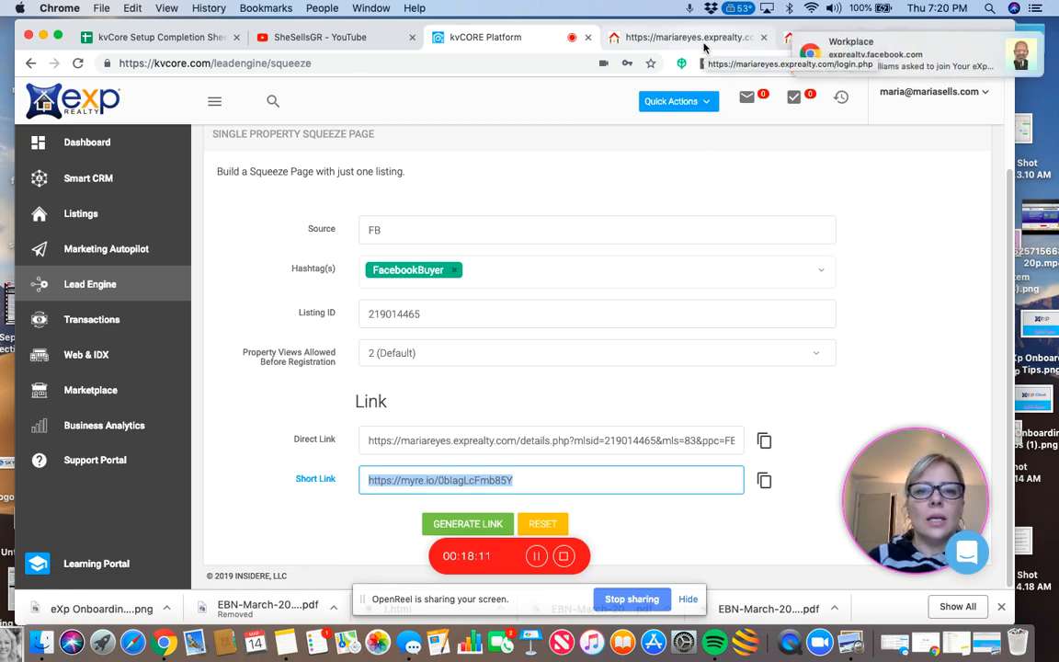
pyautogui.click(156, 37)
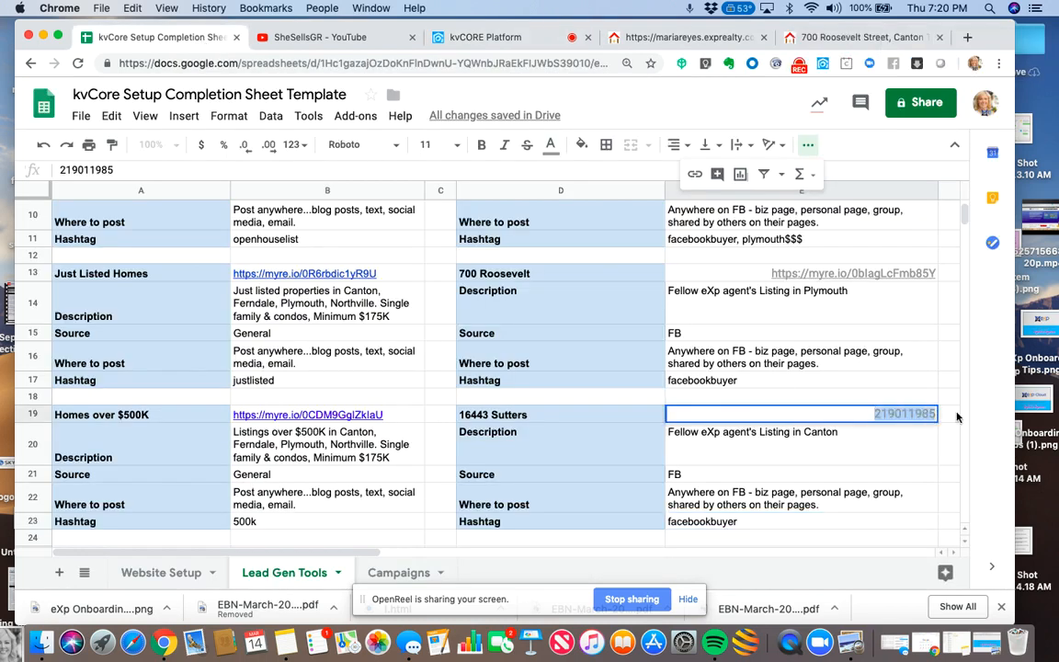
pyautogui.click(486, 36)
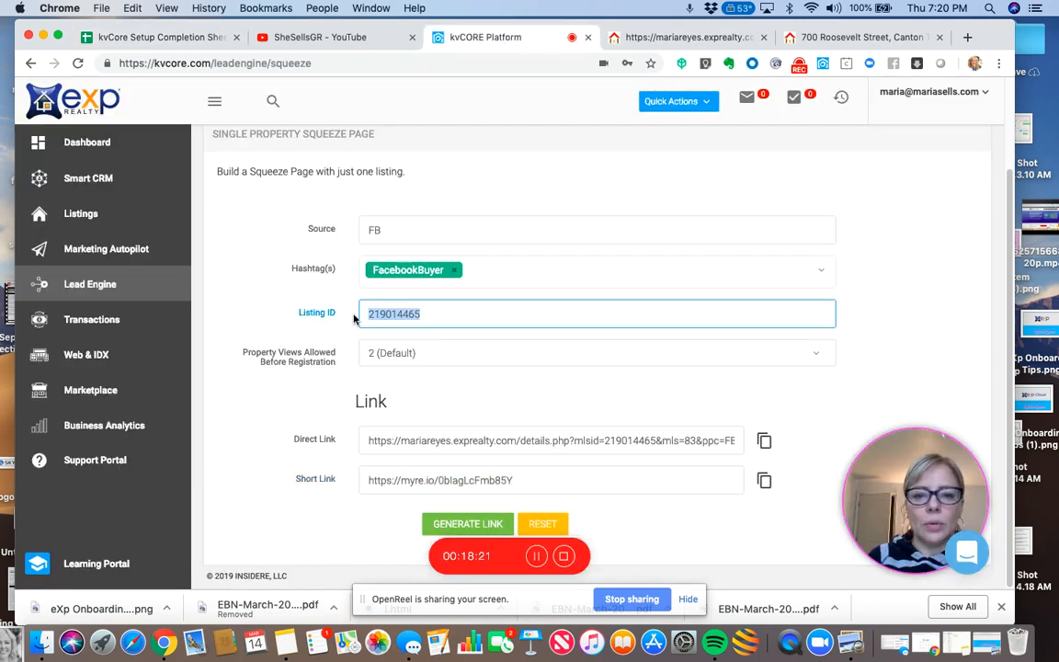
pyautogui.write('219011985')
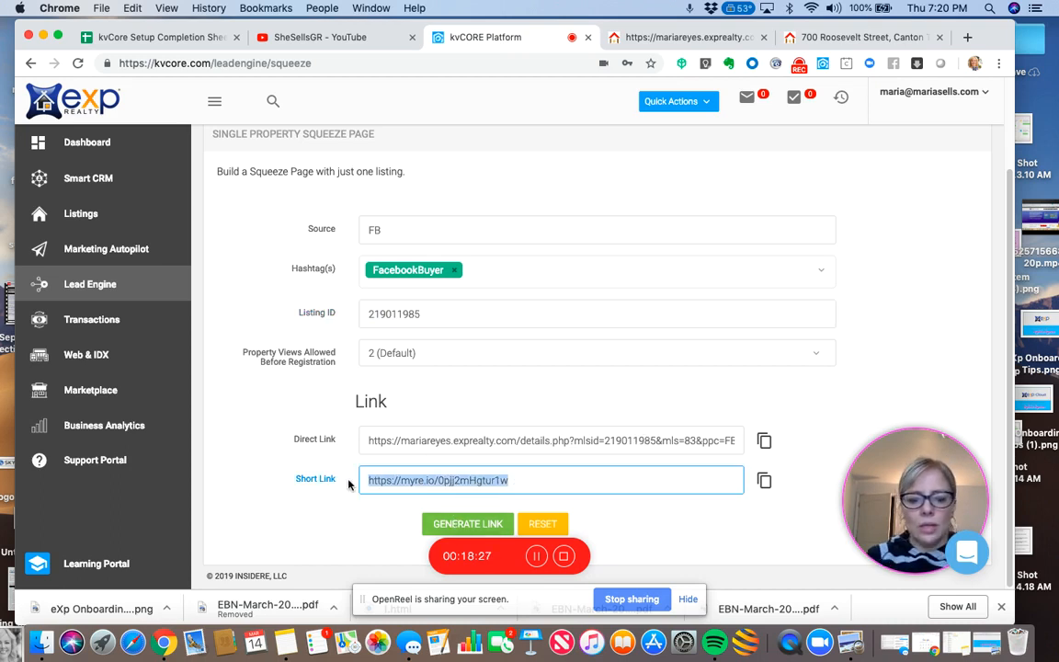
pyautogui.click(855, 36)
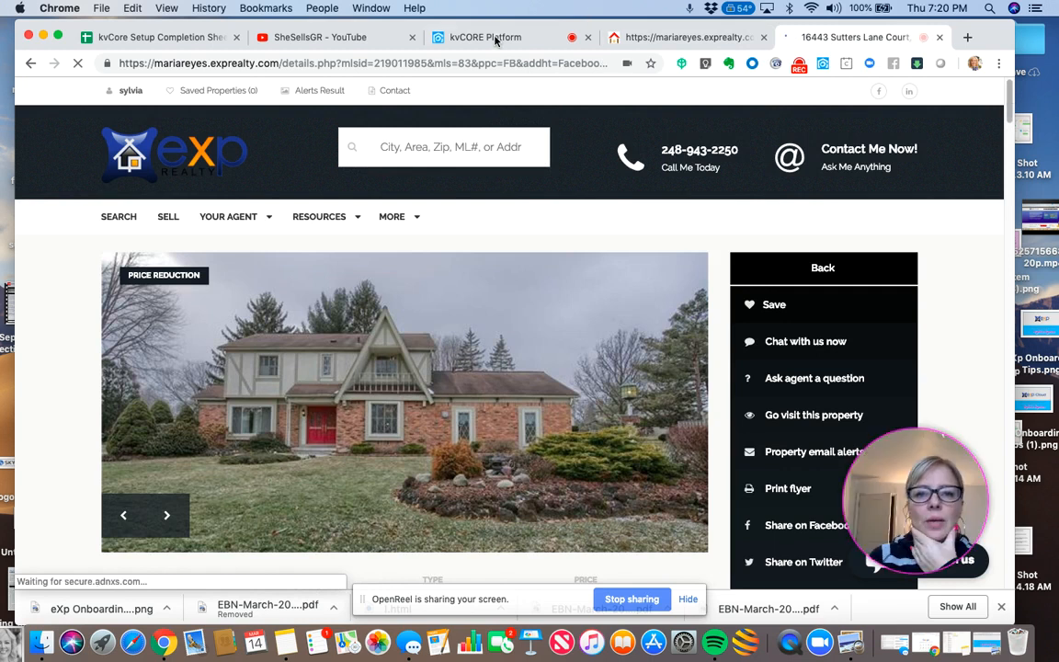
pyautogui.click(166, 514)
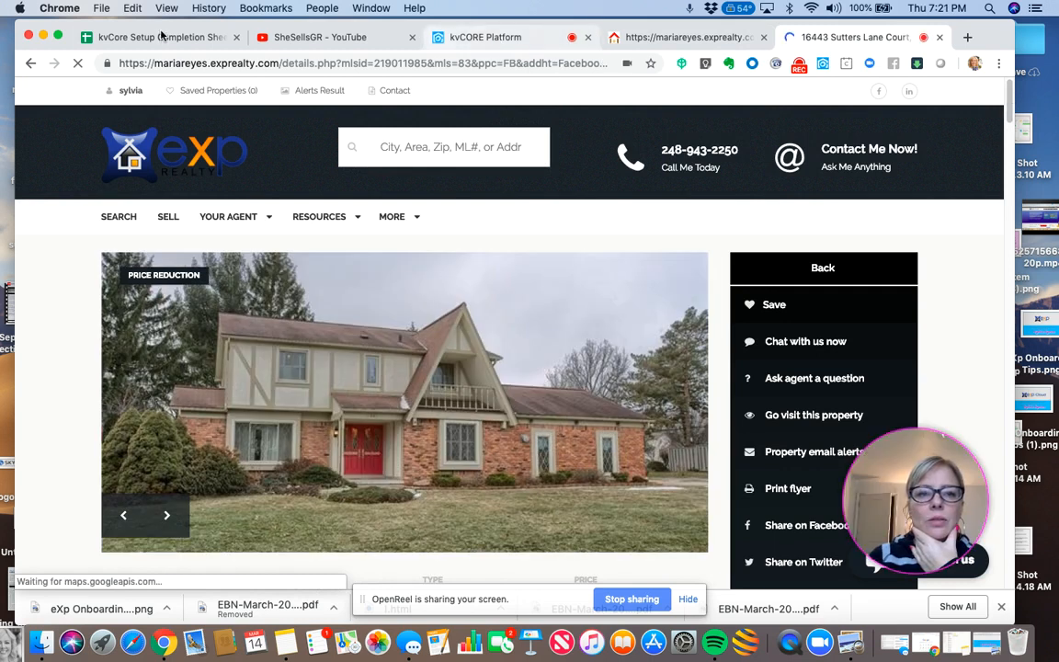
pyautogui.click(161, 36)
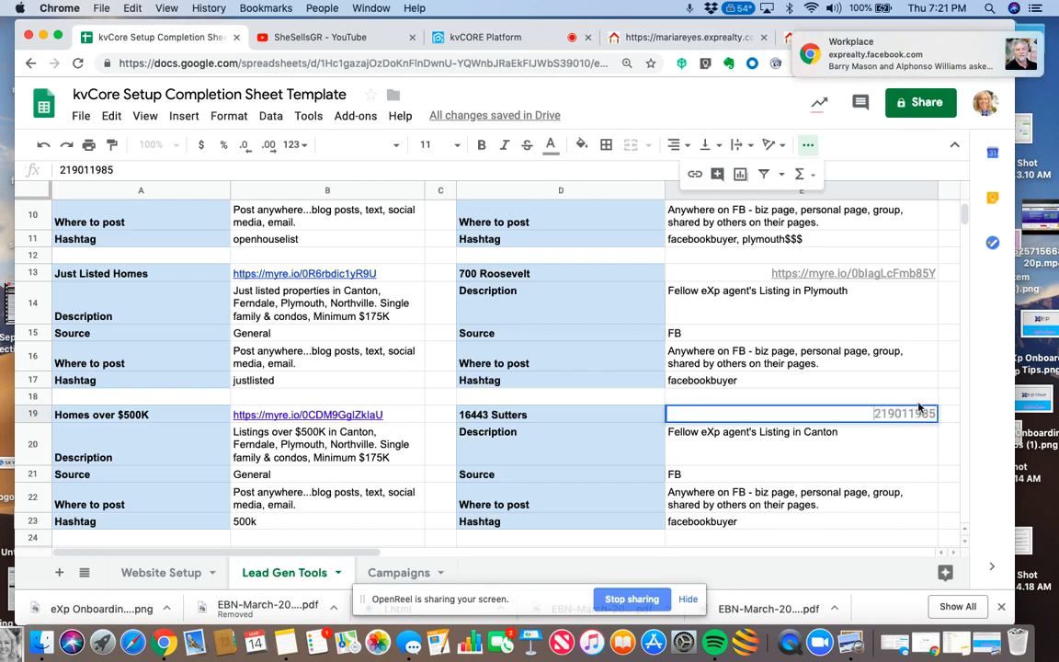
pyautogui.write('https://myre.io/0pjj2mHgtur1w')
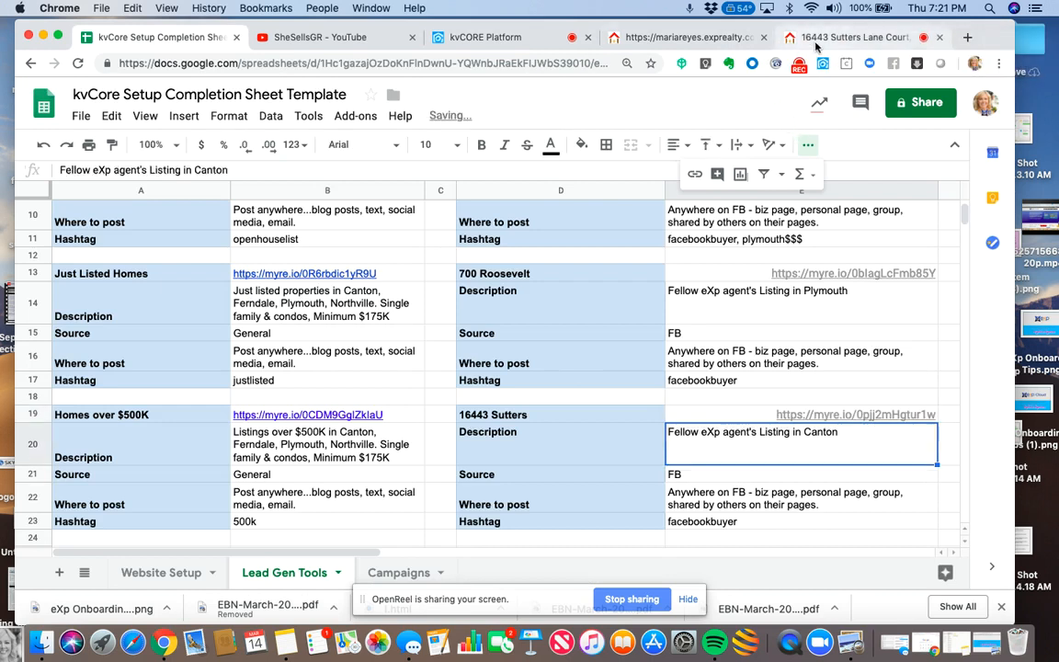
pyautogui.click(855, 37)
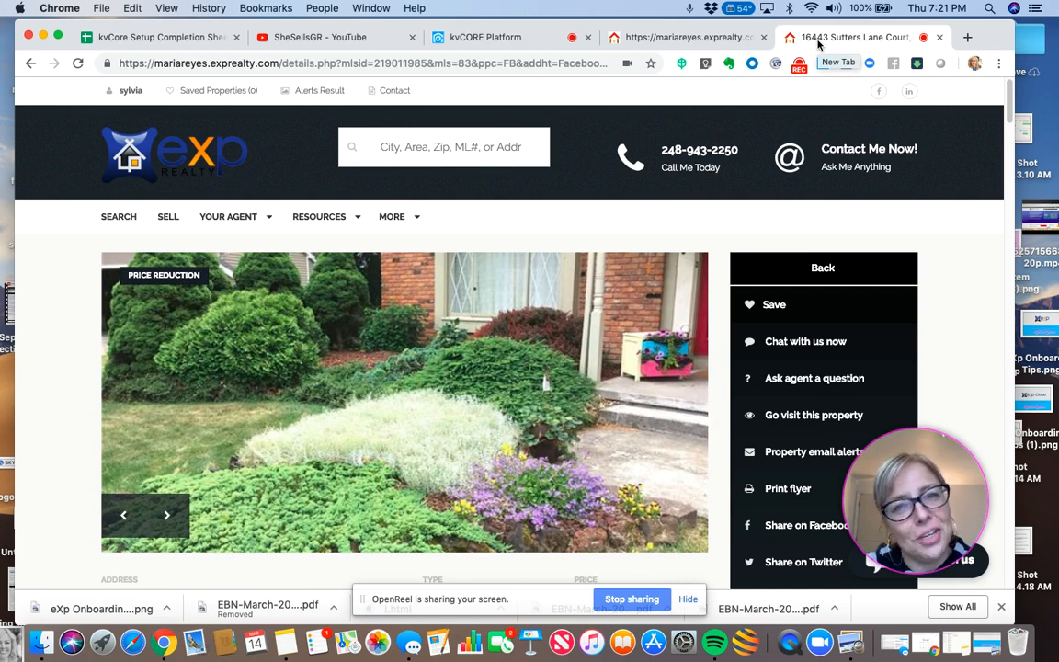
pyautogui.click(166, 514)
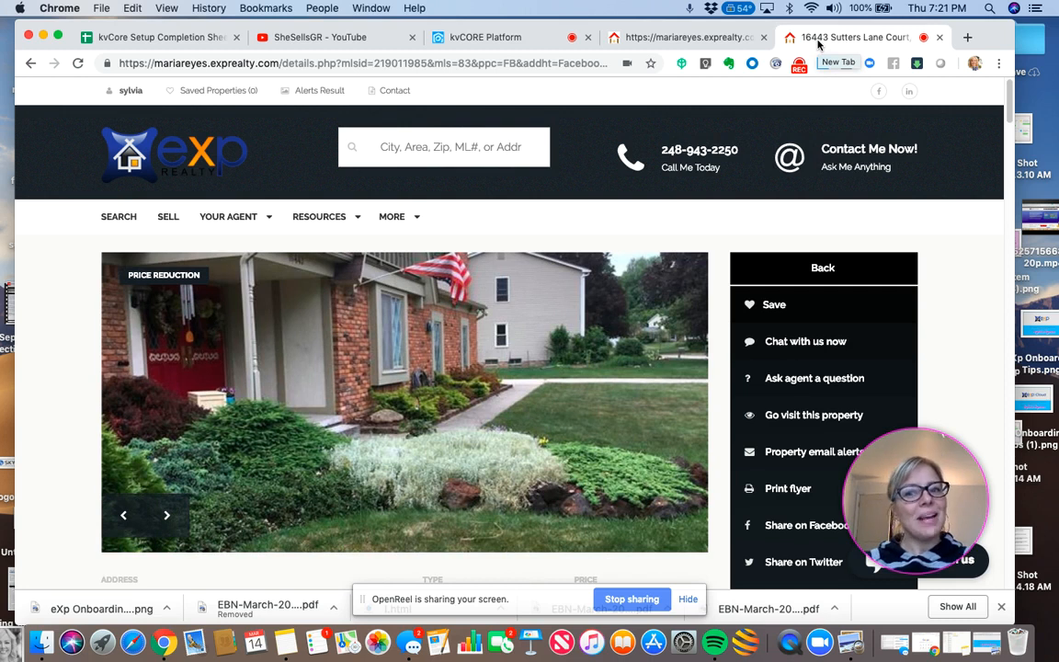
pyautogui.click(166, 514)
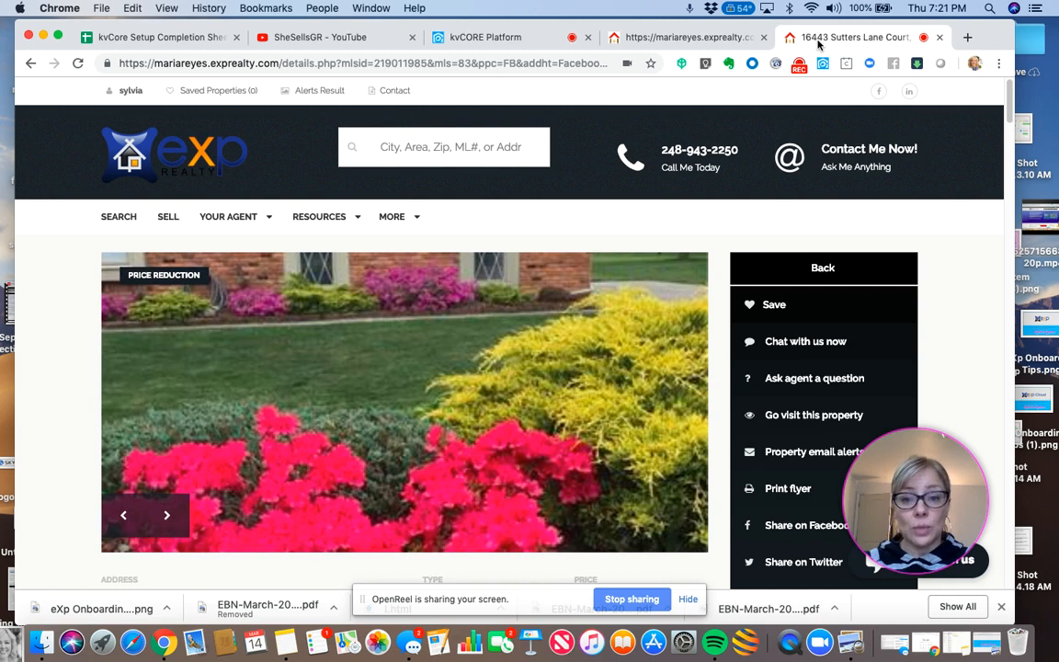
pyautogui.click(167, 515)
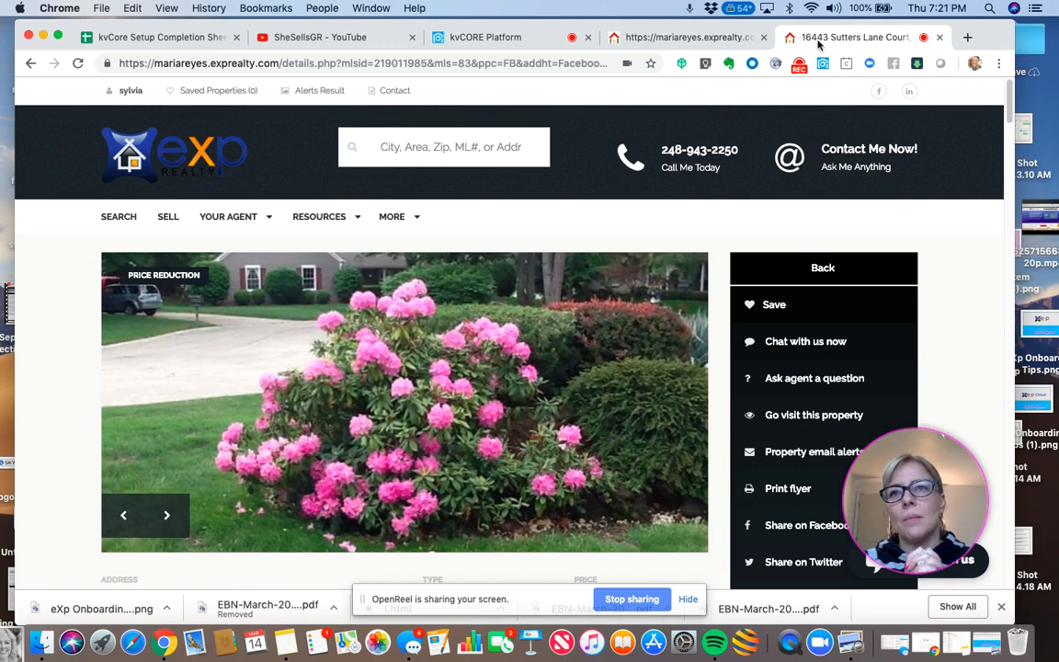
pyautogui.click(166, 515)
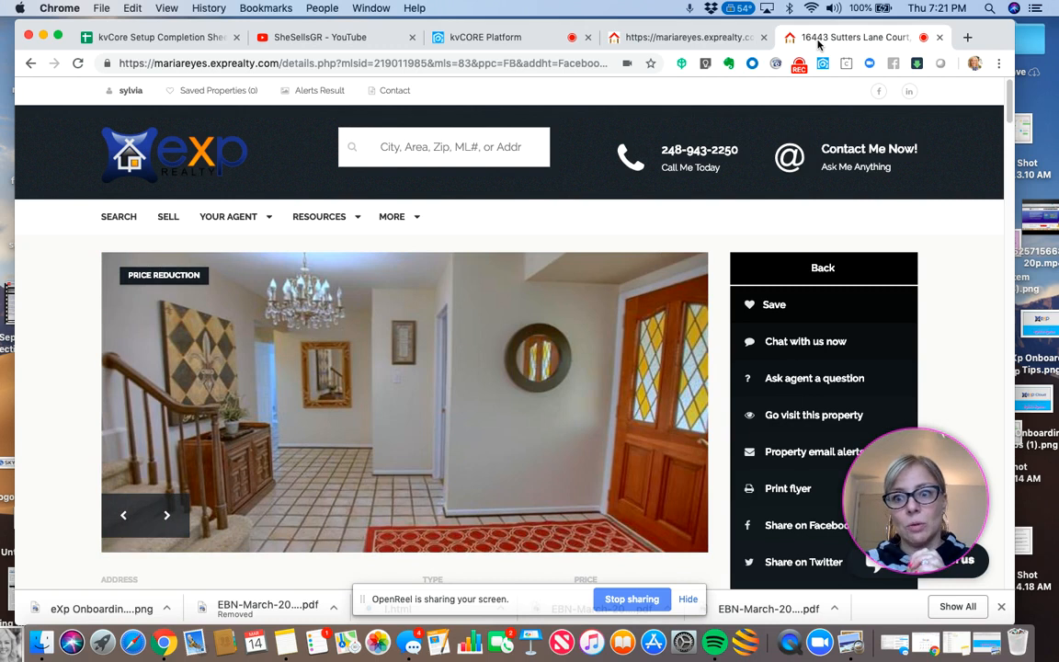
pyautogui.click(167, 515)
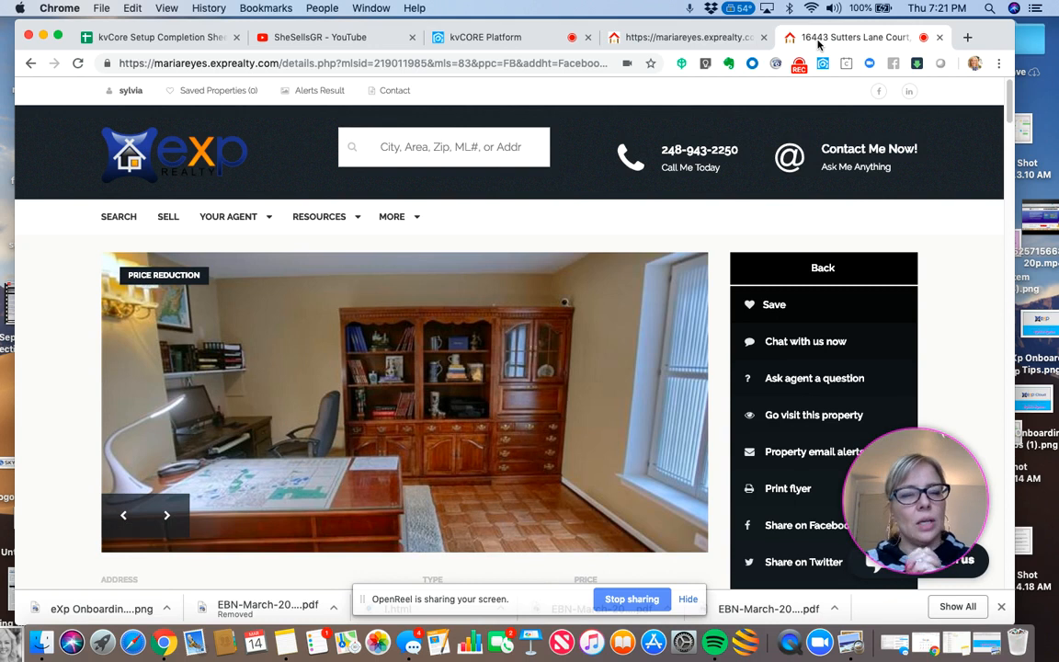
pyautogui.click(167, 515)
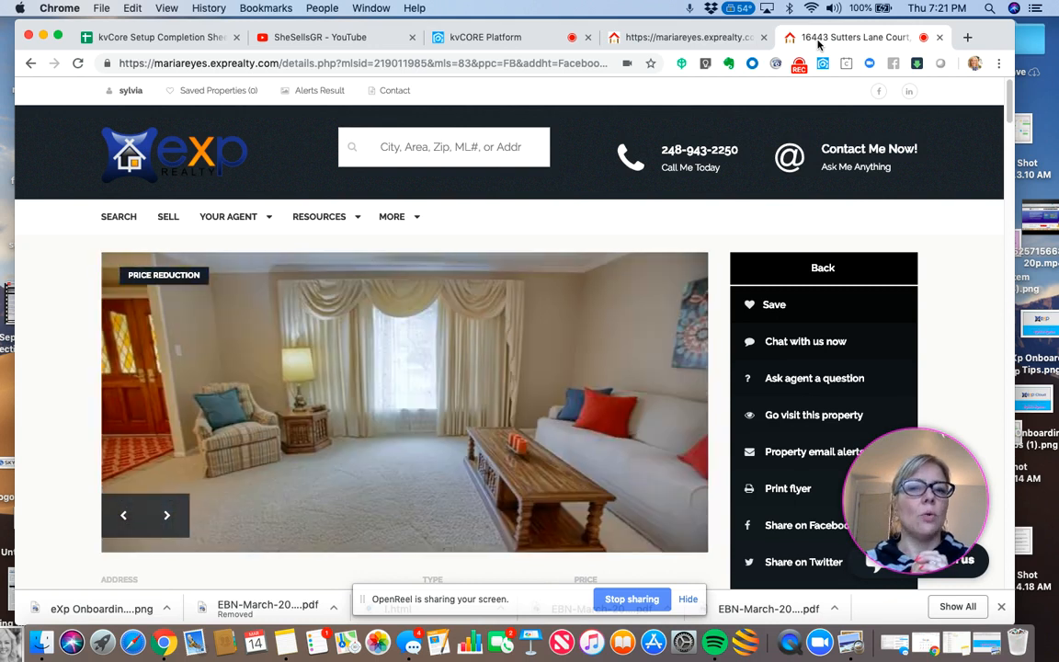